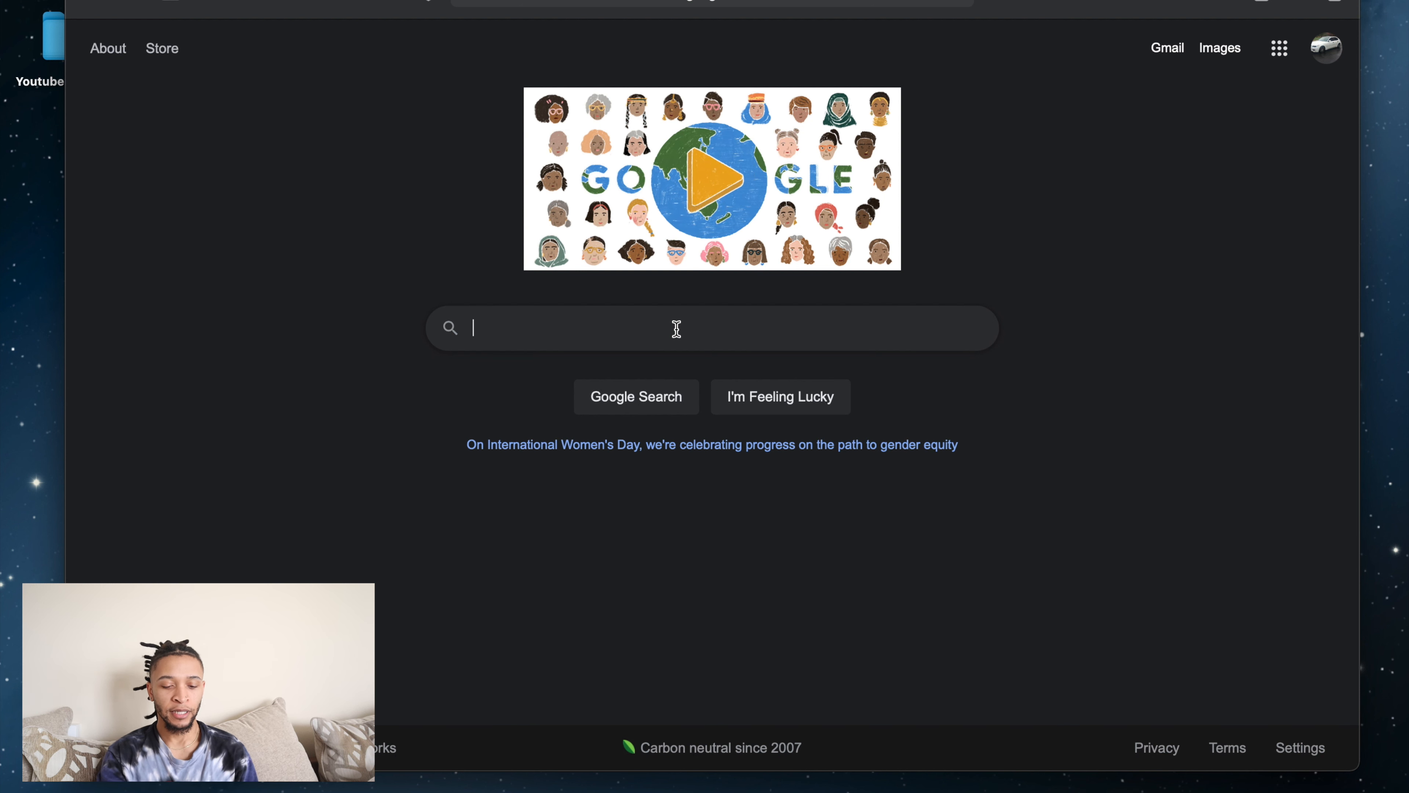
# Search Google for "skull head svg" after clearing two mistyped attempts.
pyautogui.write('s')
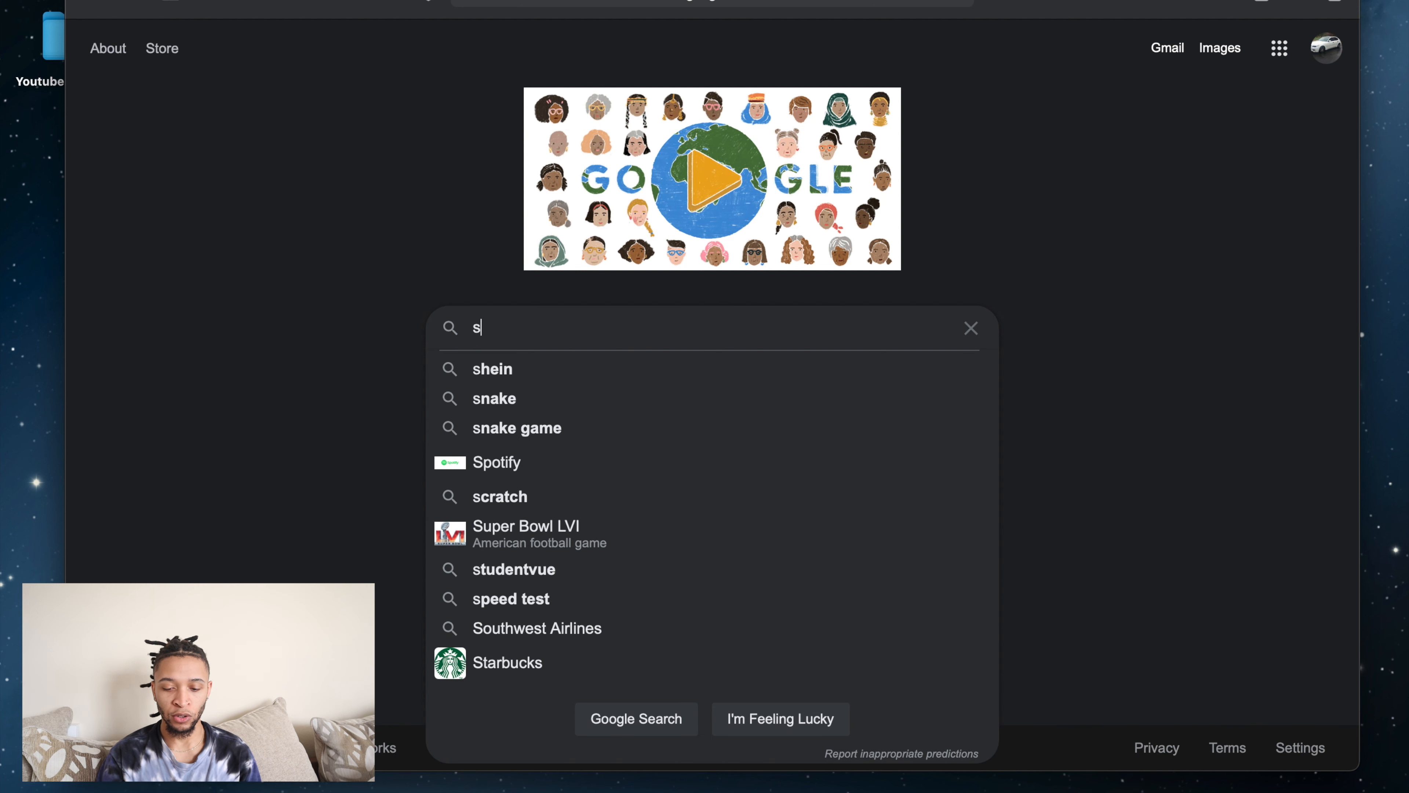
pyautogui.click(970, 327)
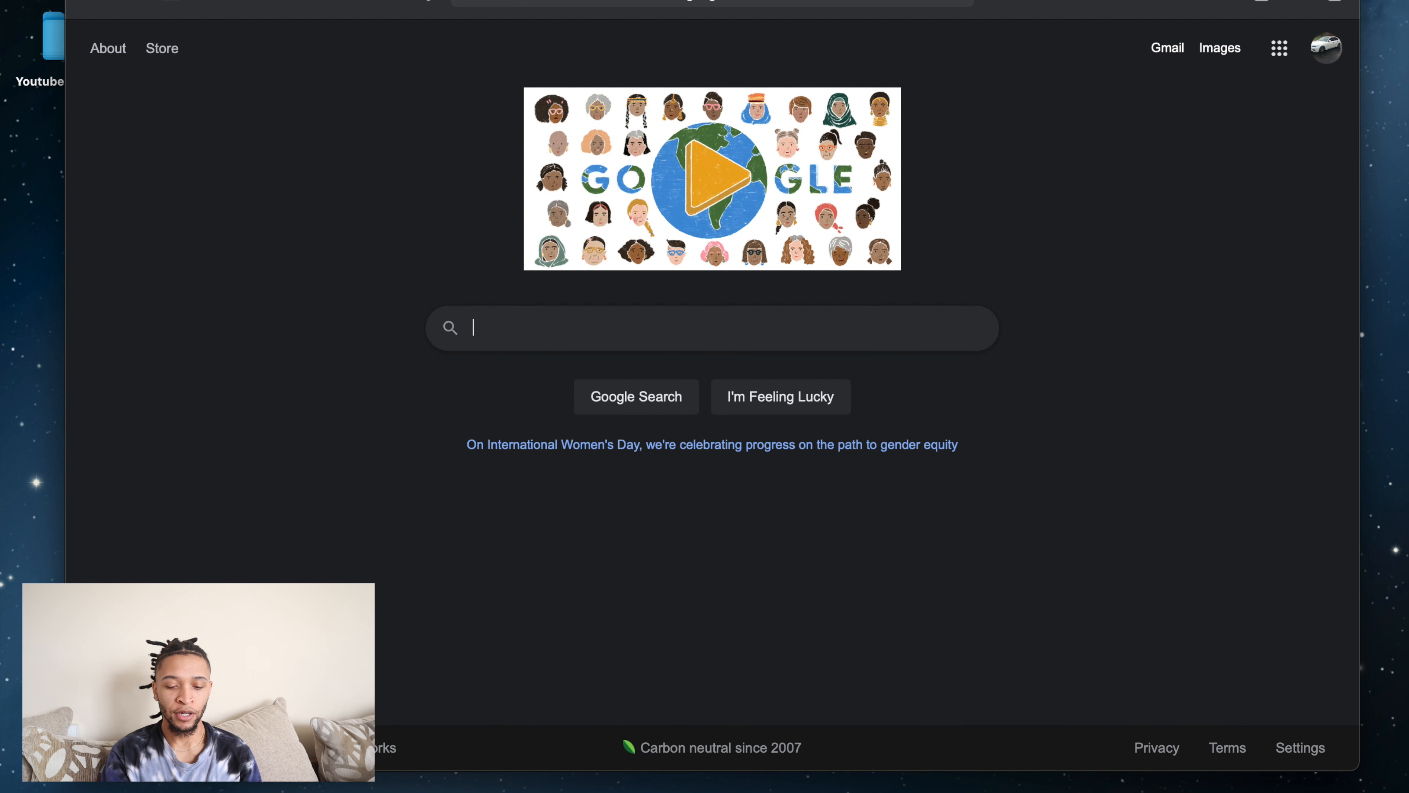
pyautogui.write('sta')
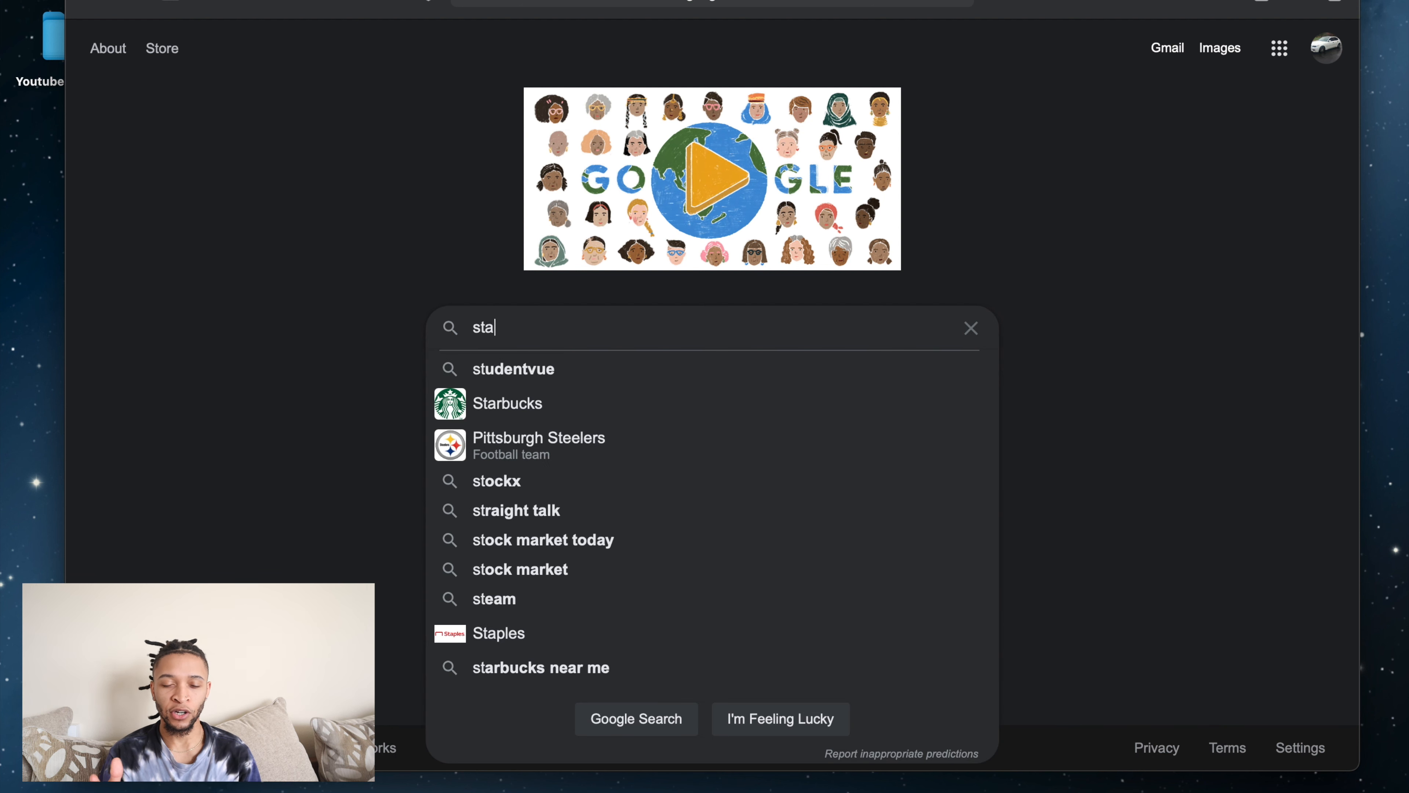
pyautogui.click(971, 327)
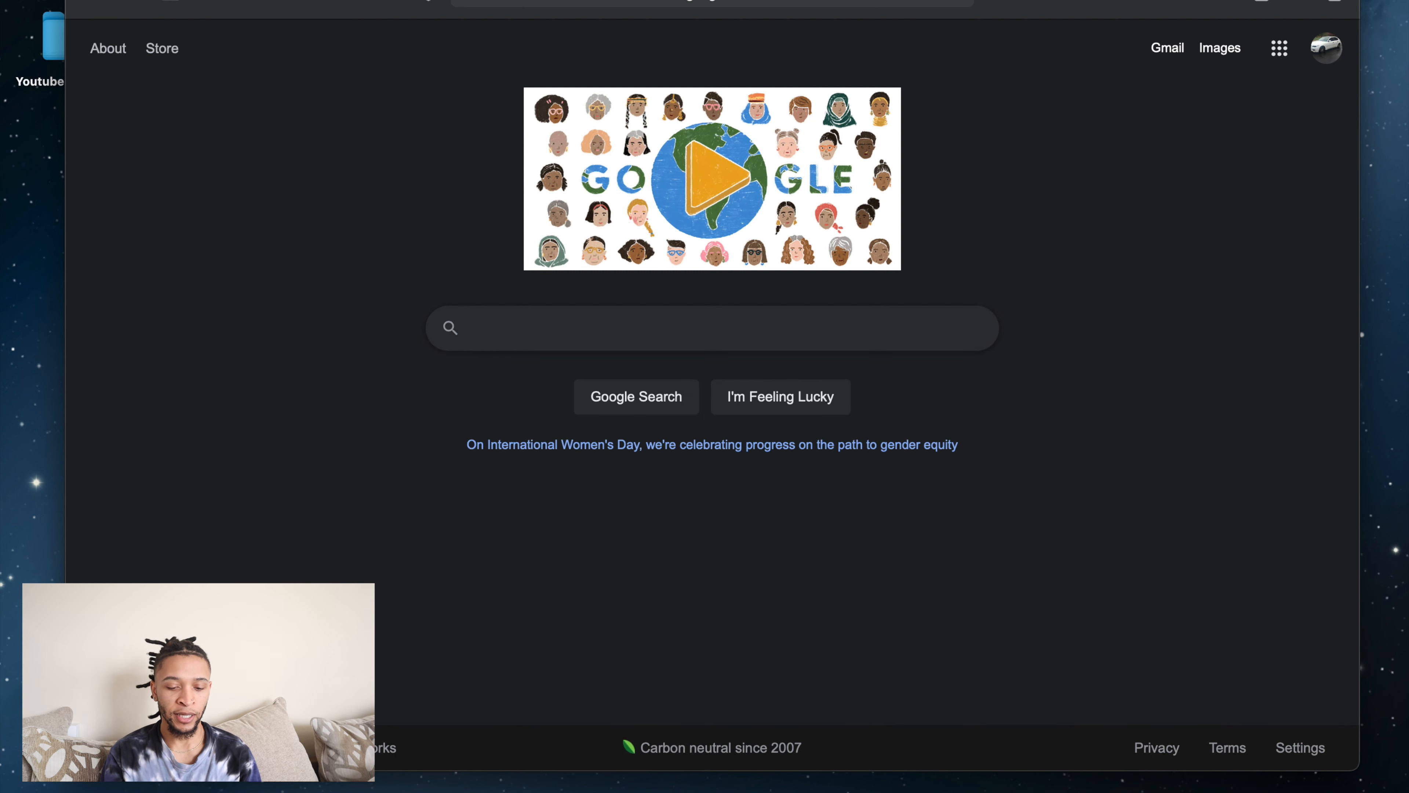
pyautogui.write('skull')
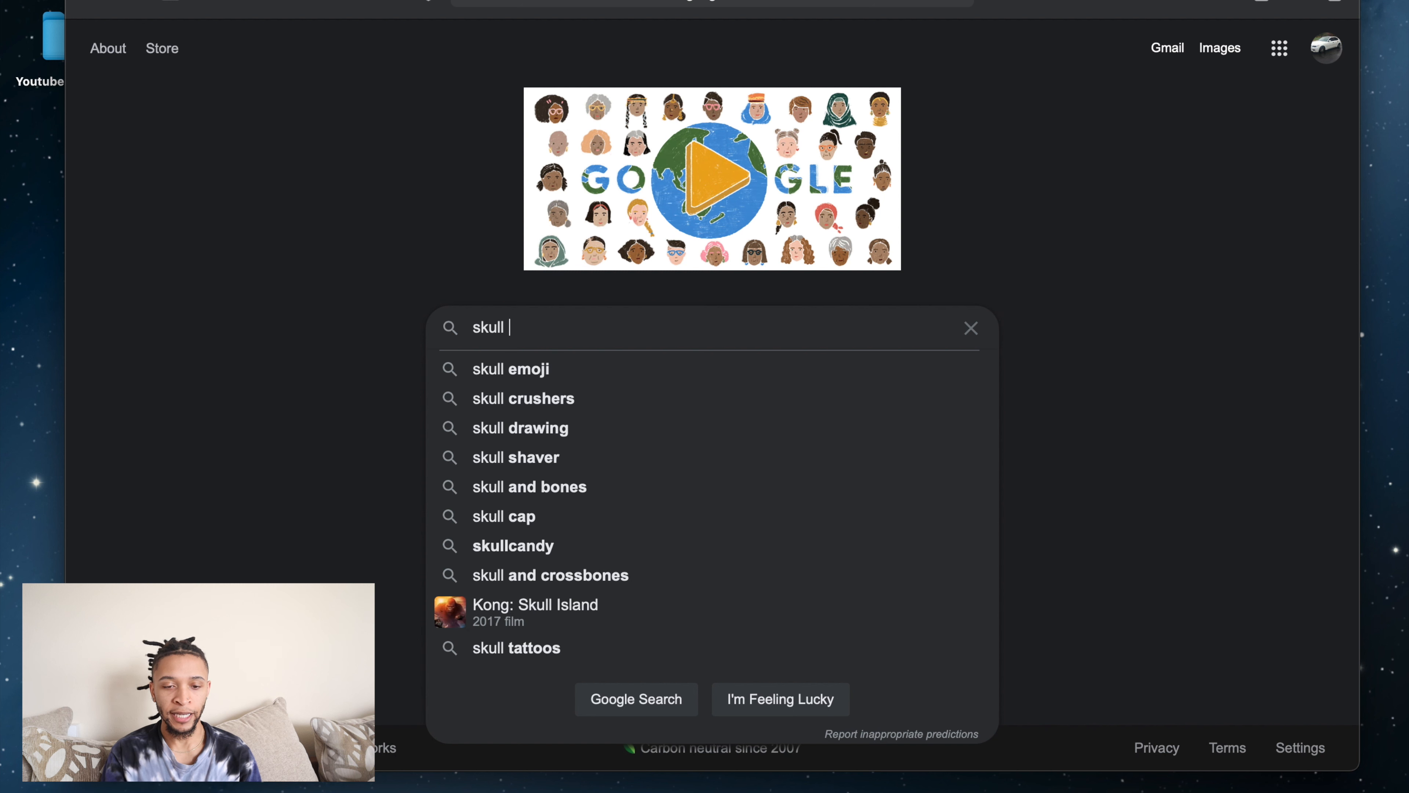
pyautogui.write('head svg')
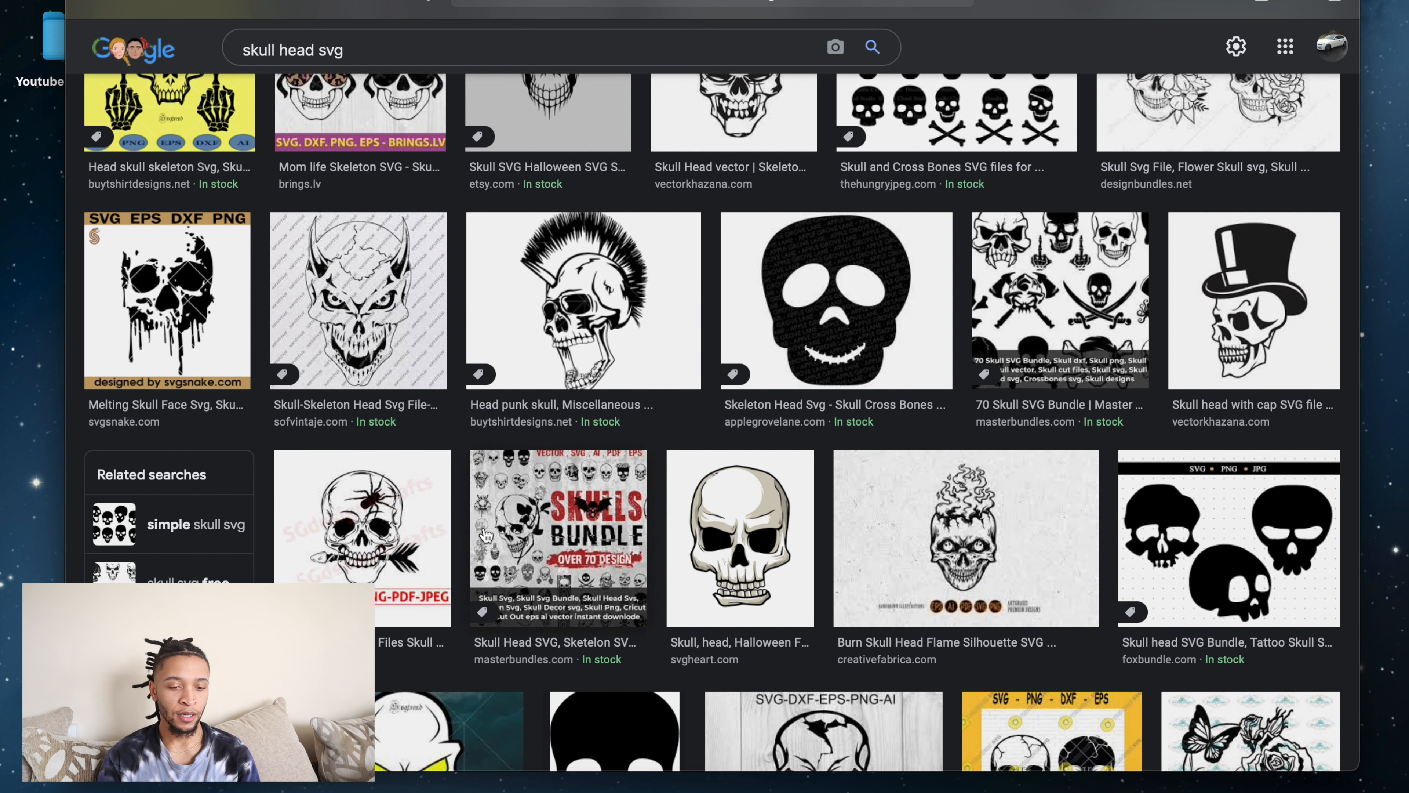
pyautogui.scroll(-3)
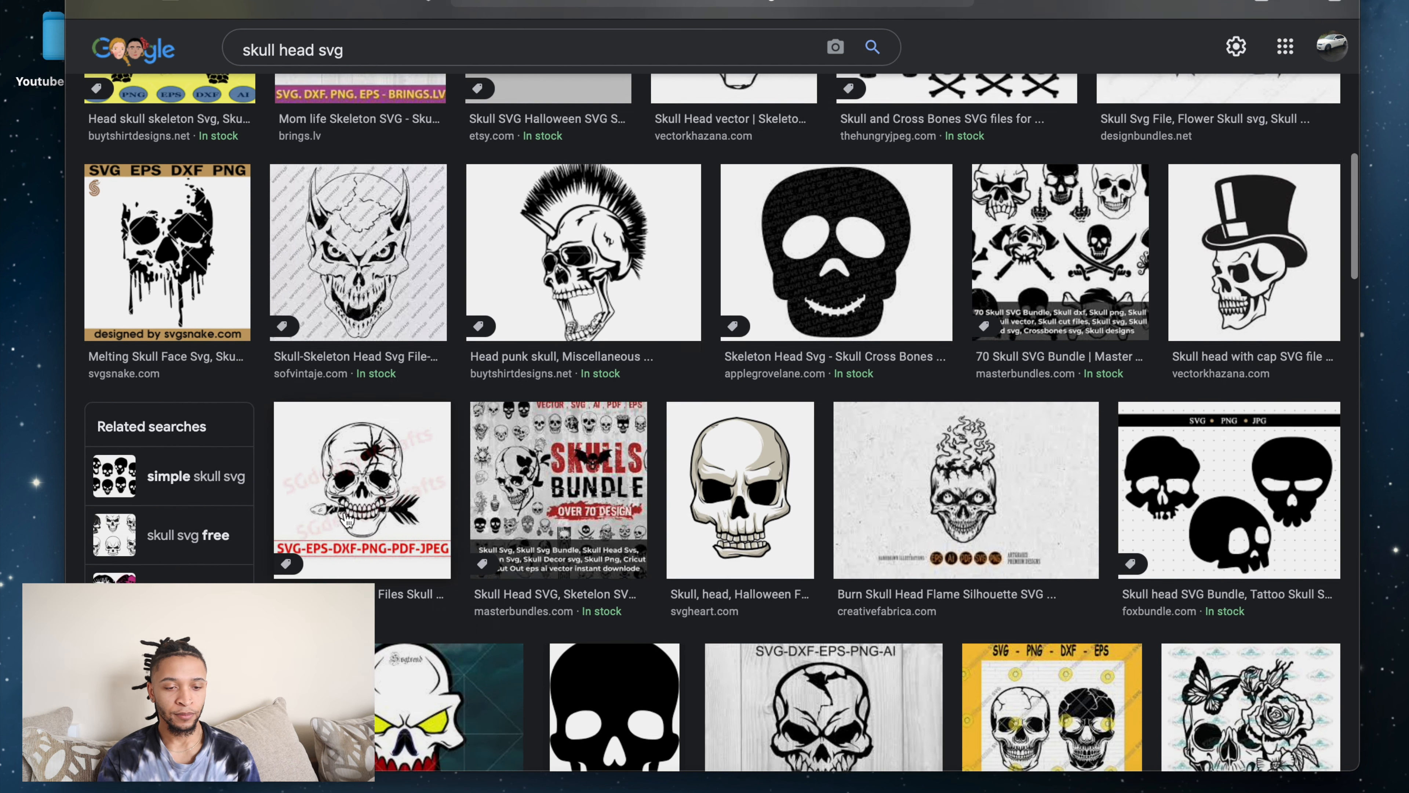
pyautogui.scroll(-3)
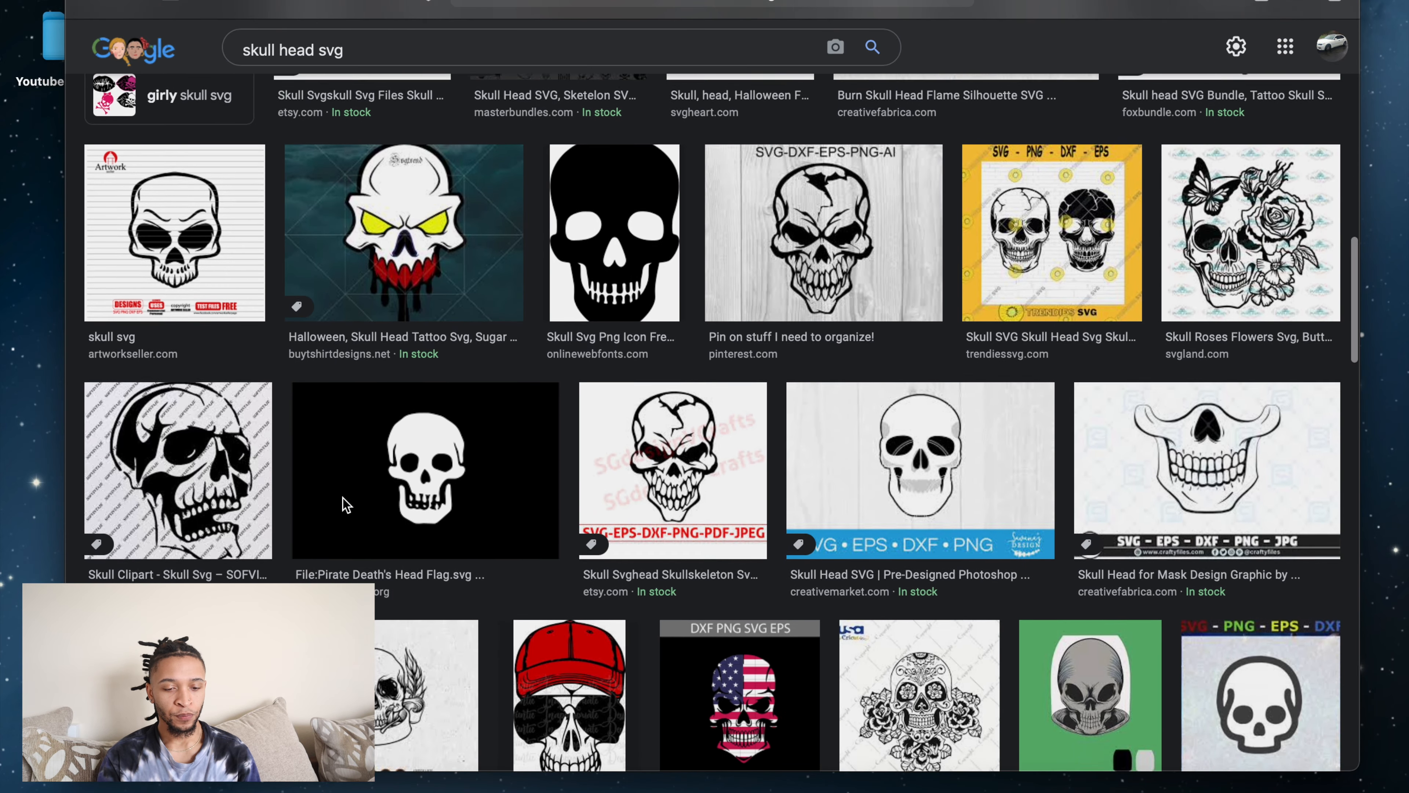
pyautogui.scroll(-3)
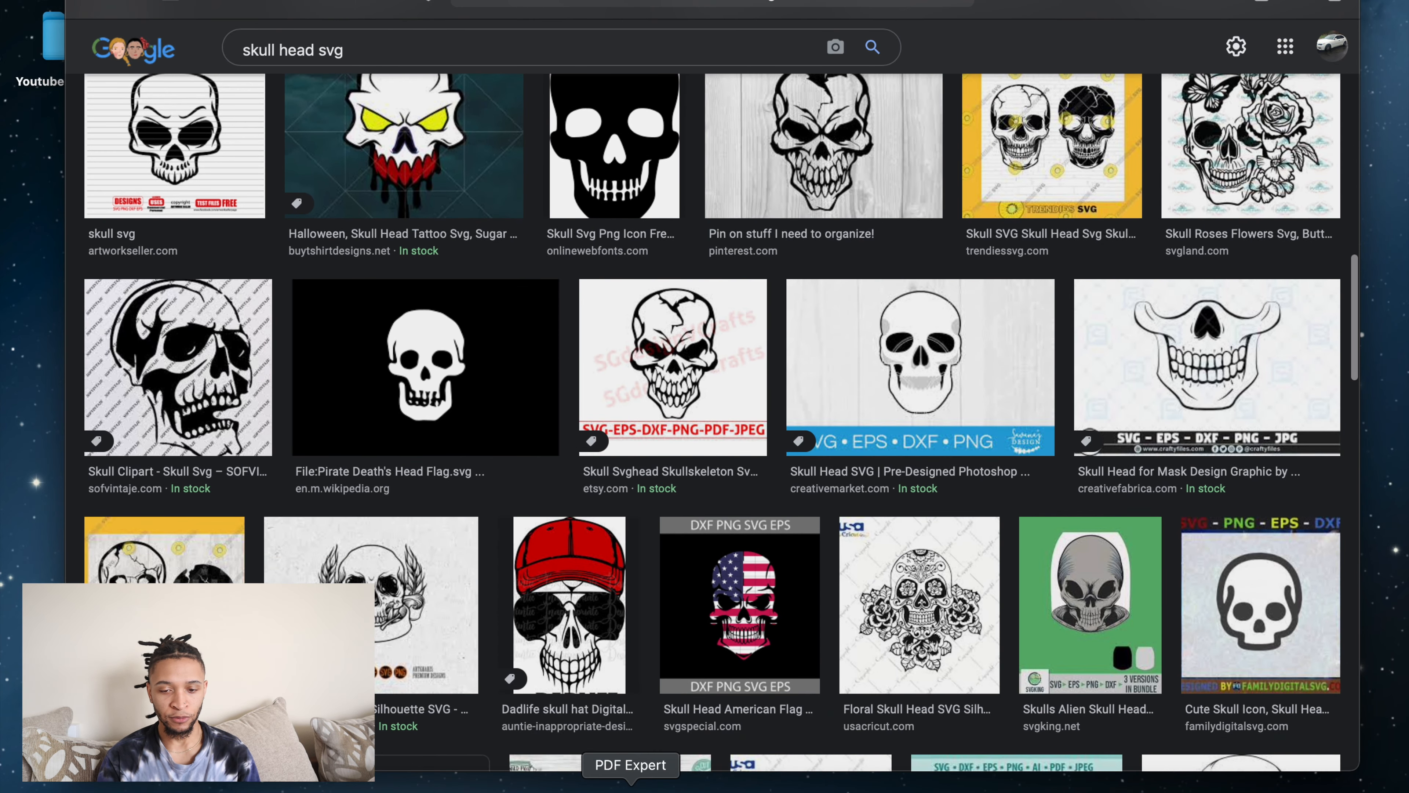
pyautogui.scroll(-3)
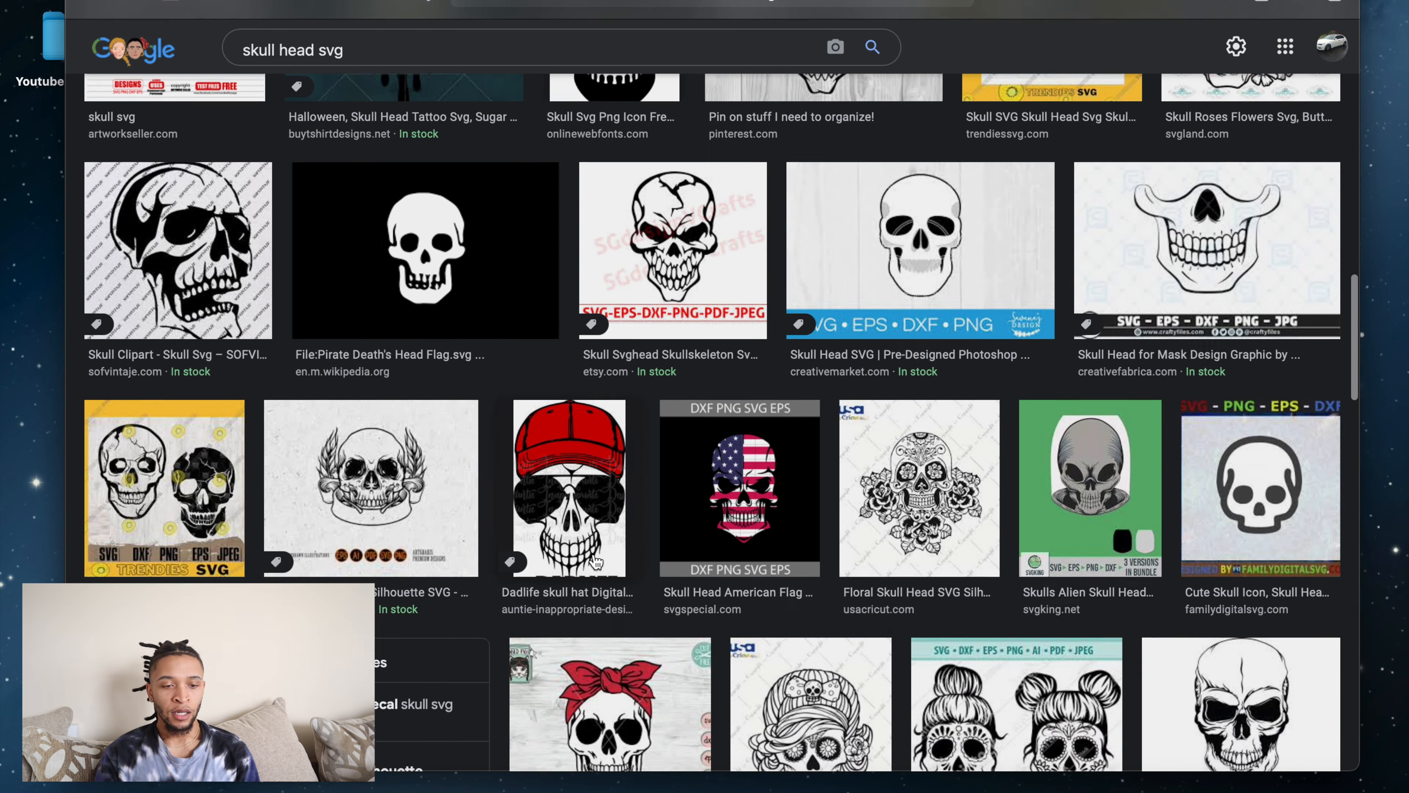
pyautogui.scroll(-3)
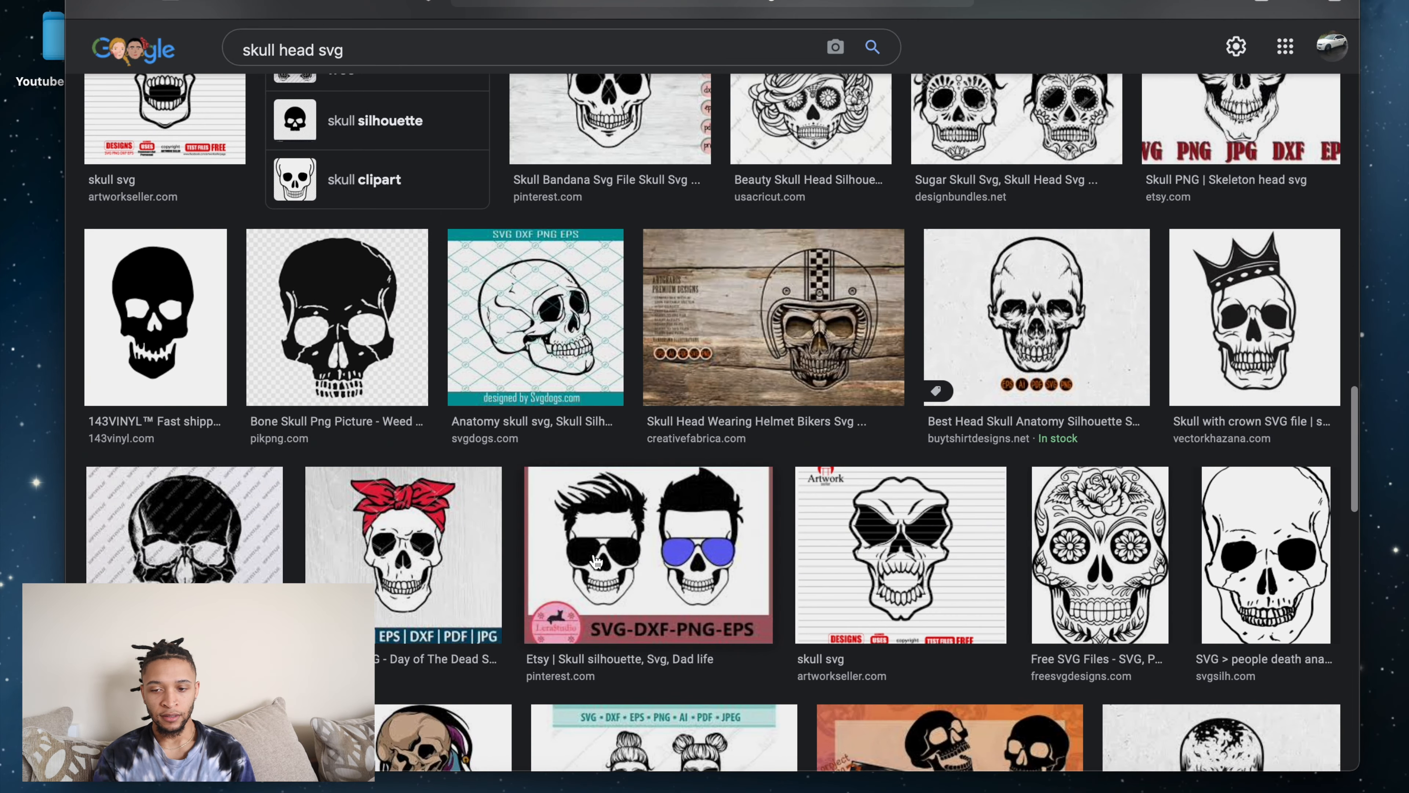
pyautogui.scroll(-3)
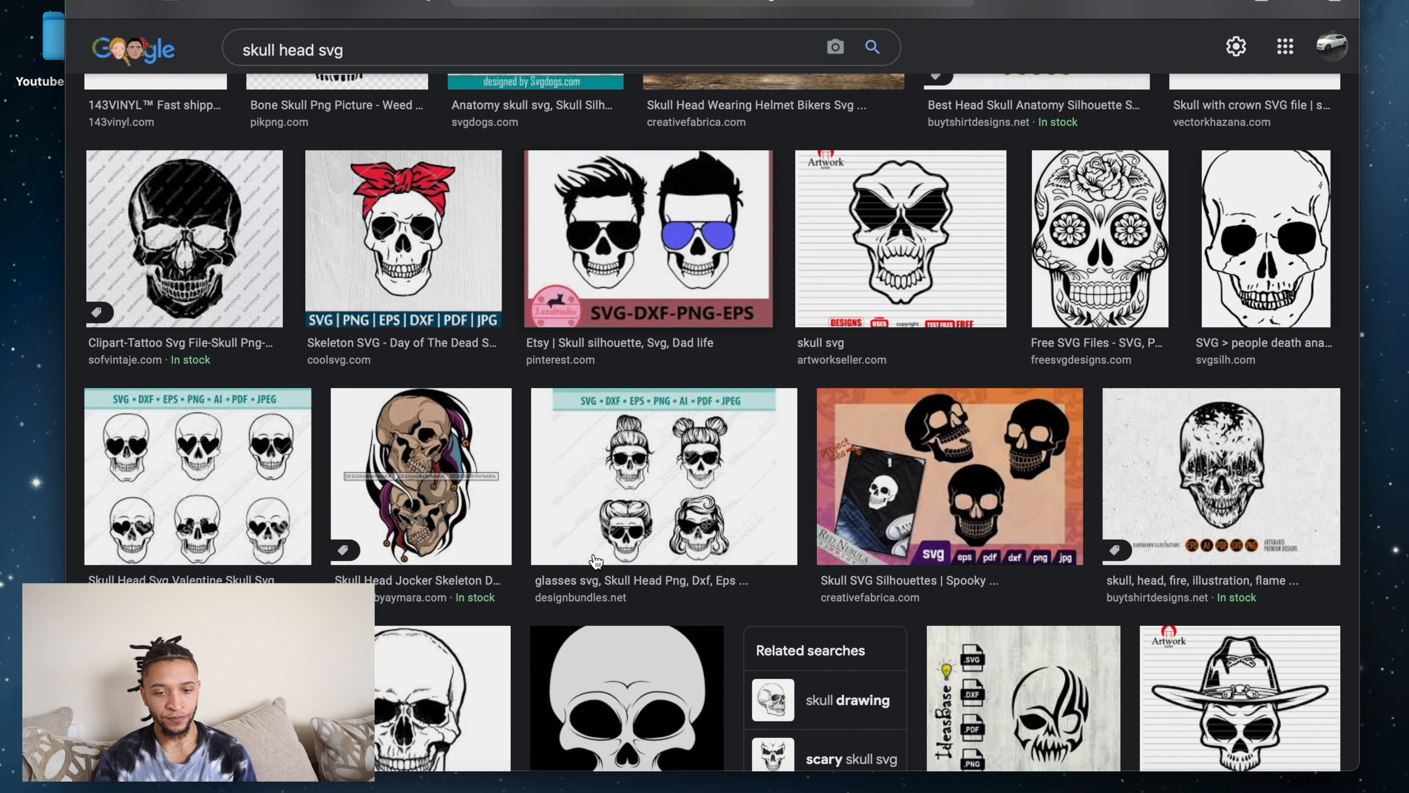
pyautogui.scroll(-3)
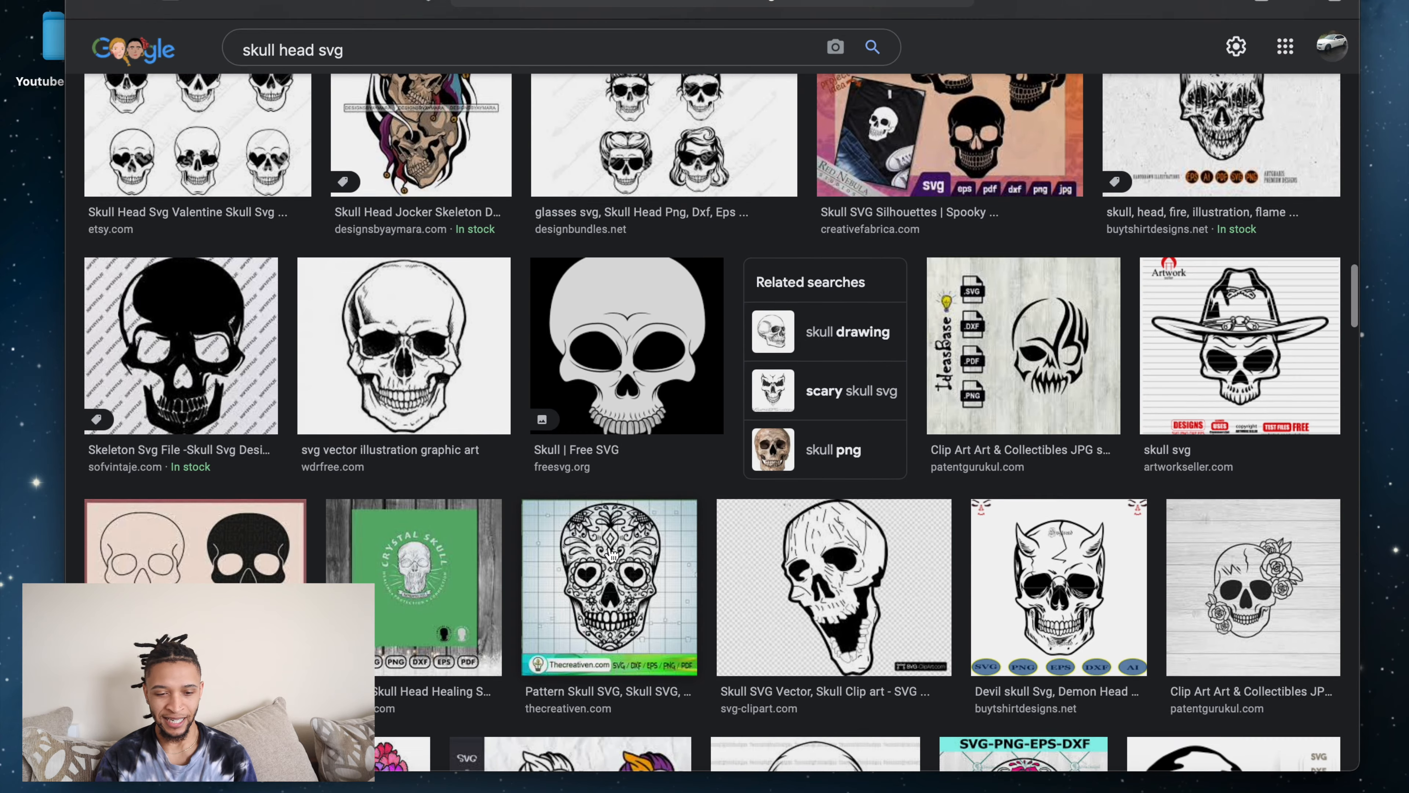
pyautogui.scroll(-3)
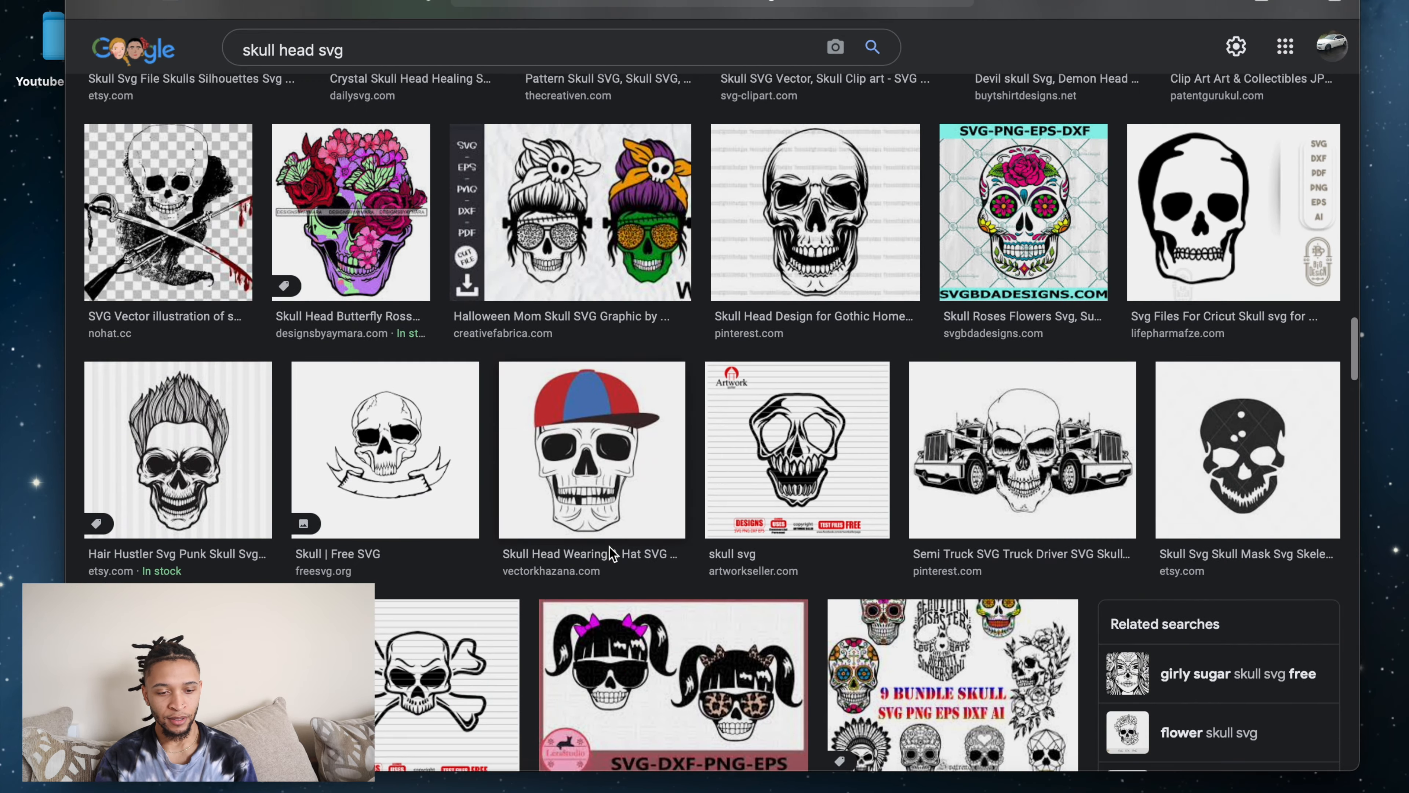
pyautogui.scroll(-3)
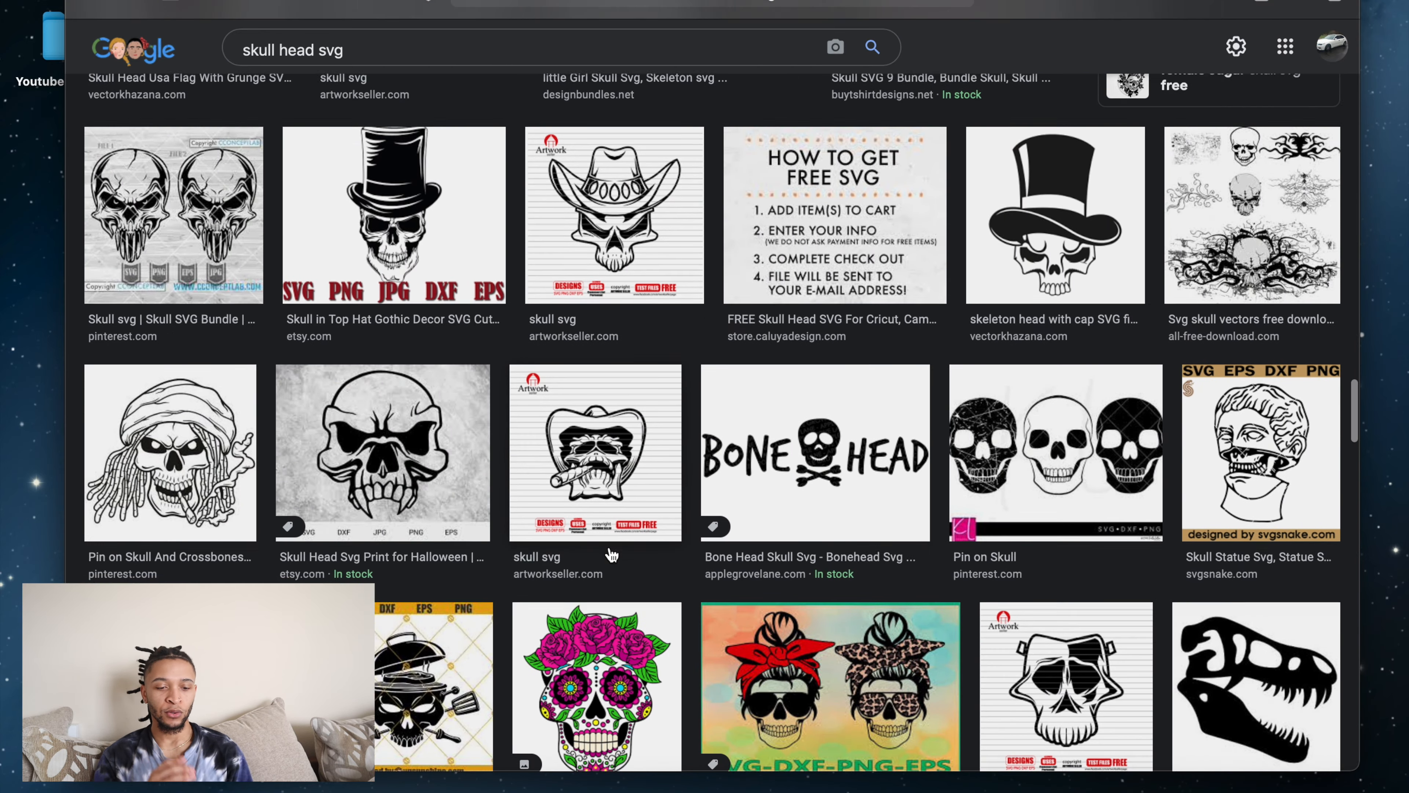
pyautogui.scroll(-3)
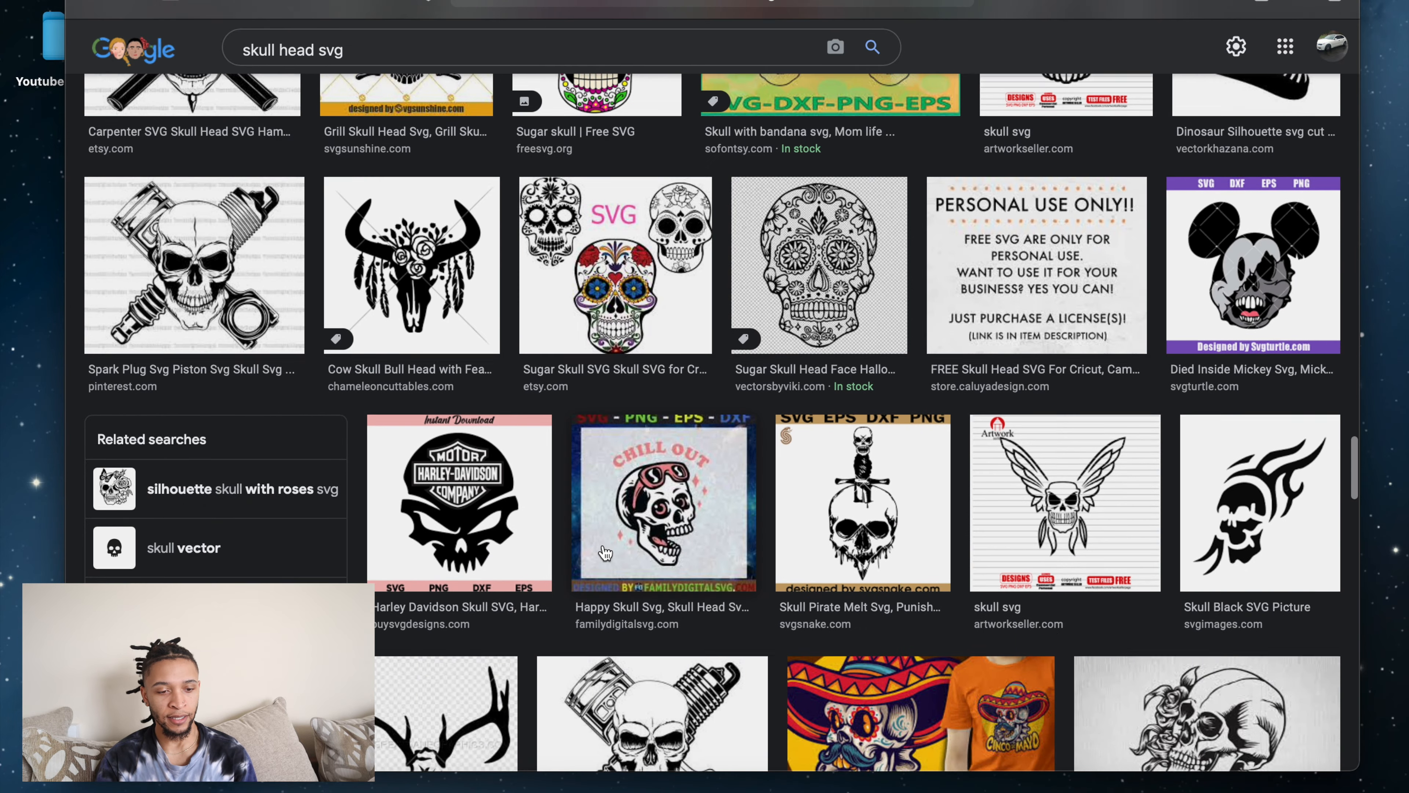
pyautogui.scroll(-3)
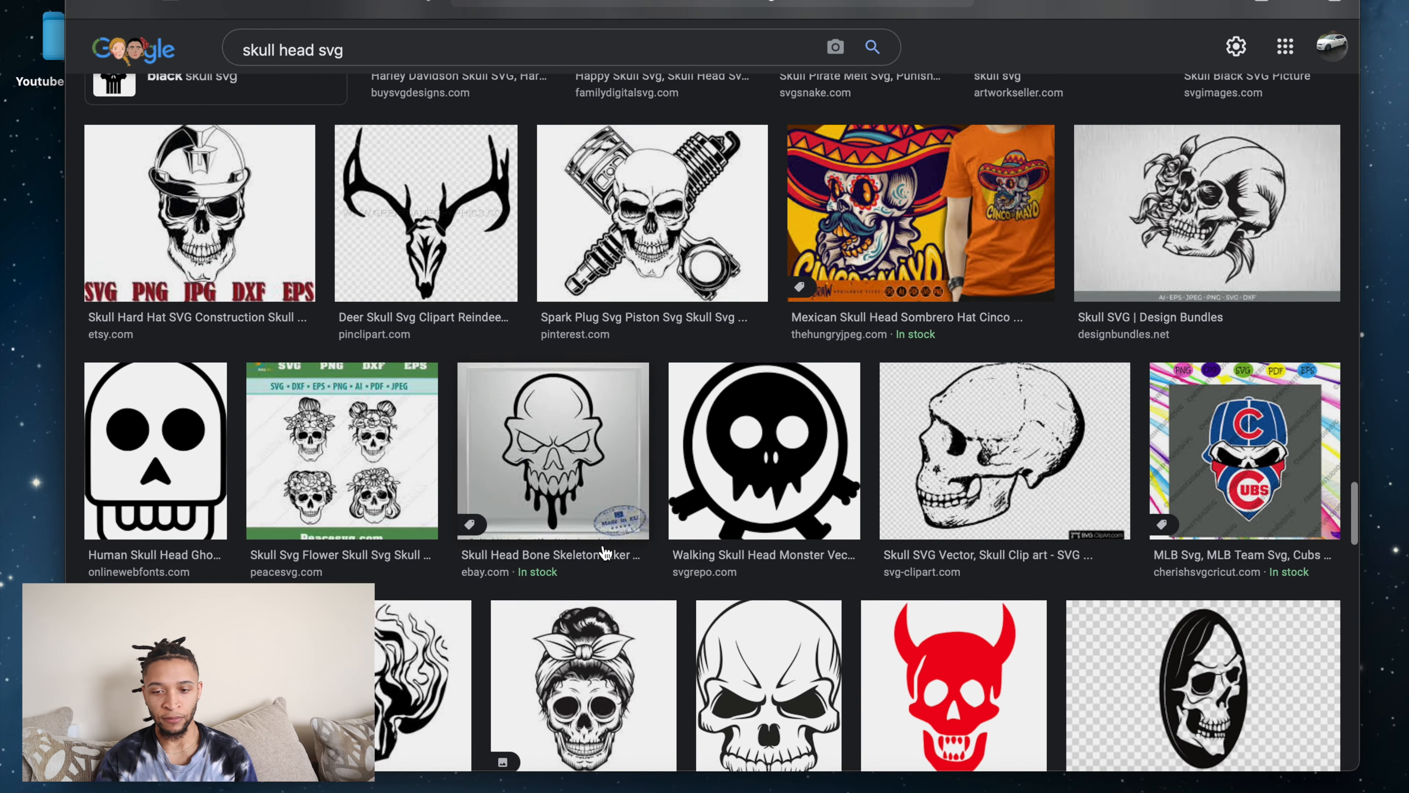
pyautogui.scroll(-3)
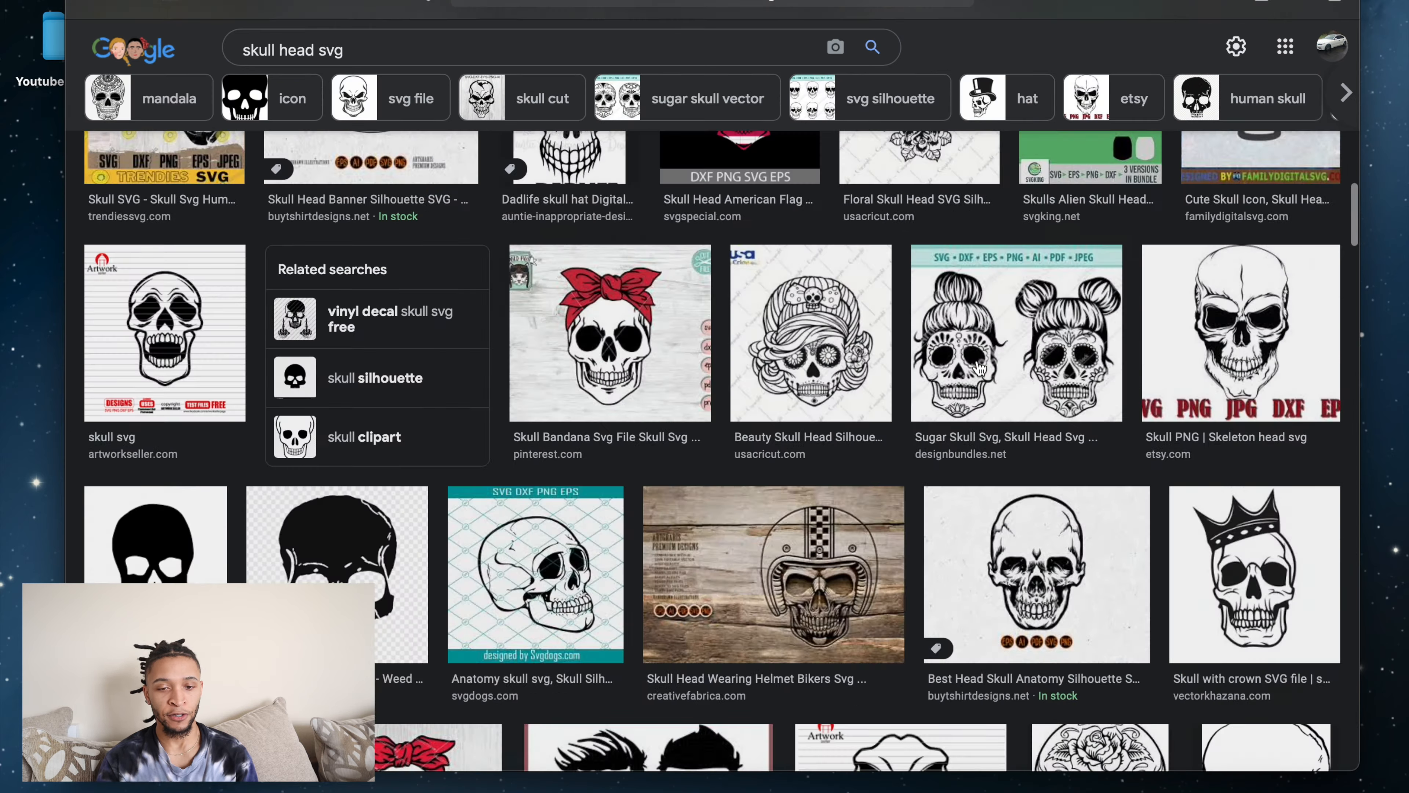
pyautogui.scroll(-3)
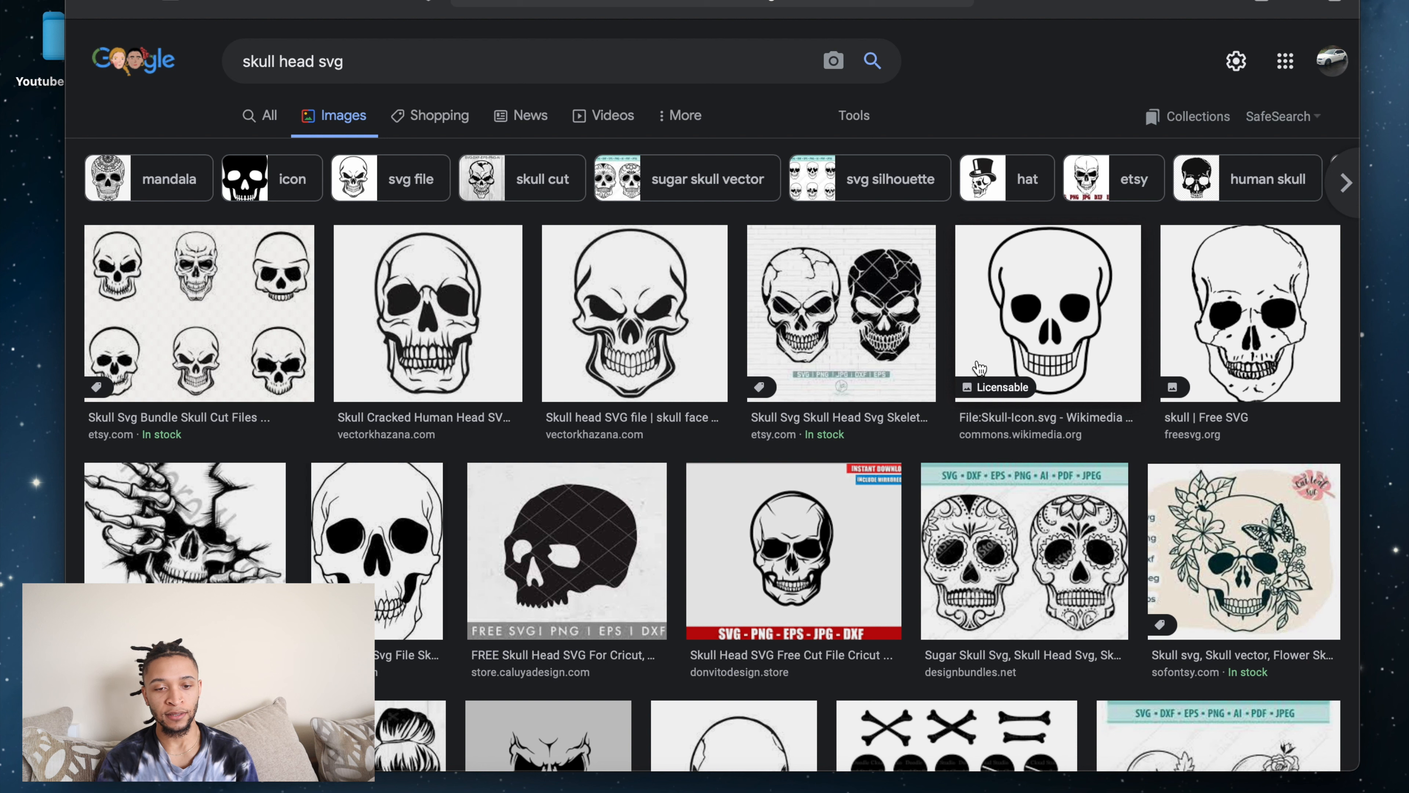
pyautogui.scroll(-3)
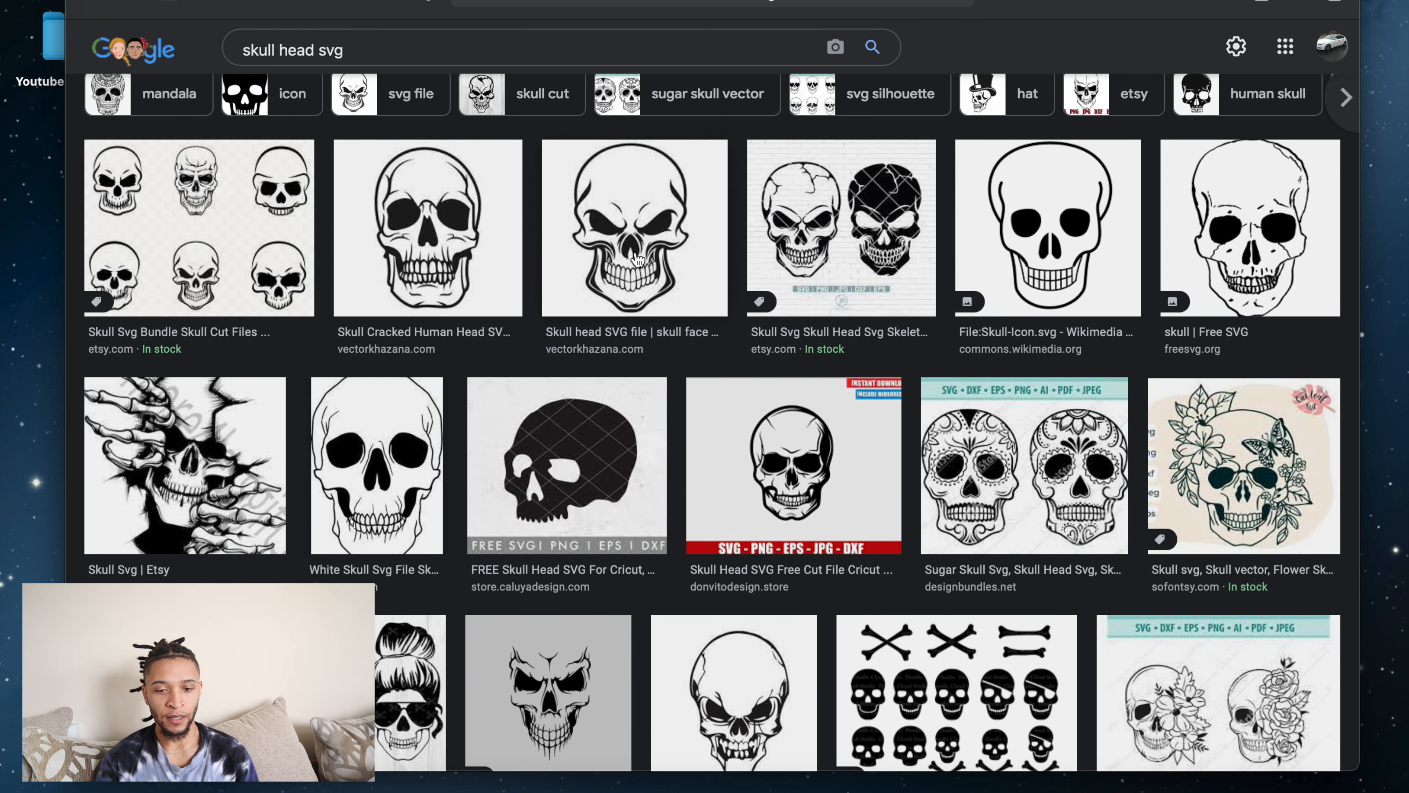
# Preview the angry grinning skull SVG and save the image to the computer.
pyautogui.click(634, 228)
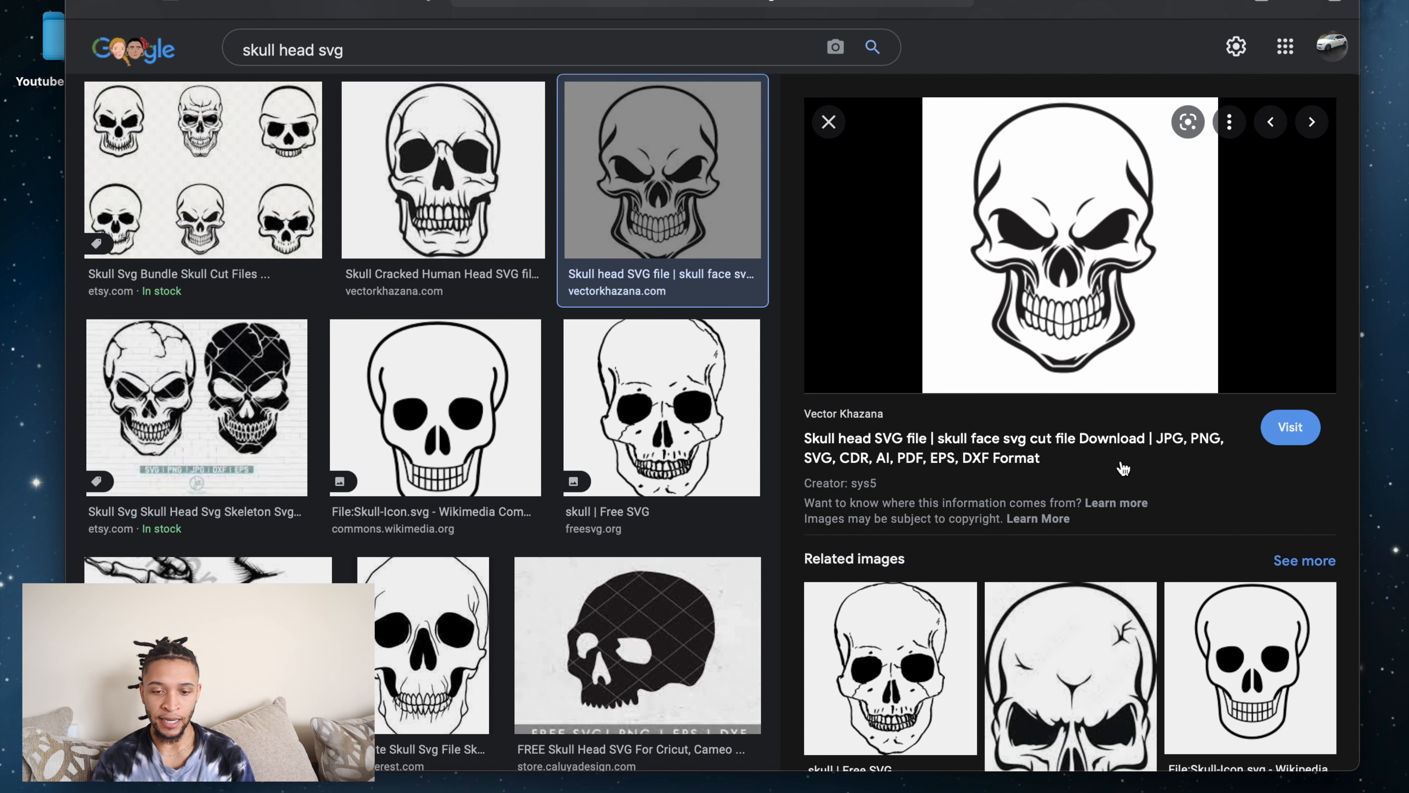
pyautogui.moveTo(974, 256)
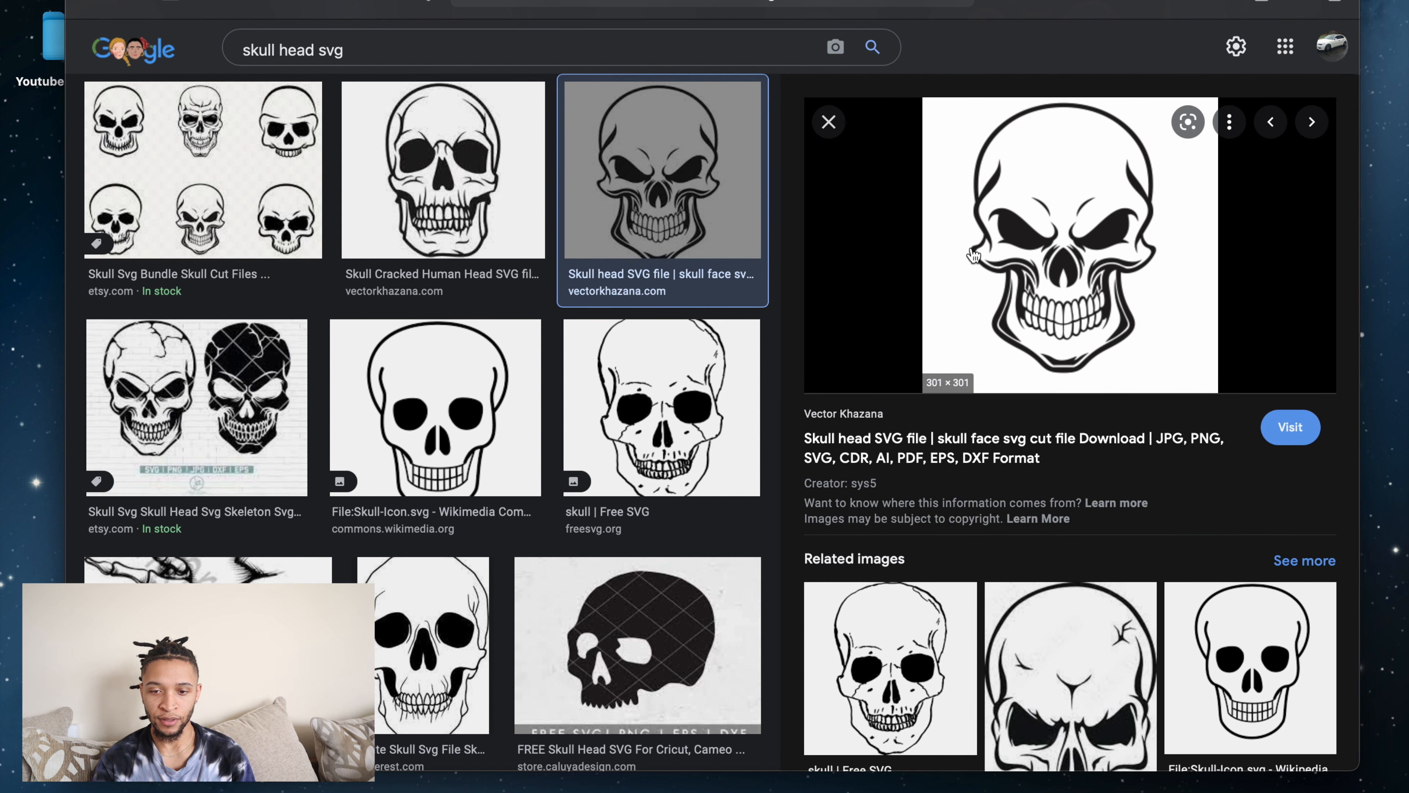
pyautogui.moveTo(1057, 288)
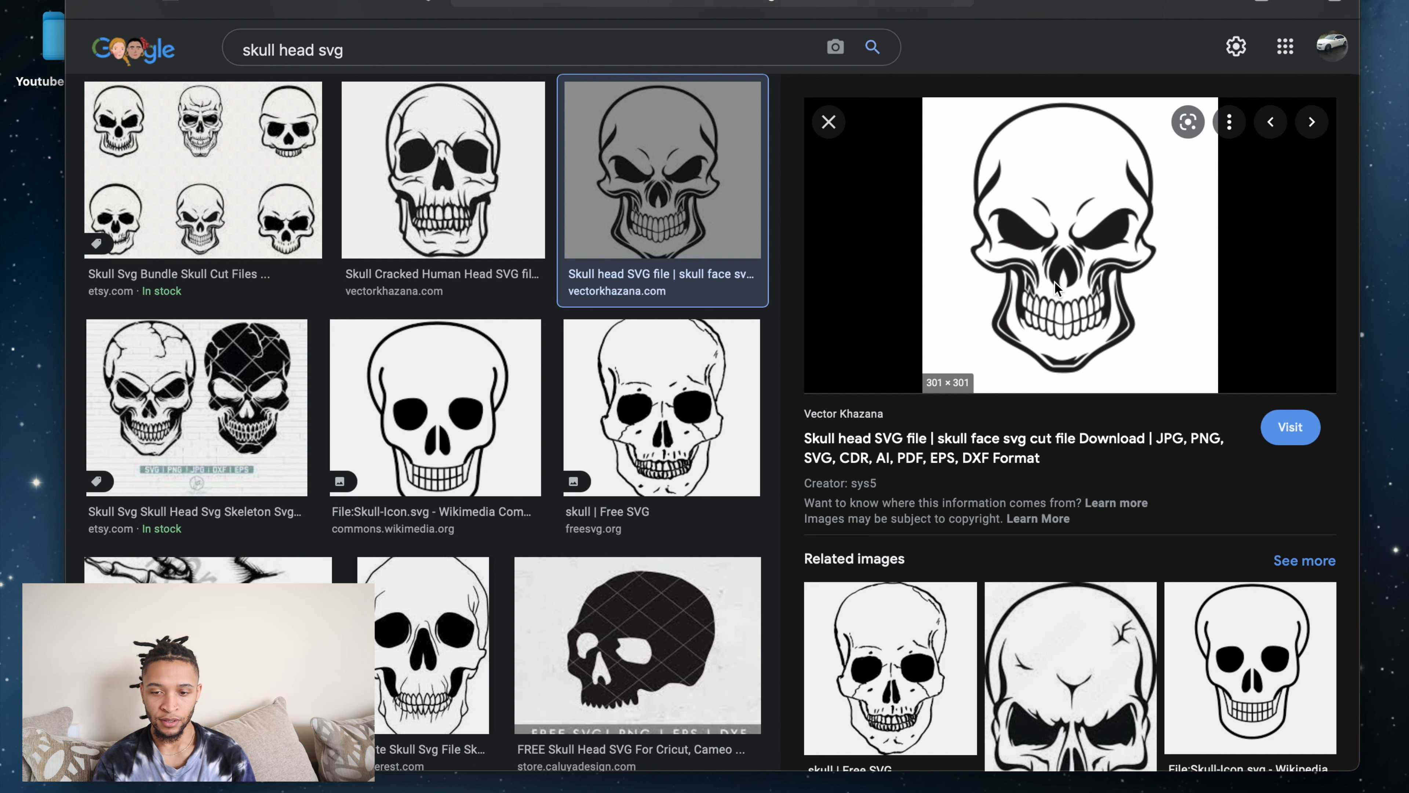
pyautogui.rightClick(1057, 289)
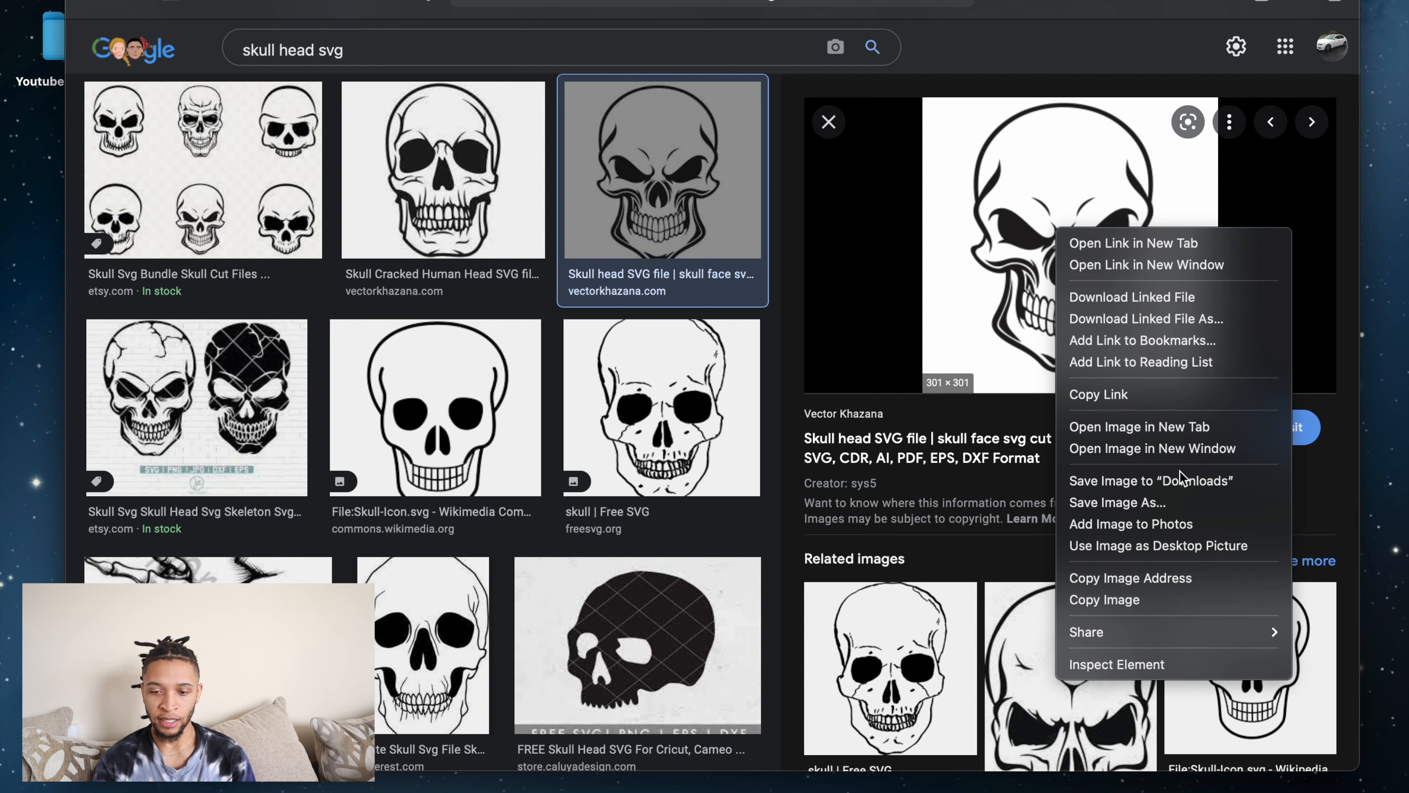
pyautogui.moveTo(1216, 517)
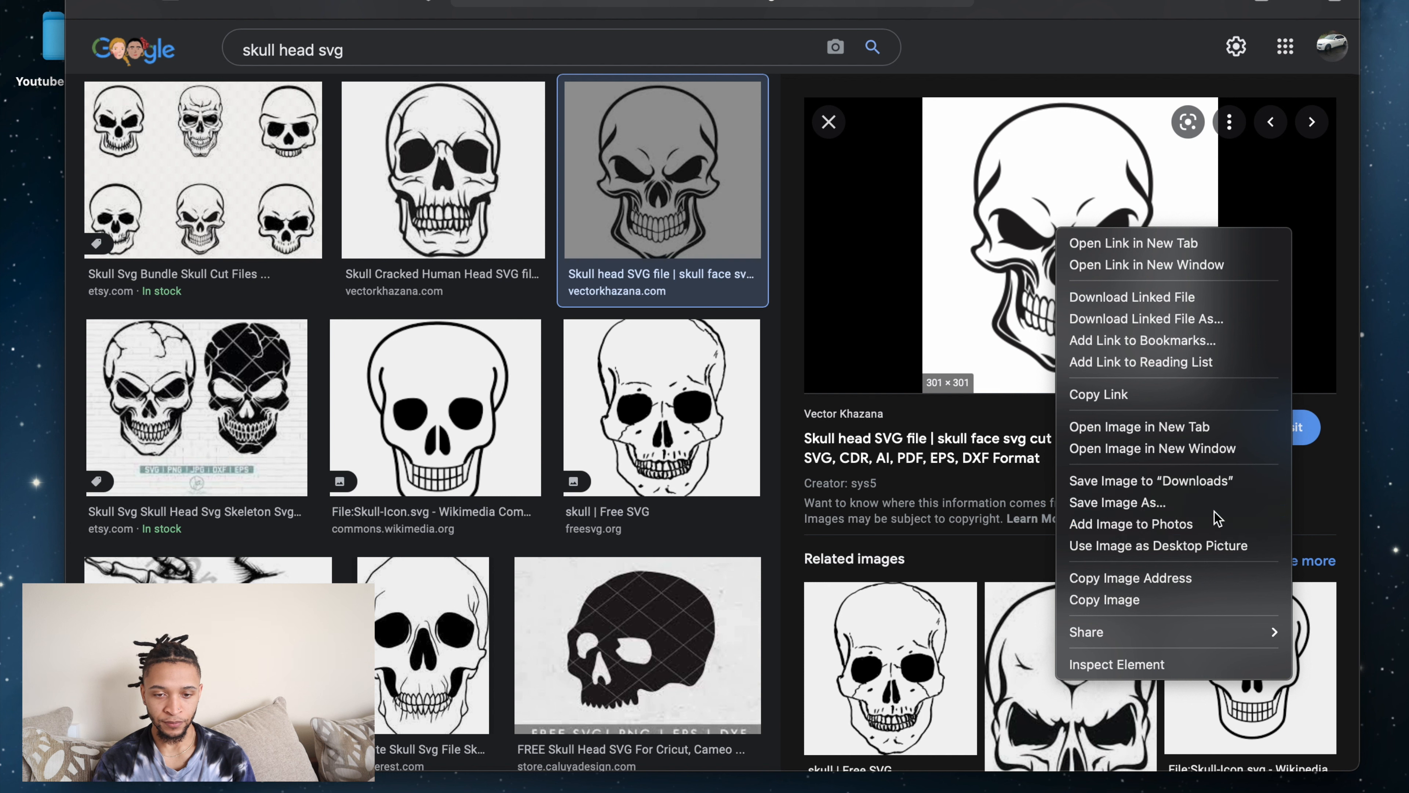
pyautogui.click(756, 264)
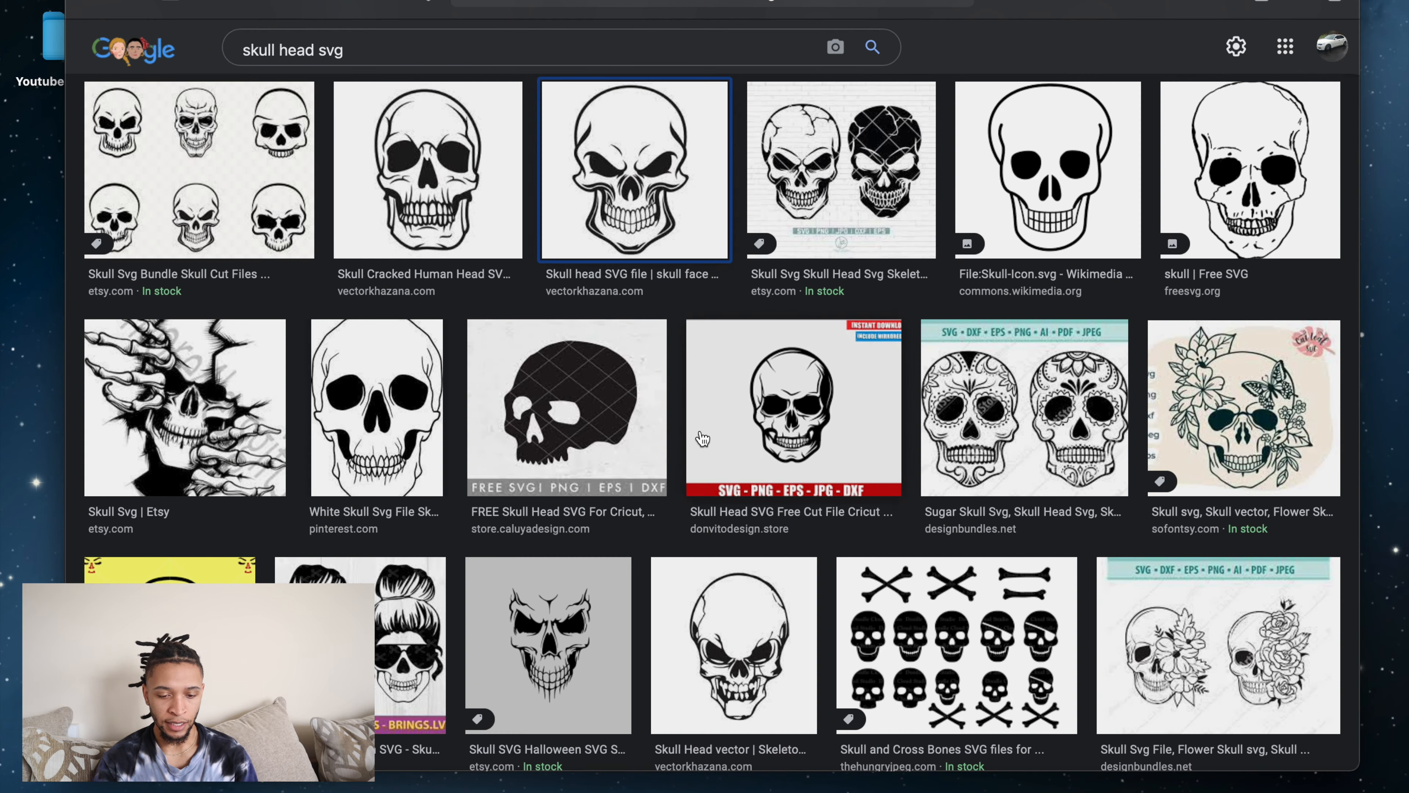
pyautogui.scroll(-3)
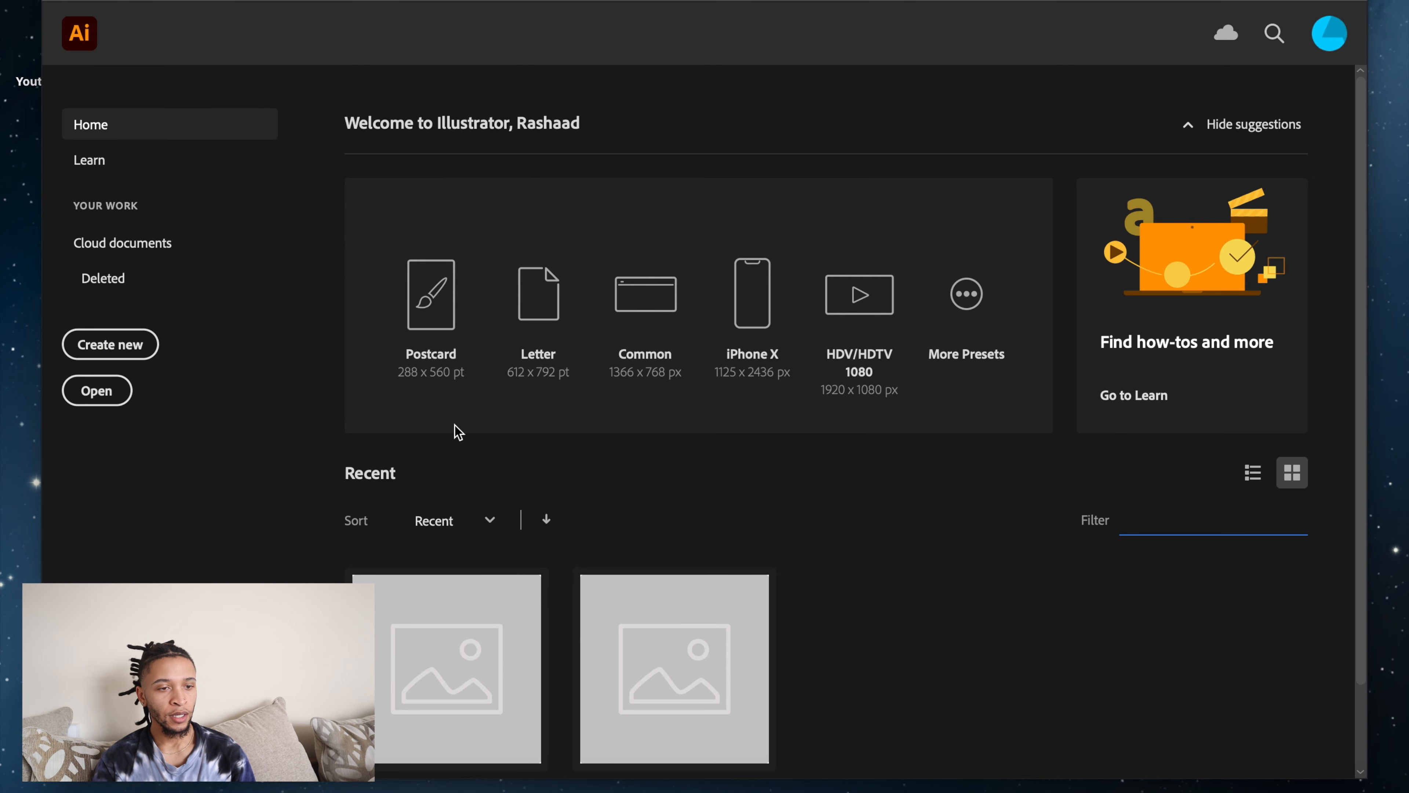
# Open the Skull4 image from the Desktop as an Illustrator document.
pyautogui.click(1213, 519)
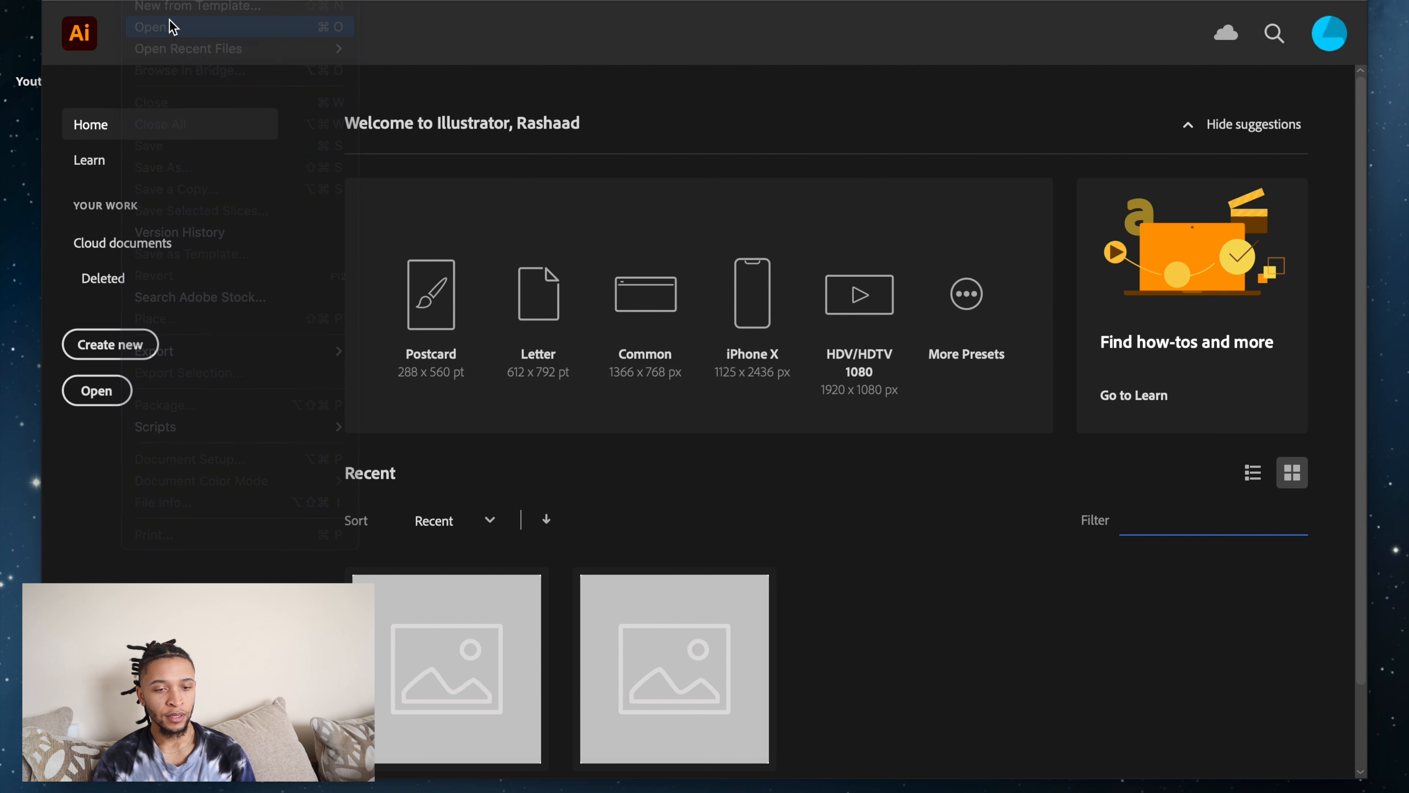
pyautogui.click(151, 26)
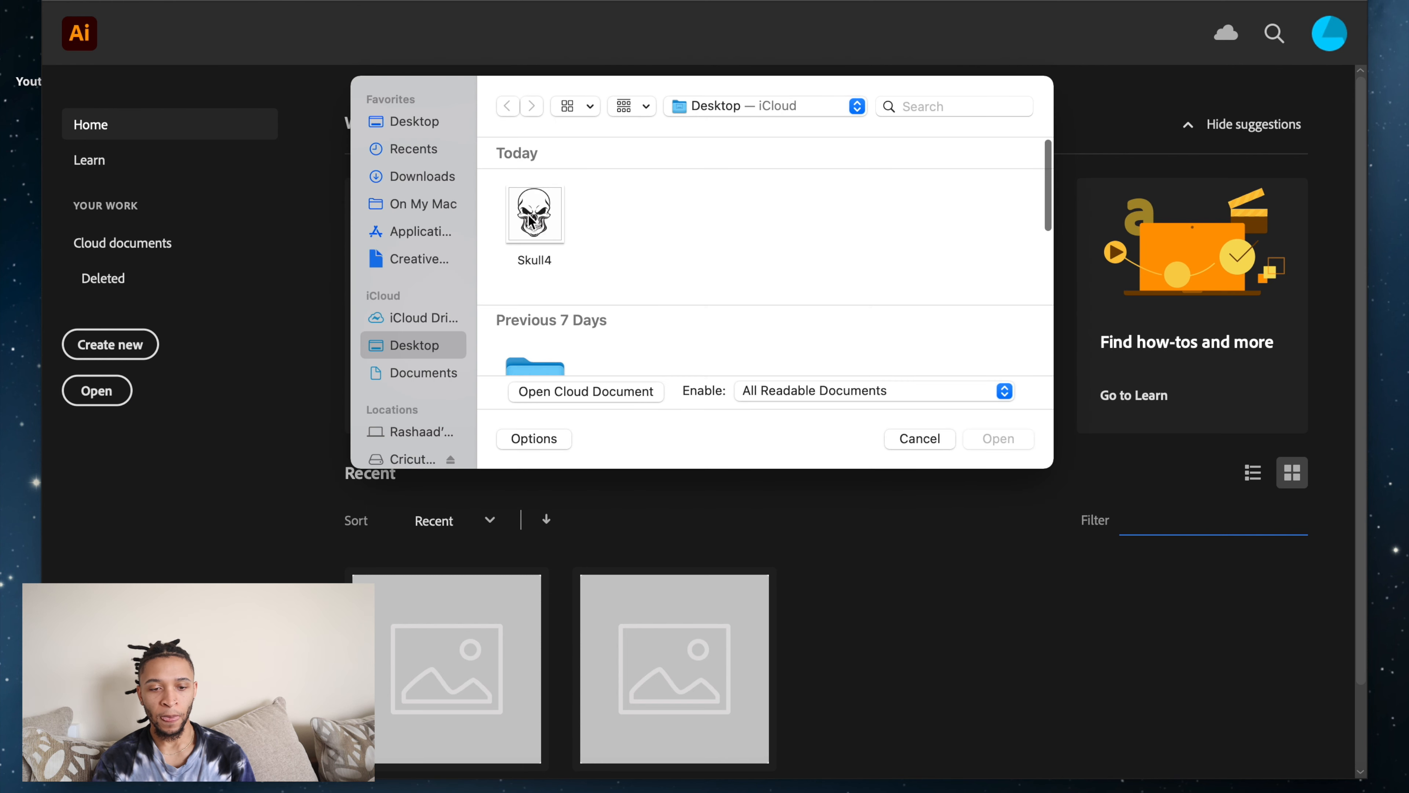
pyautogui.click(918, 439)
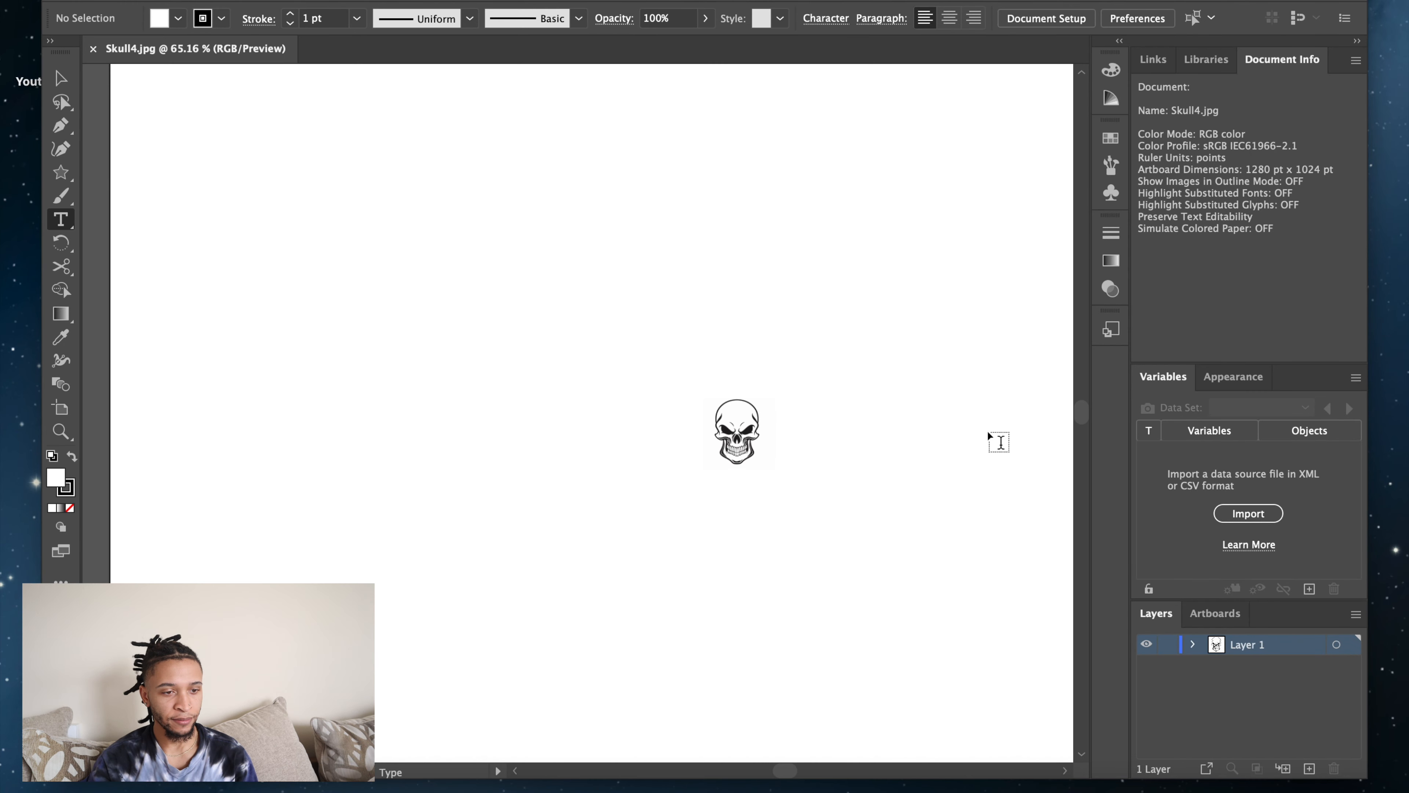
# Select the skull image and scale it up from its corners to fill the artboard centre.
pyautogui.click(61, 79)
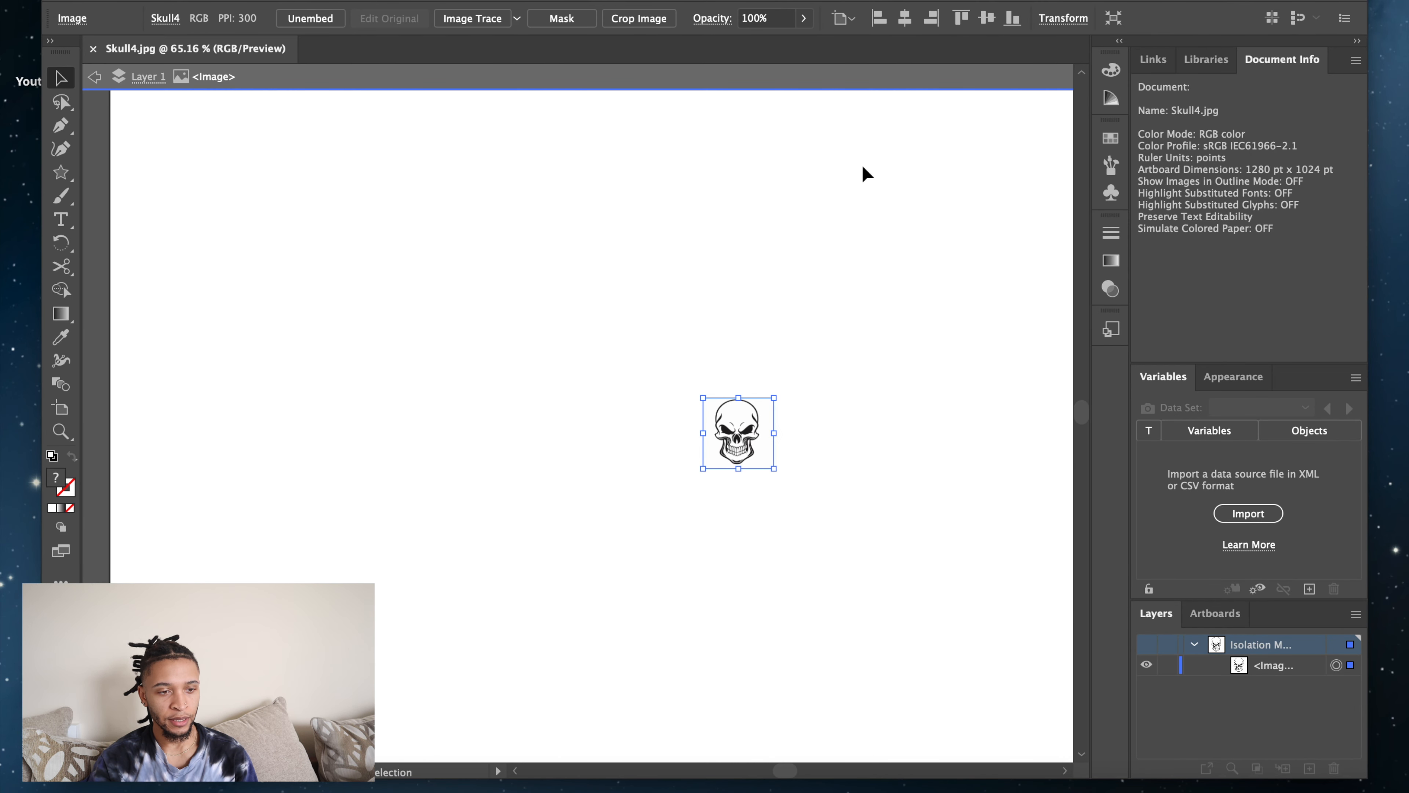
pyautogui.click(787, 485)
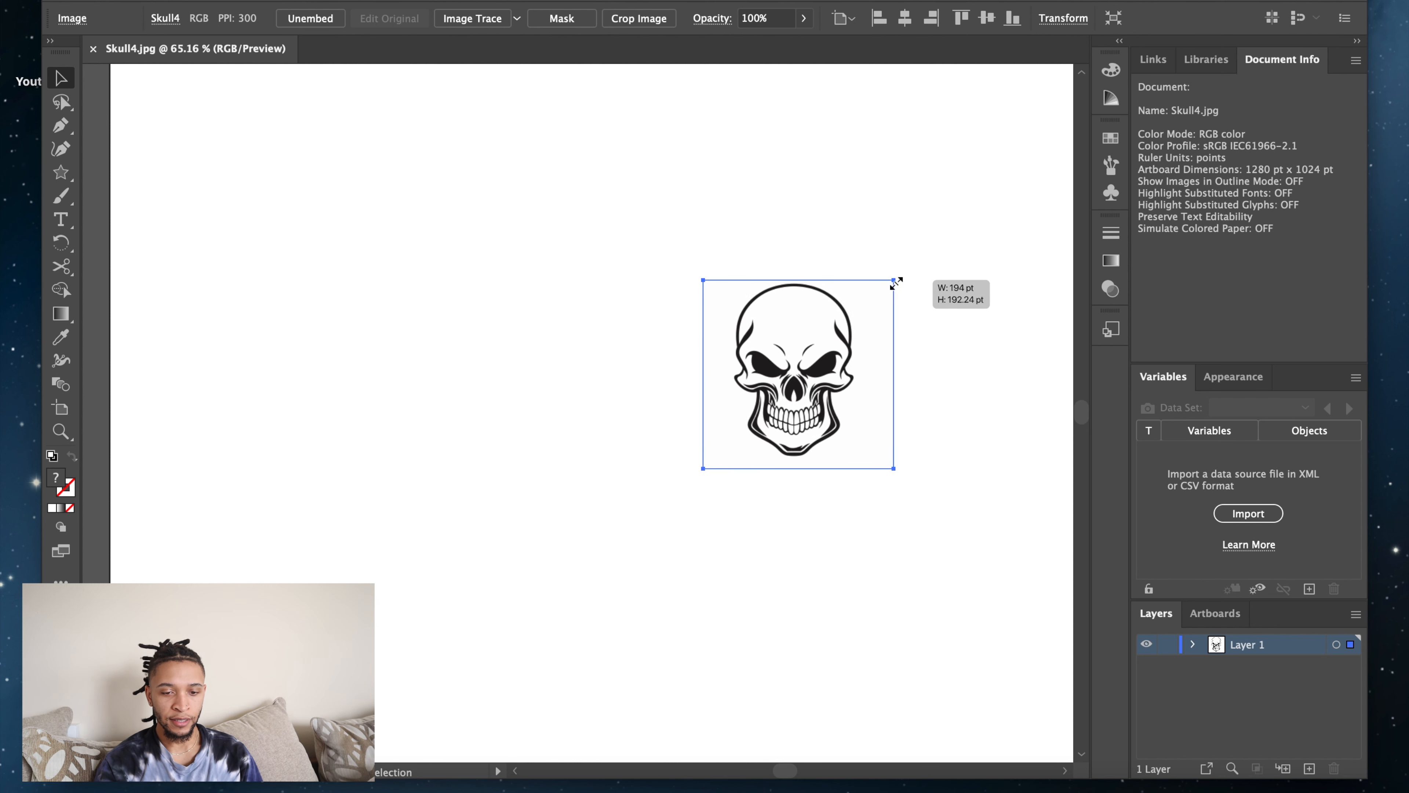
pyautogui.moveTo(894, 282); pyautogui.dragTo(977, 194)
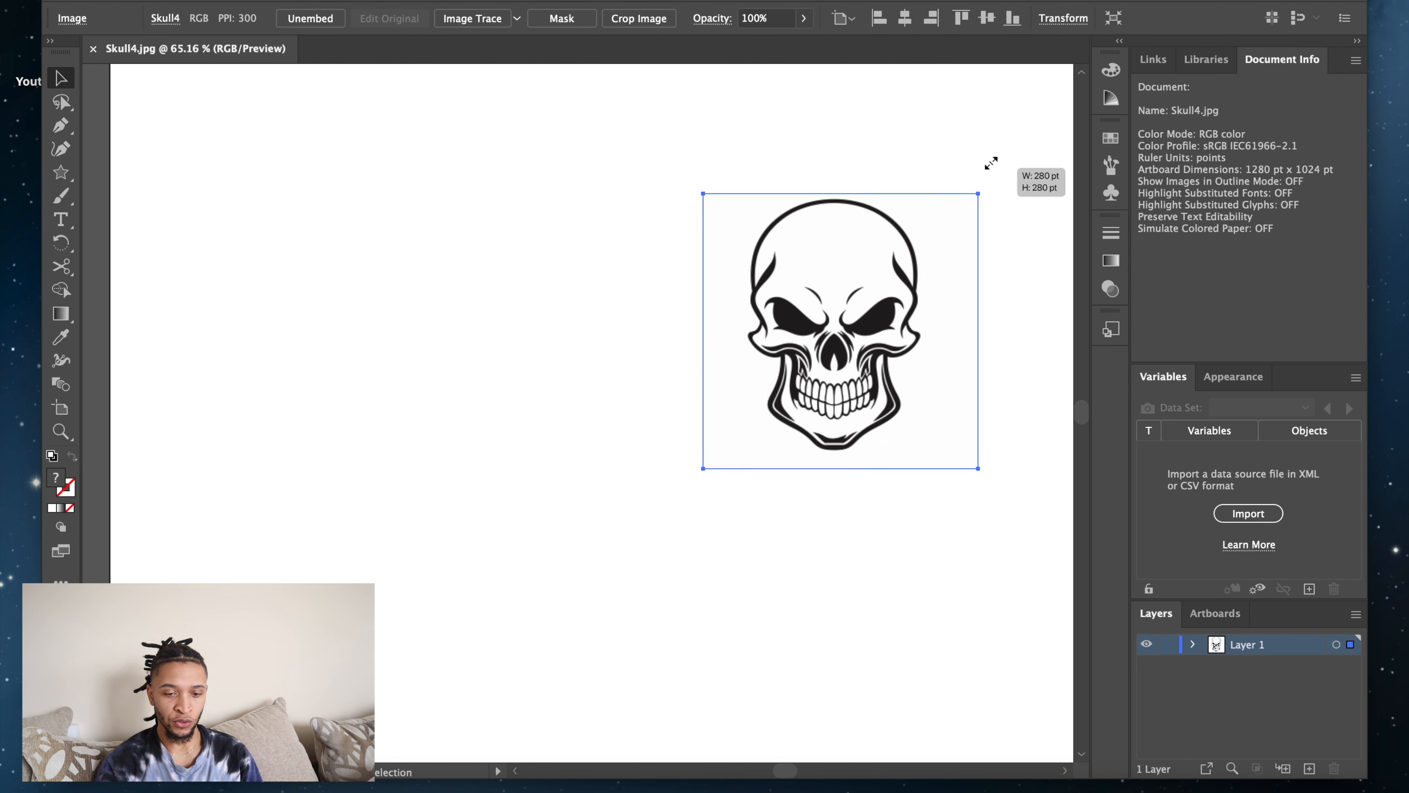
pyautogui.moveTo(841, 329); pyautogui.dragTo(536, 376)
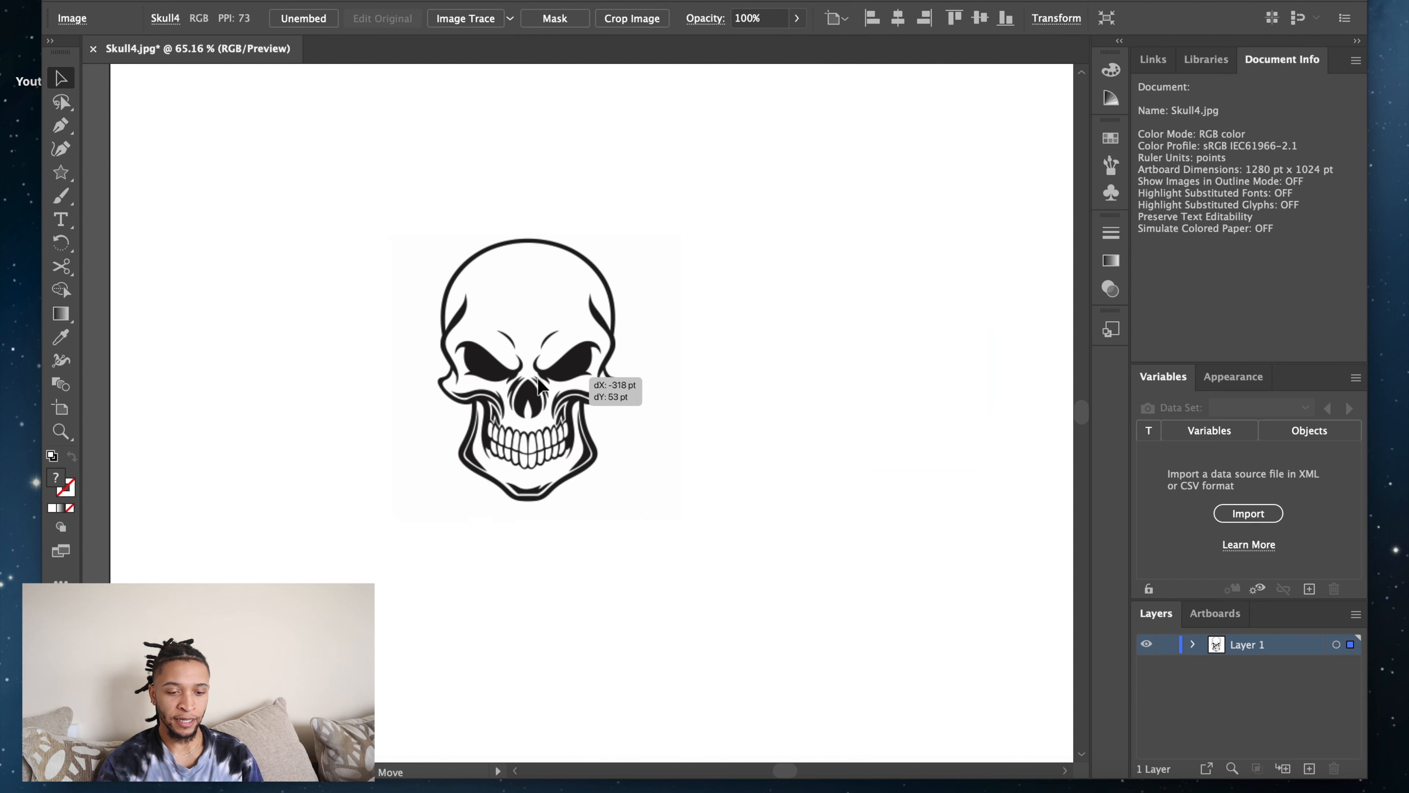
pyautogui.moveTo(535, 377); pyautogui.dragTo(641, 432)
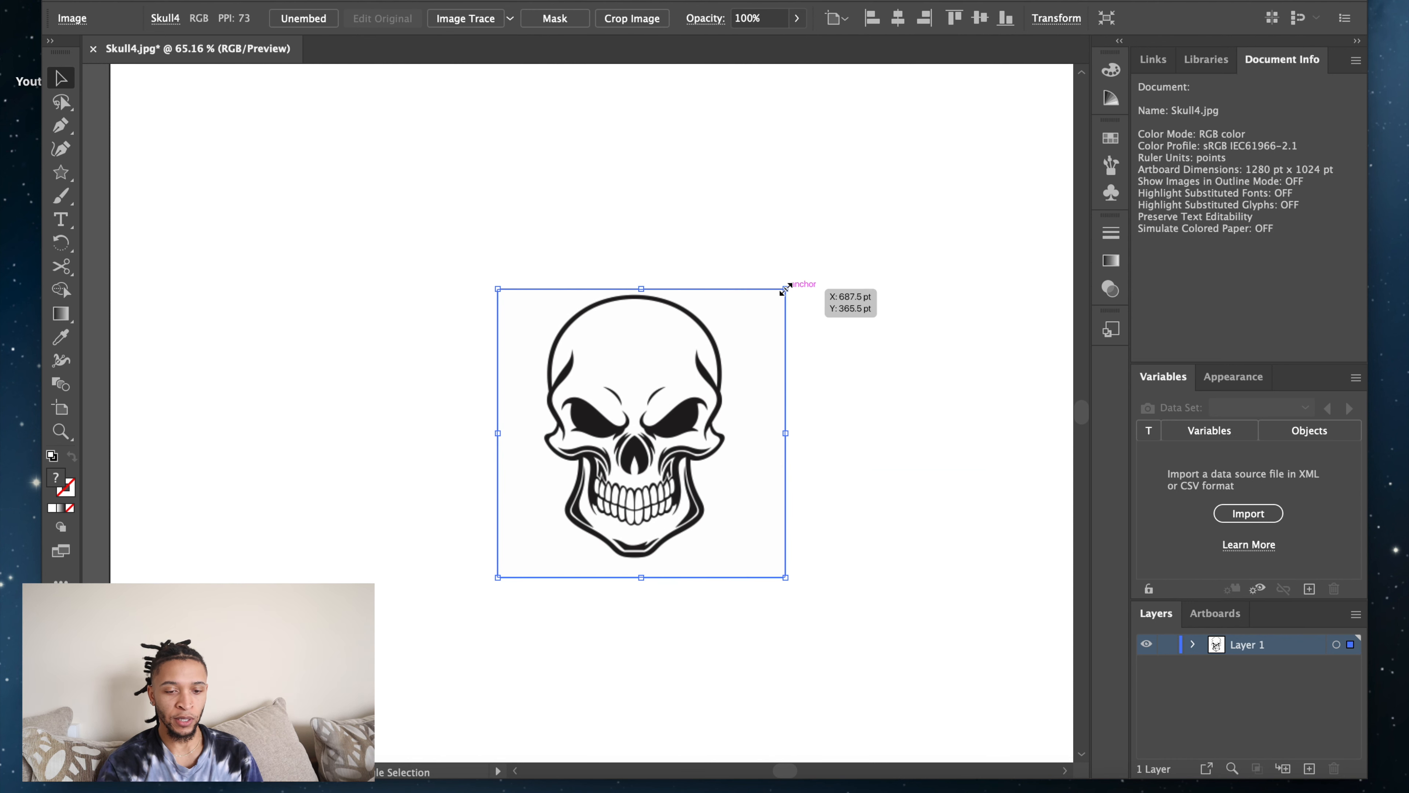
pyautogui.moveTo(785, 289); pyautogui.dragTo(937, 173)
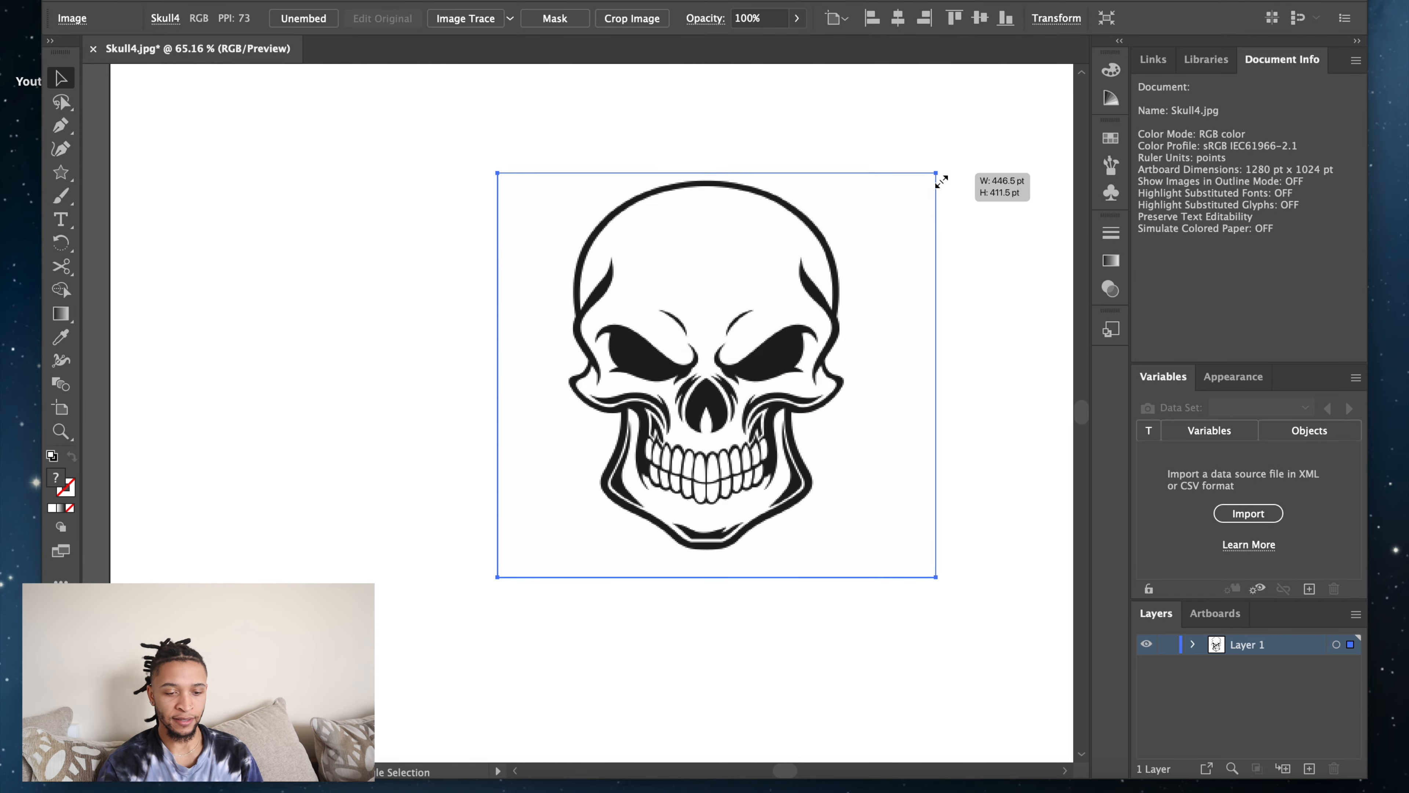
pyautogui.moveTo(938, 172); pyautogui.dragTo(982, 288)
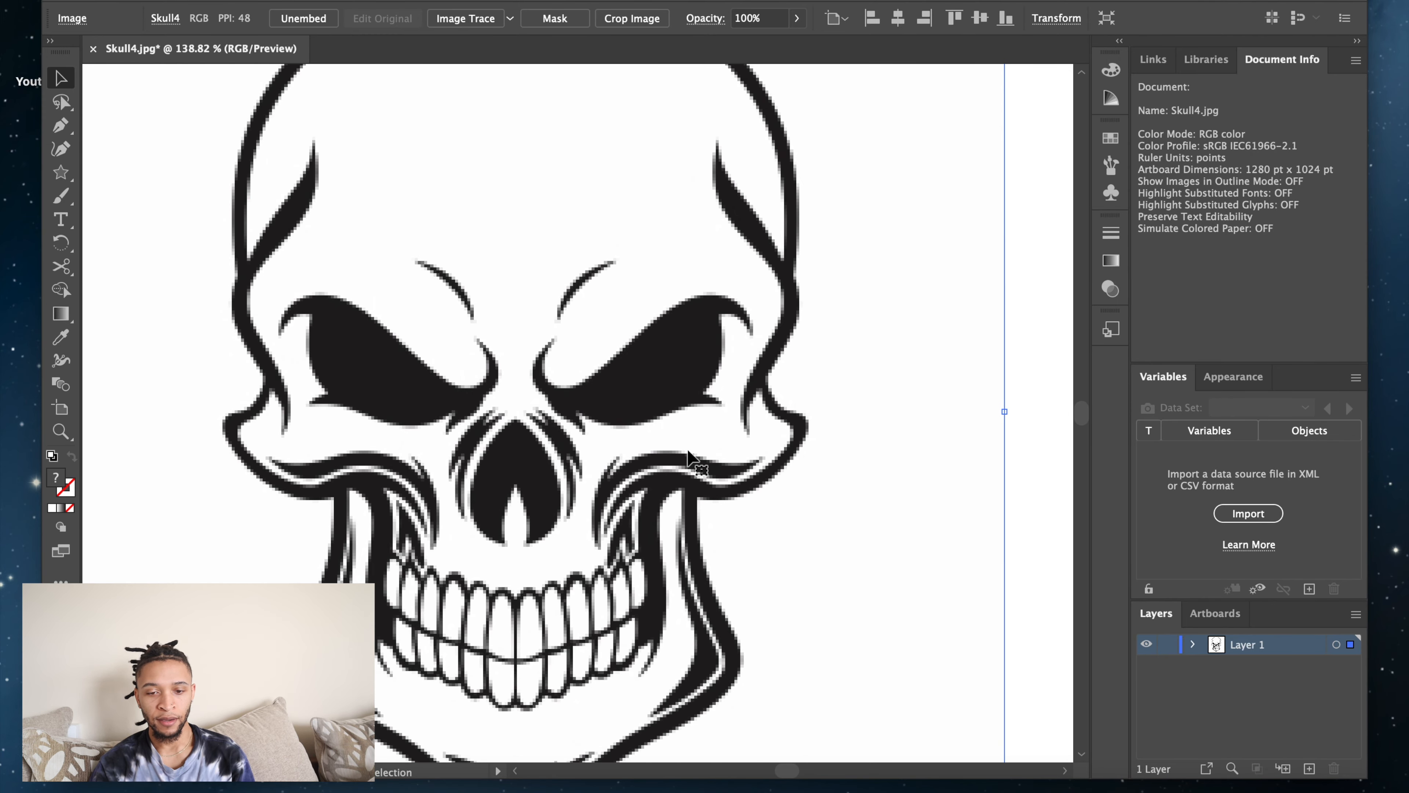
pyautogui.moveTo(732, 377)
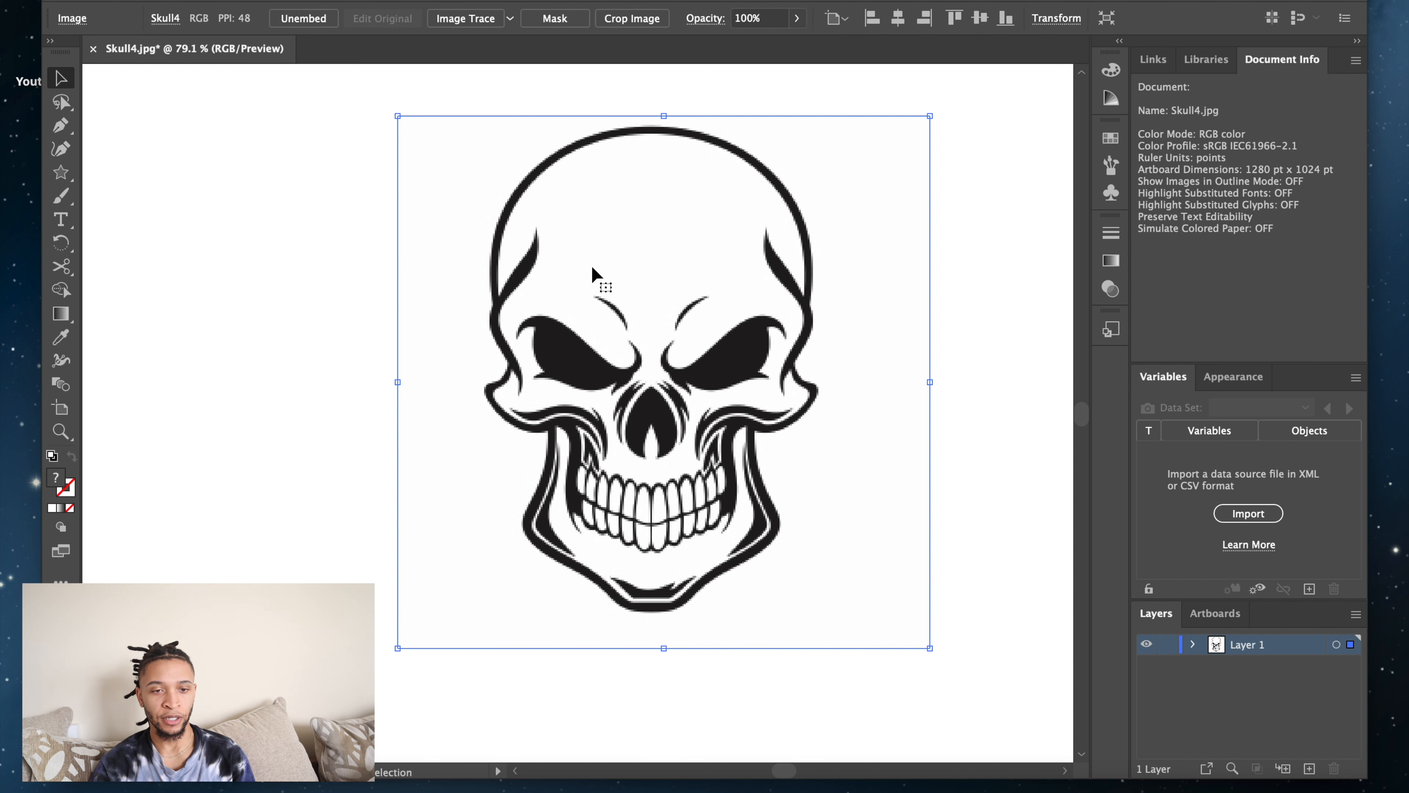
pyautogui.moveTo(488, 42)
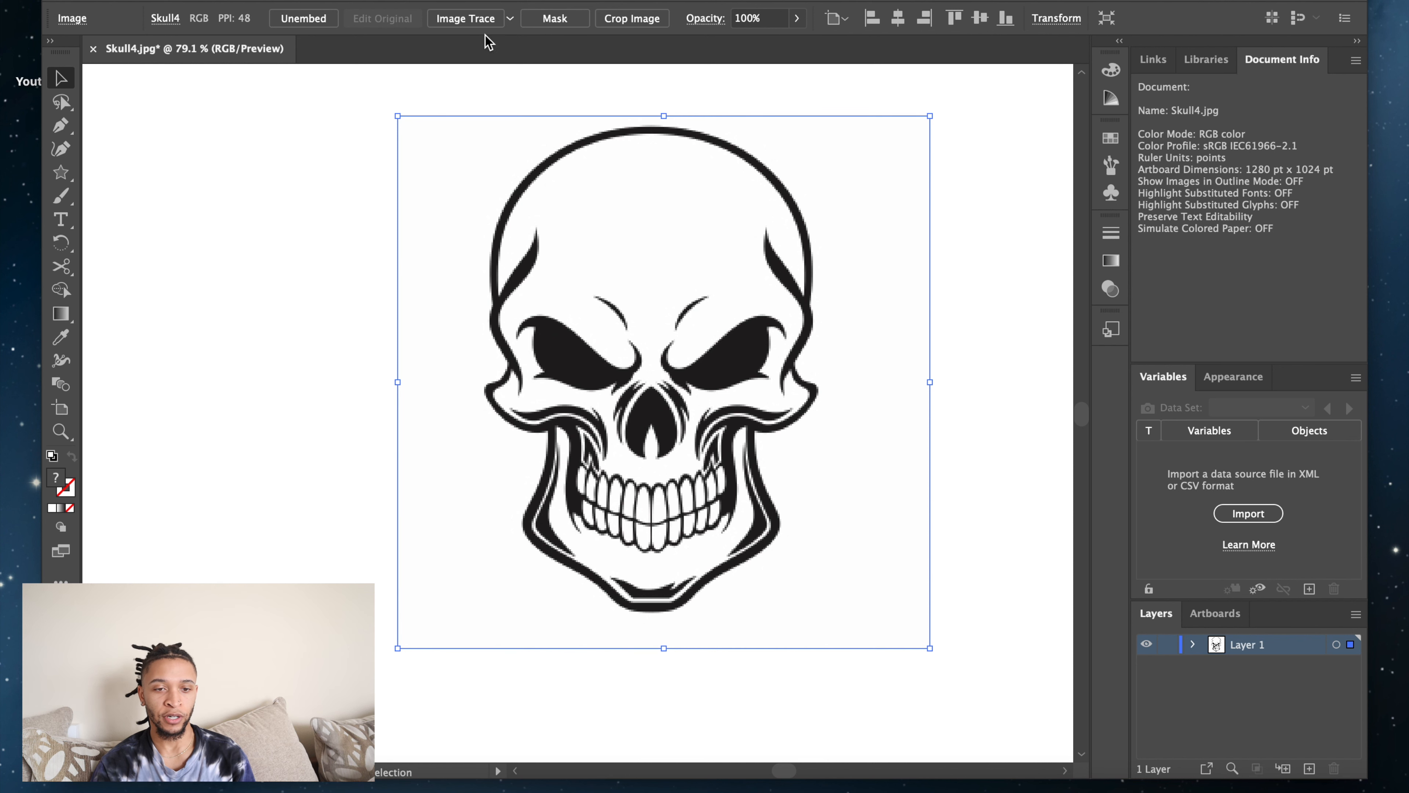
# Apply a default black-and-white Image Trace to the skull and show the trace panel.
pyautogui.click(464, 18)
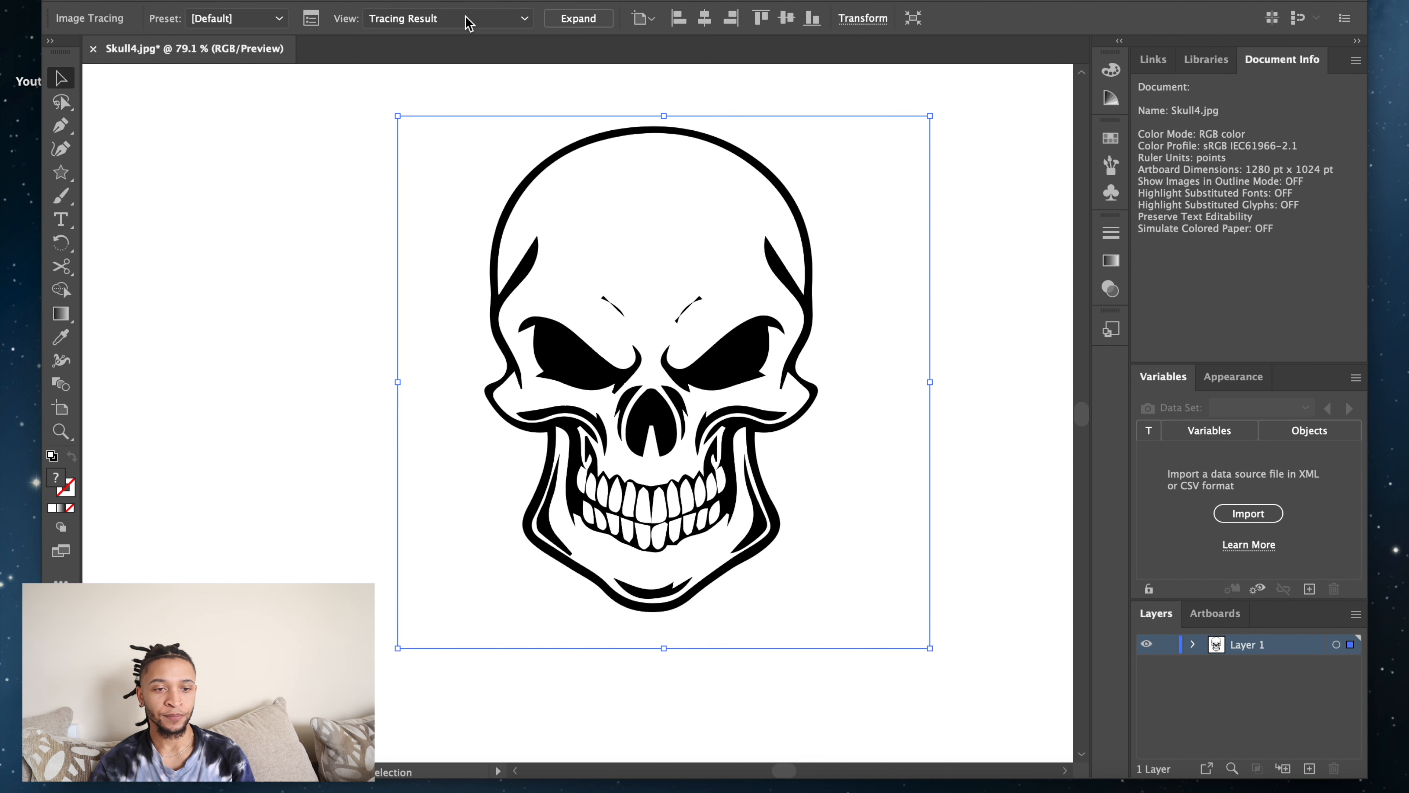
pyautogui.click(310, 18)
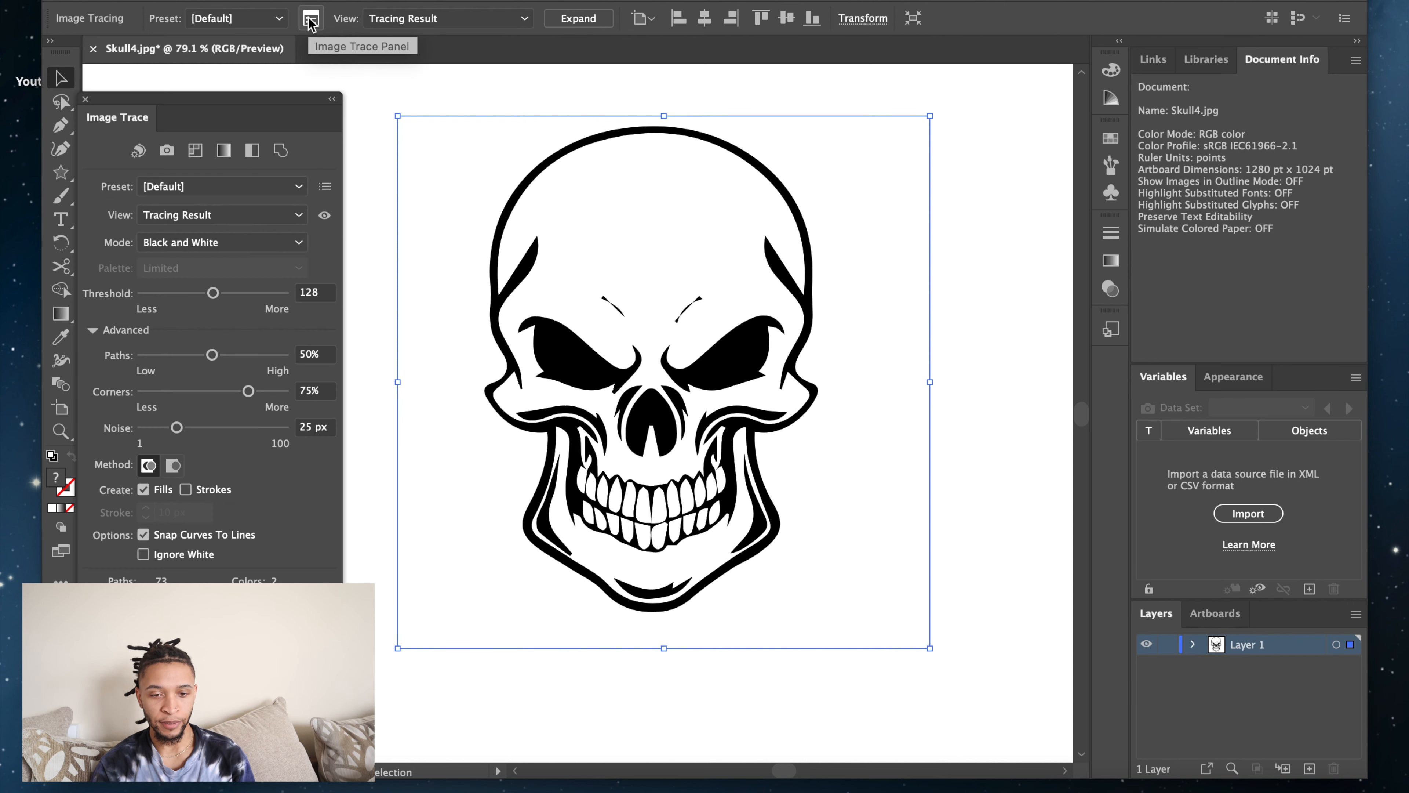
pyautogui.moveTo(879, 504)
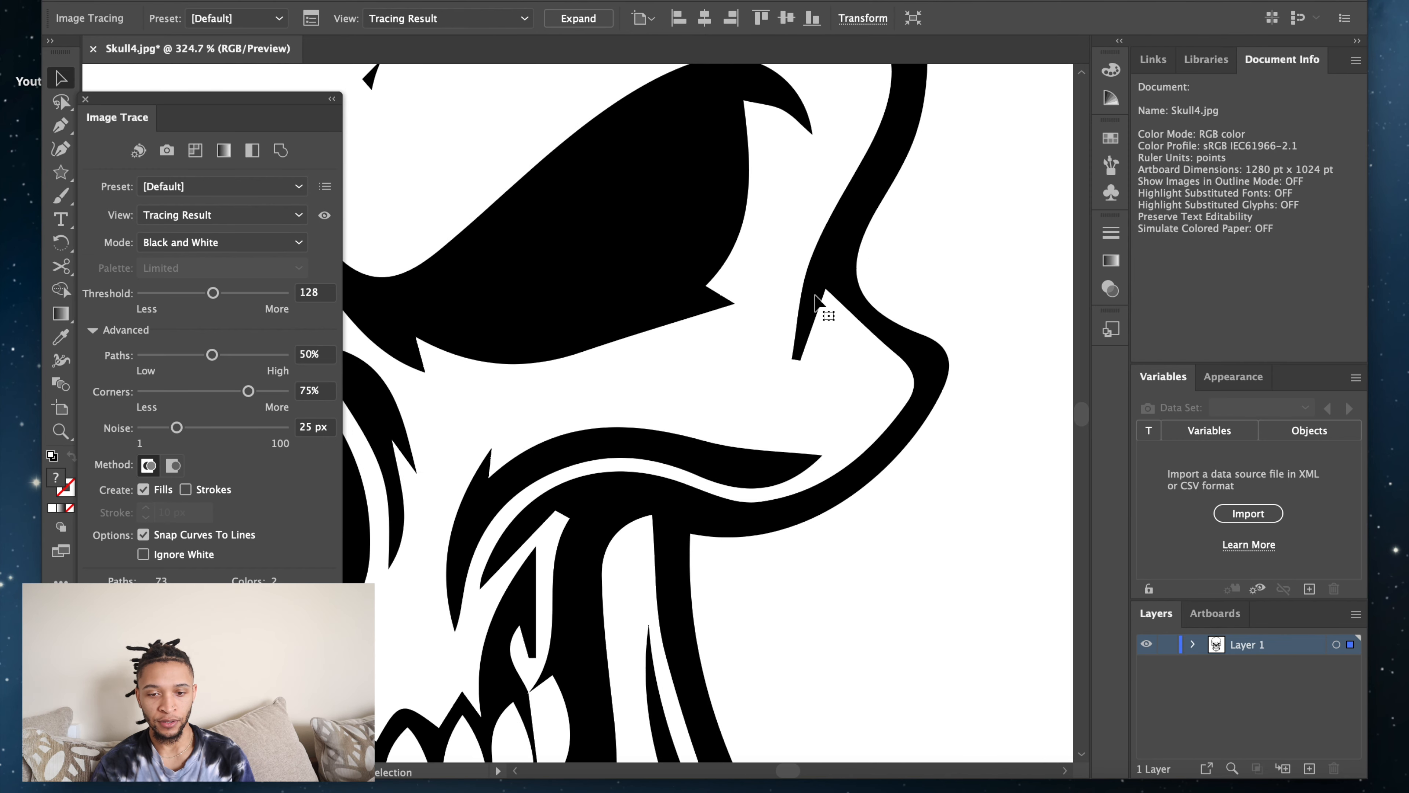
pyautogui.moveTo(762, 348)
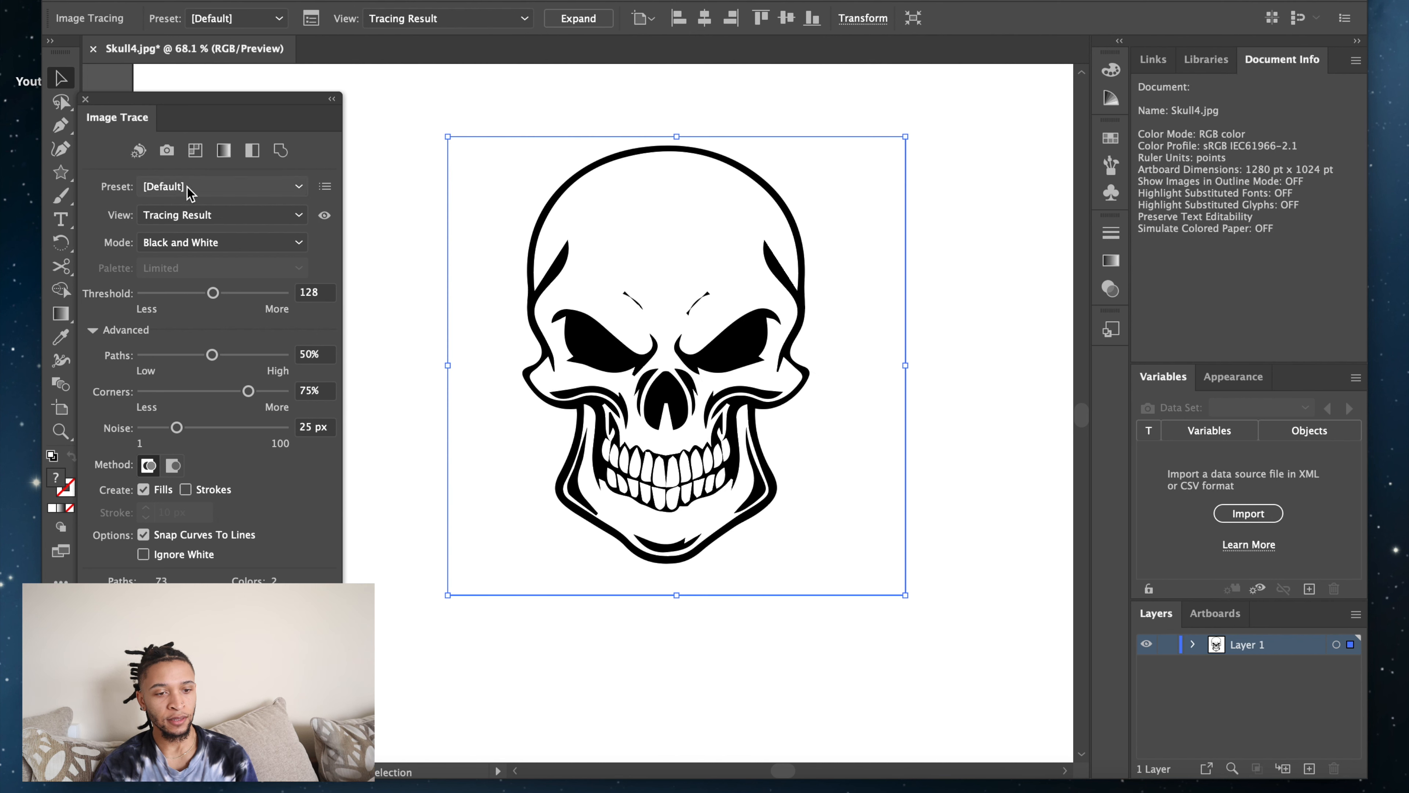
# Apply the Sketched Art tracing preset and enable Ignore White.
pyautogui.click(221, 186)
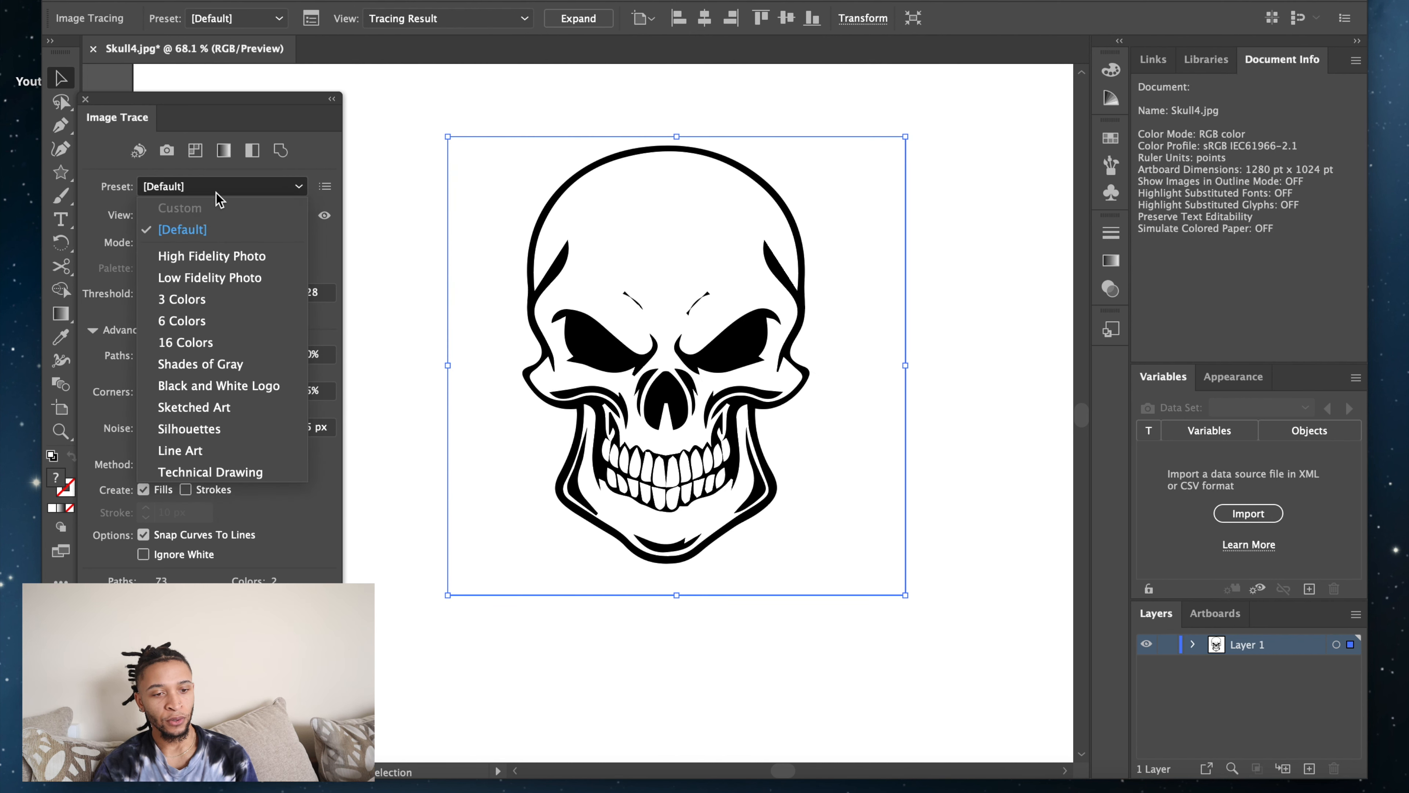
pyautogui.moveTo(223, 263)
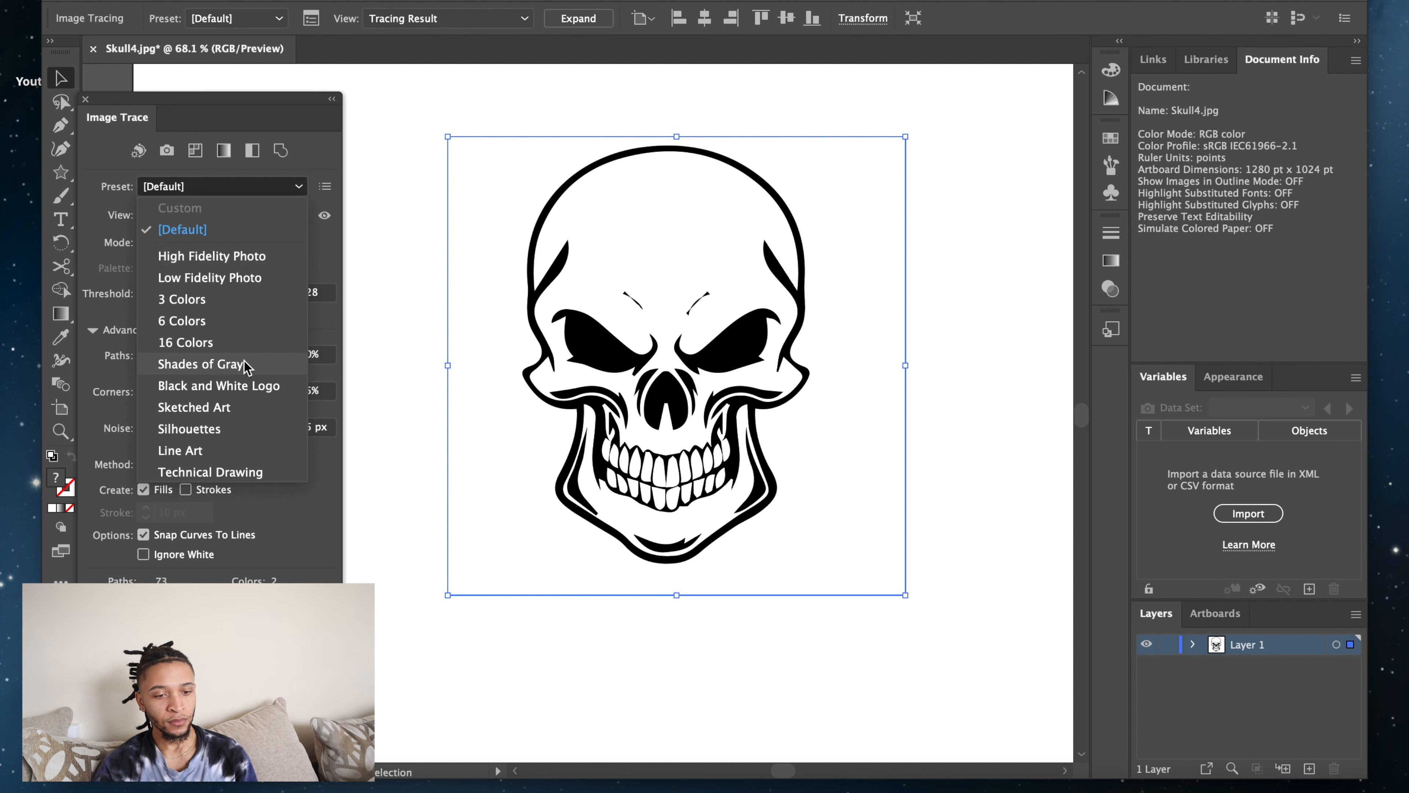
pyautogui.moveTo(268, 411)
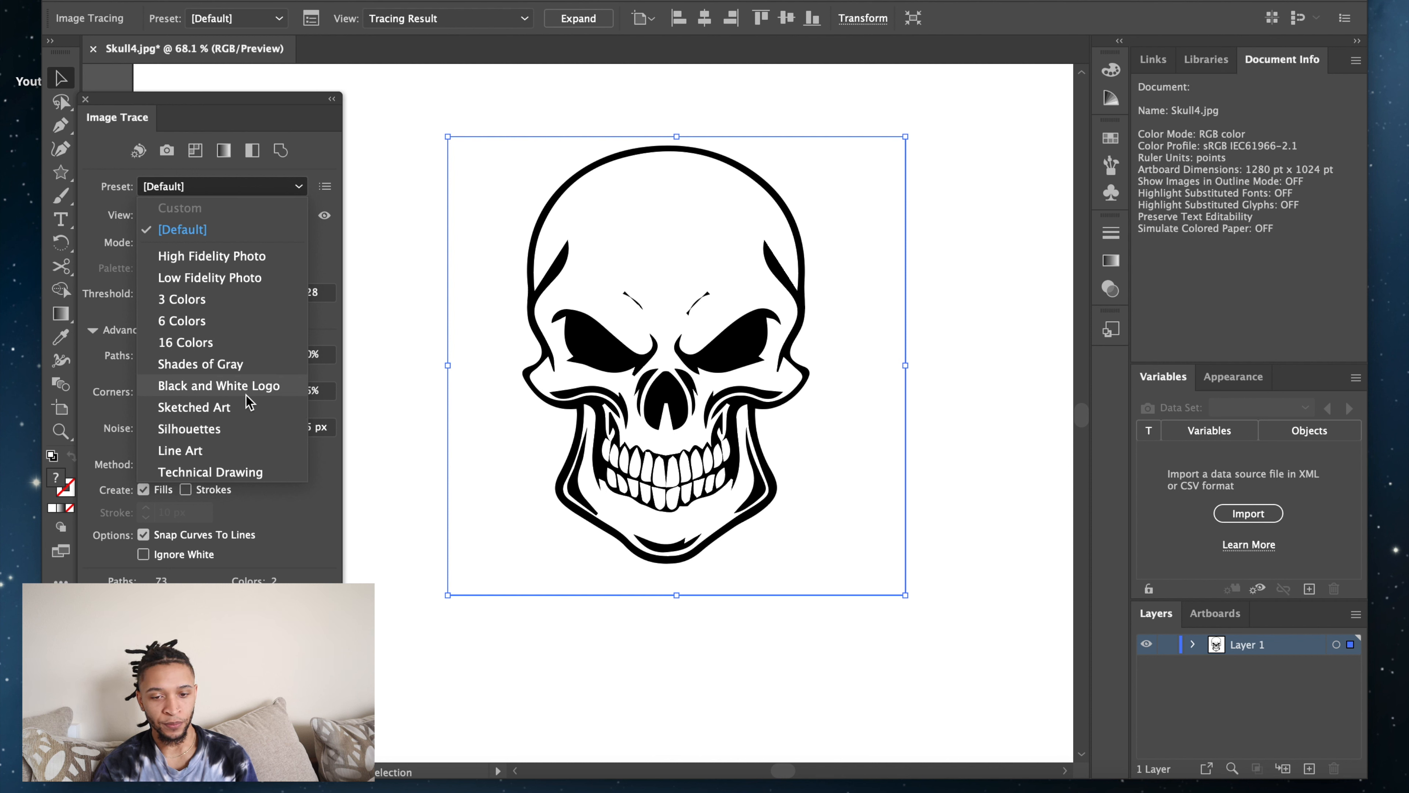
pyautogui.click(194, 408)
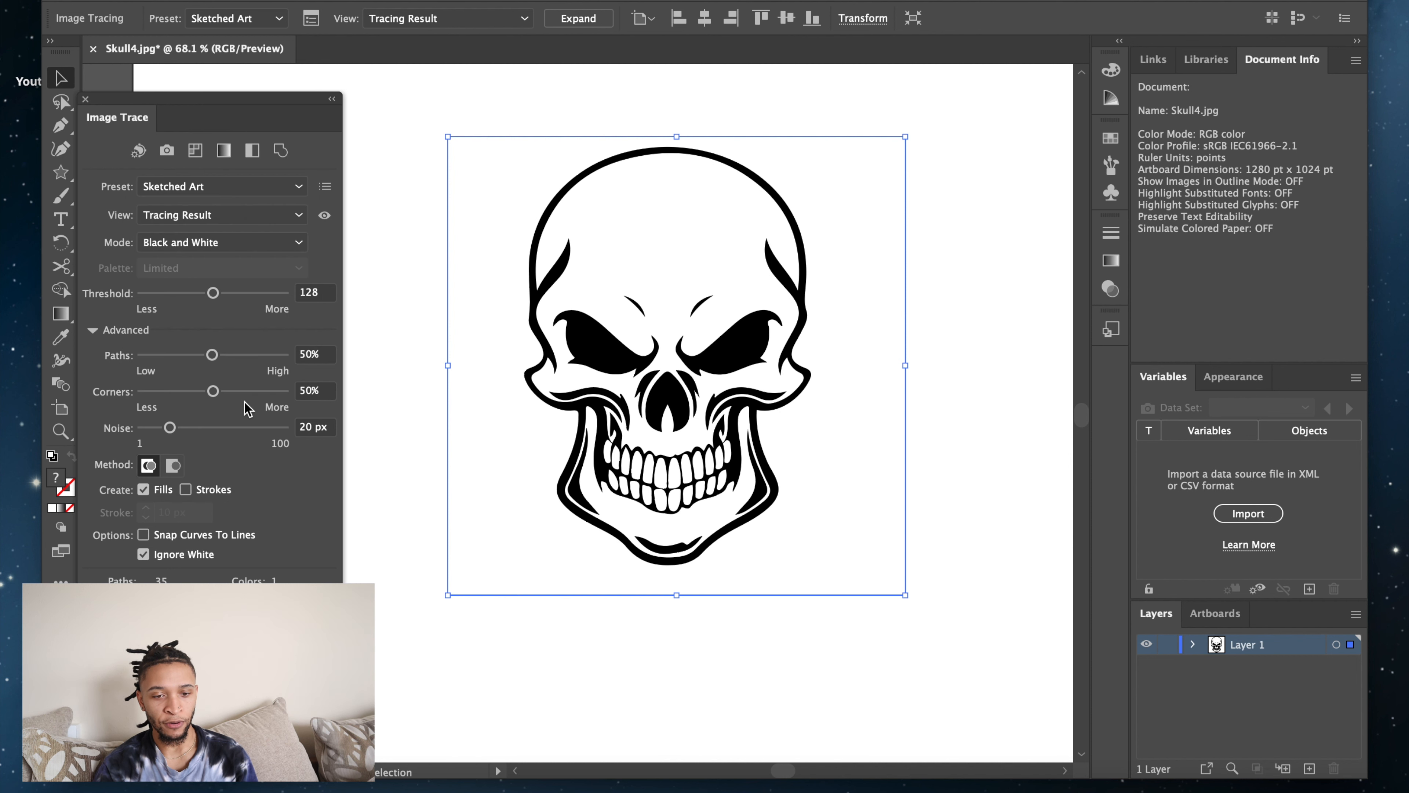
pyautogui.moveTo(593, 281)
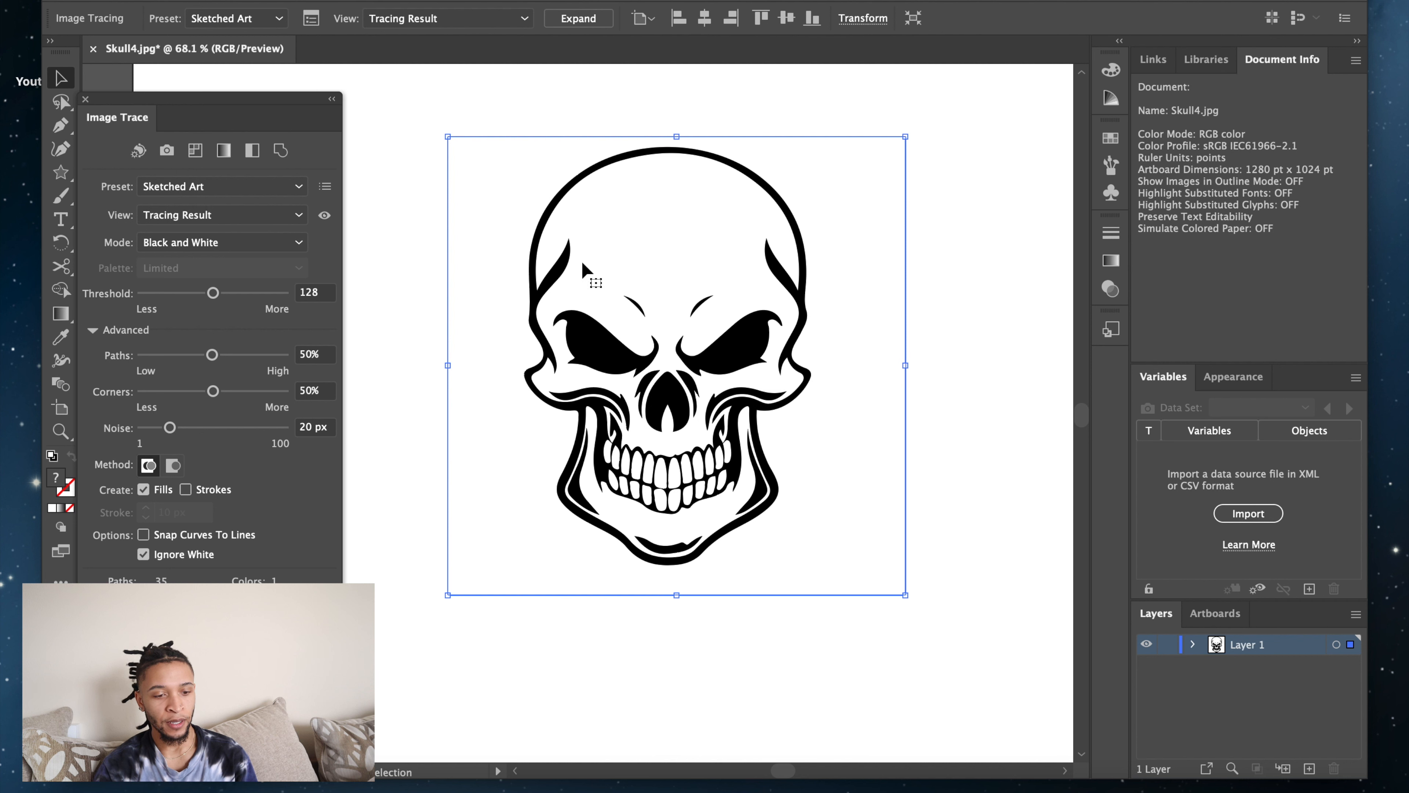
pyautogui.click(143, 553)
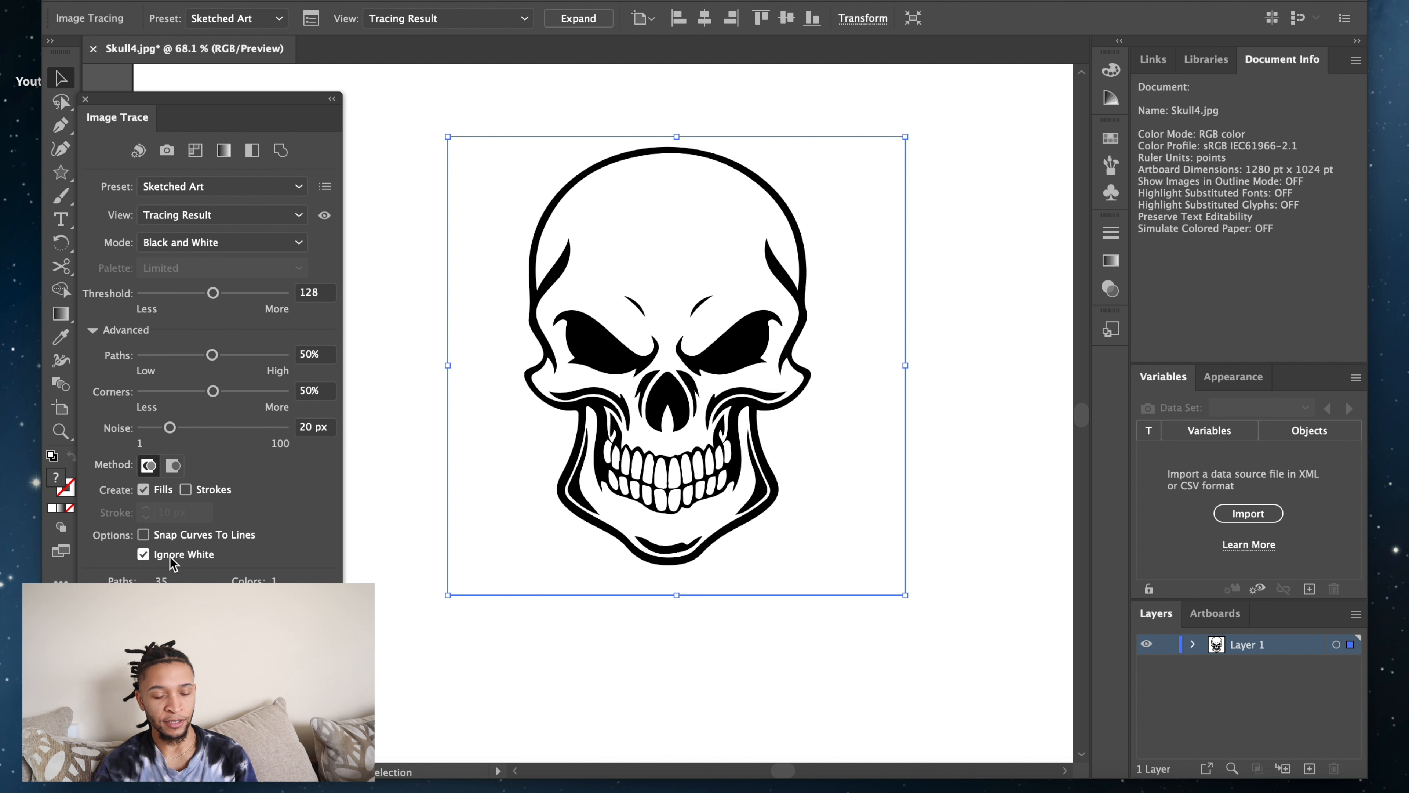
pyautogui.moveTo(100, 255)
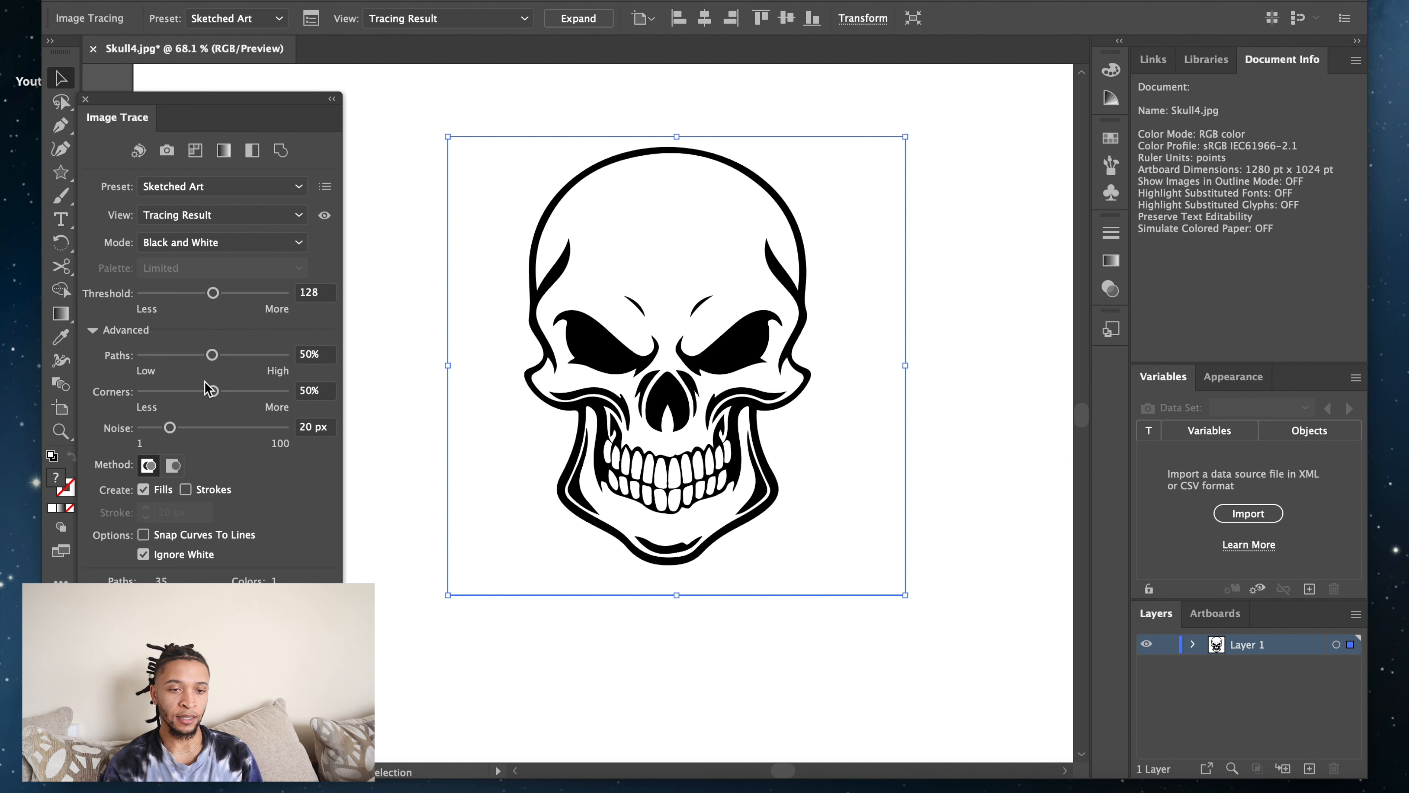
pyautogui.moveTo(72, 449)
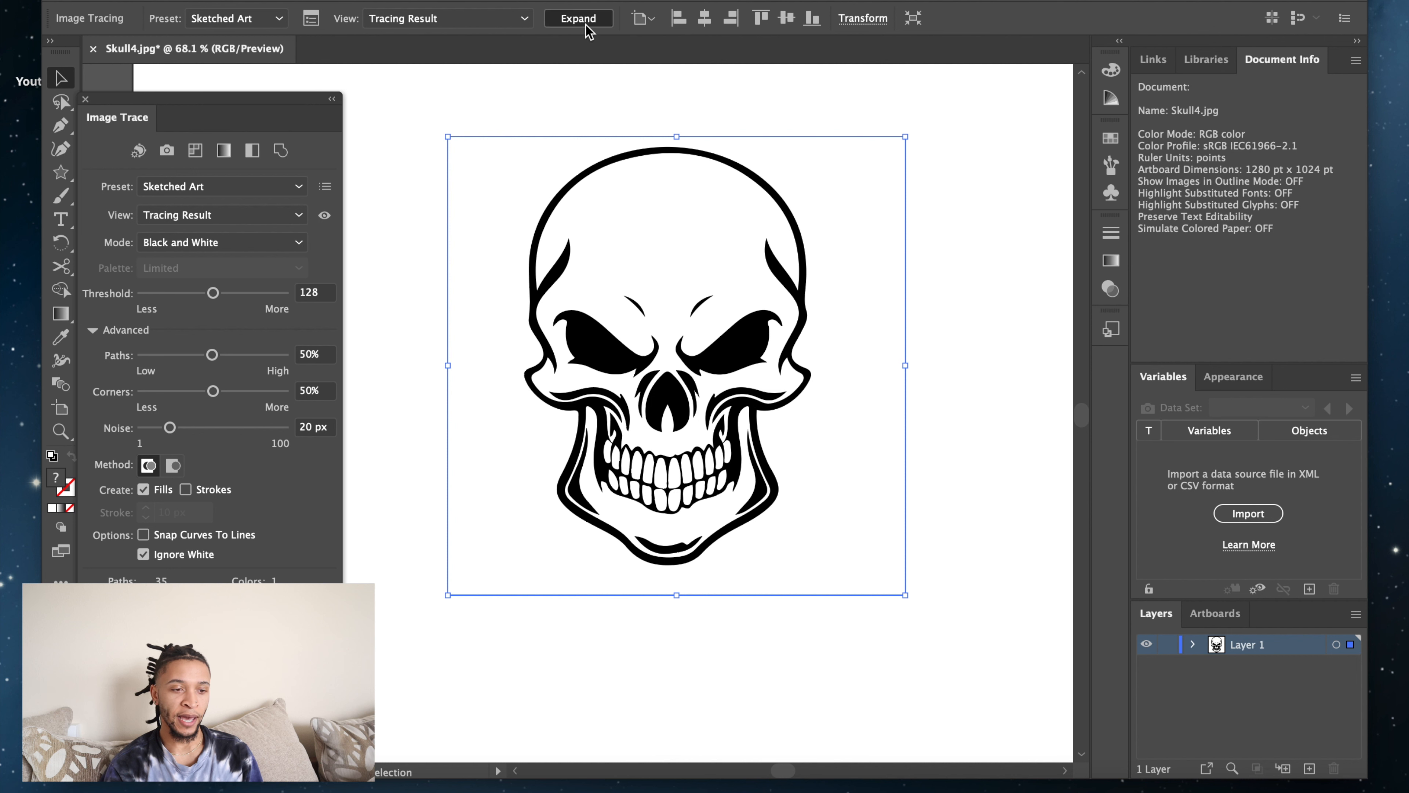
# Expand the trace into editable vector paths, close the panel and deselect the skull.
pyautogui.click(577, 18)
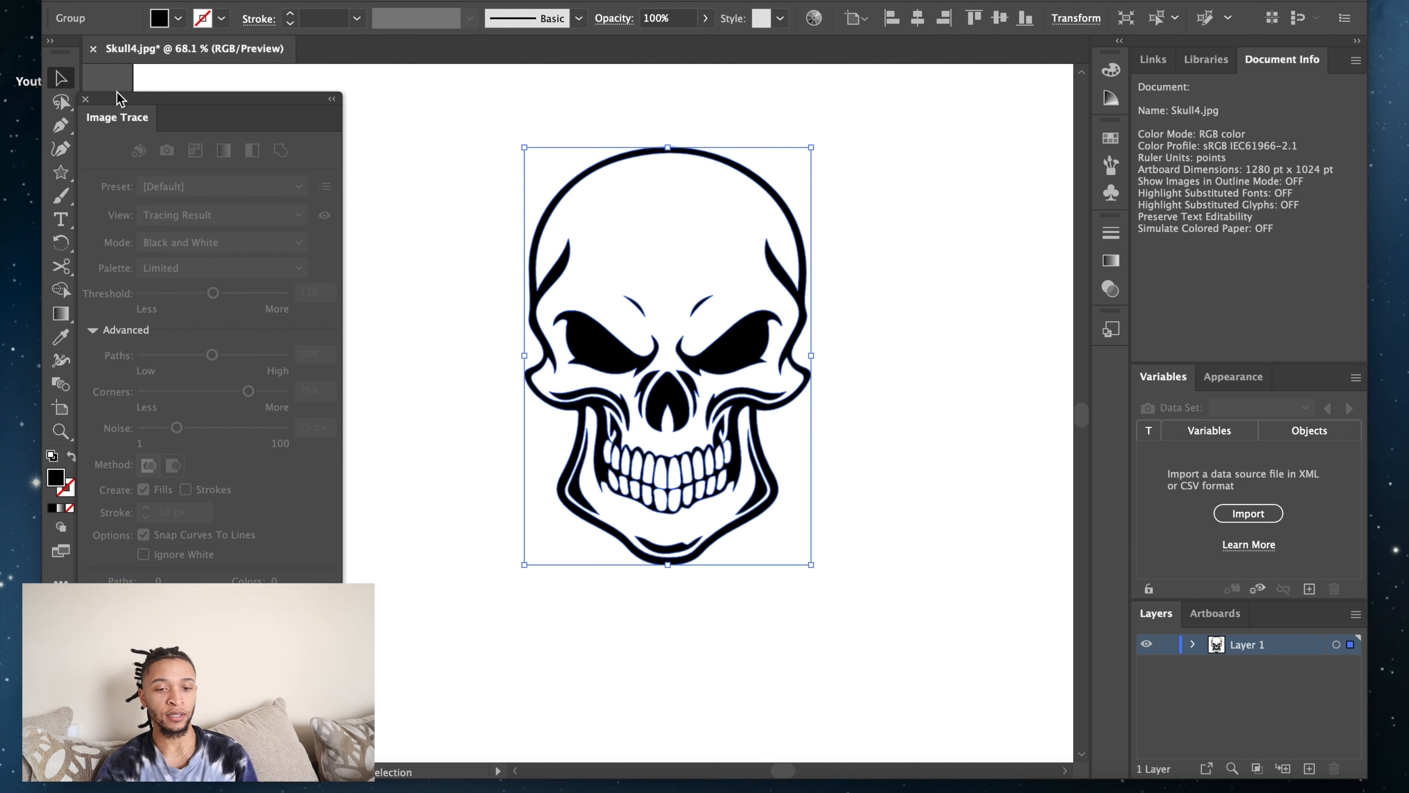
pyautogui.click(85, 97)
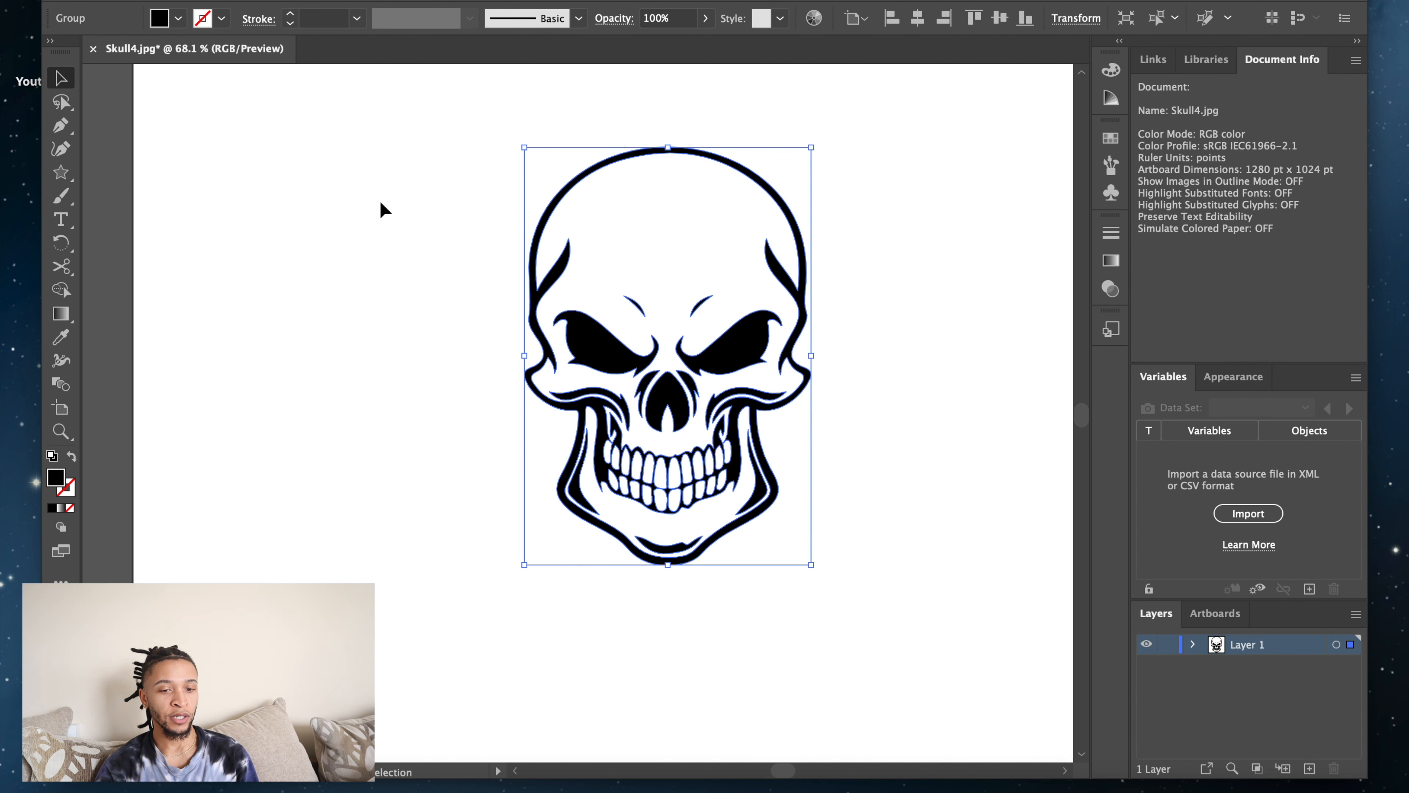
pyautogui.click(60, 101)
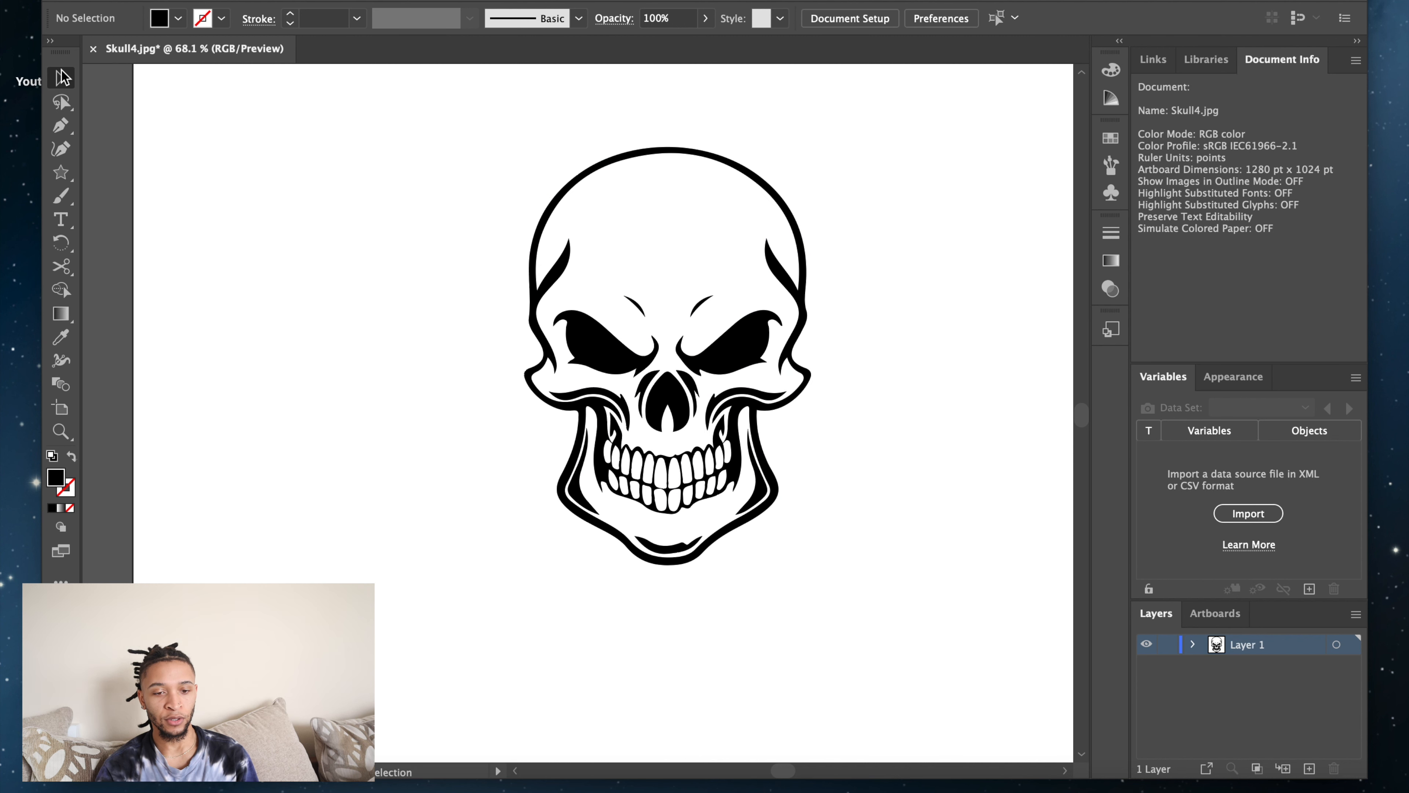
pyautogui.moveTo(645, 320)
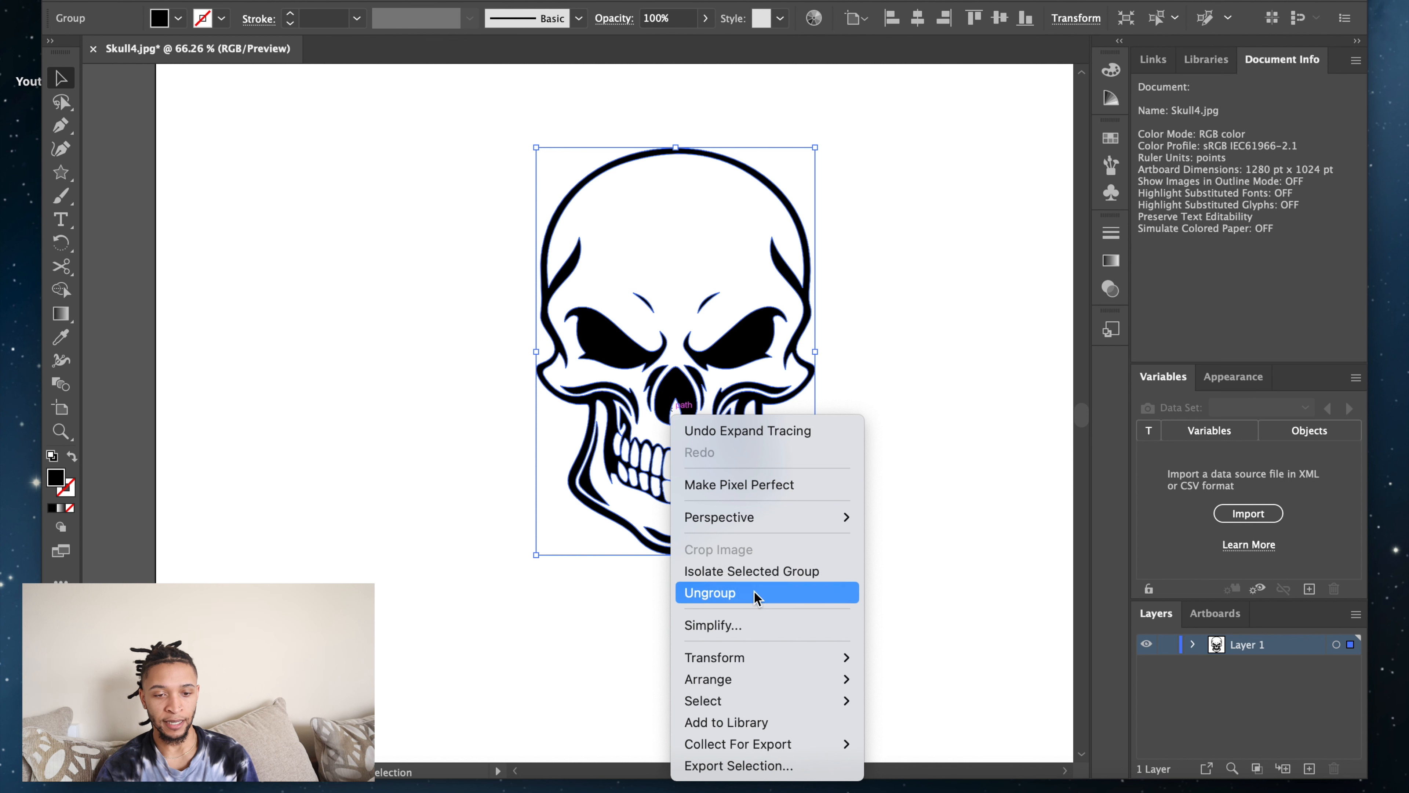
# Ungroup the skull into separate compound paths and verify the white jaw area holds no shape.
pyautogui.click(709, 592)
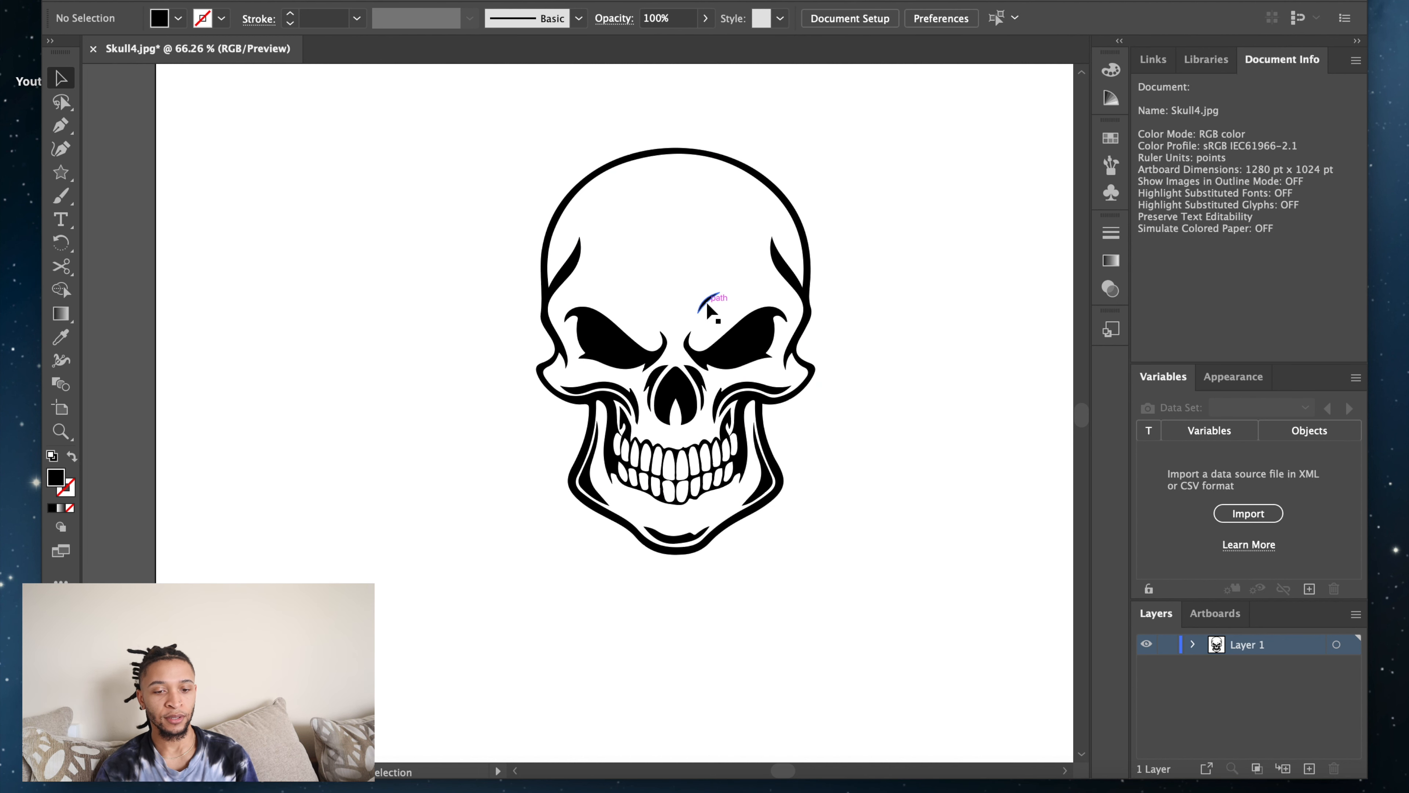
pyautogui.moveTo(1166, 361)
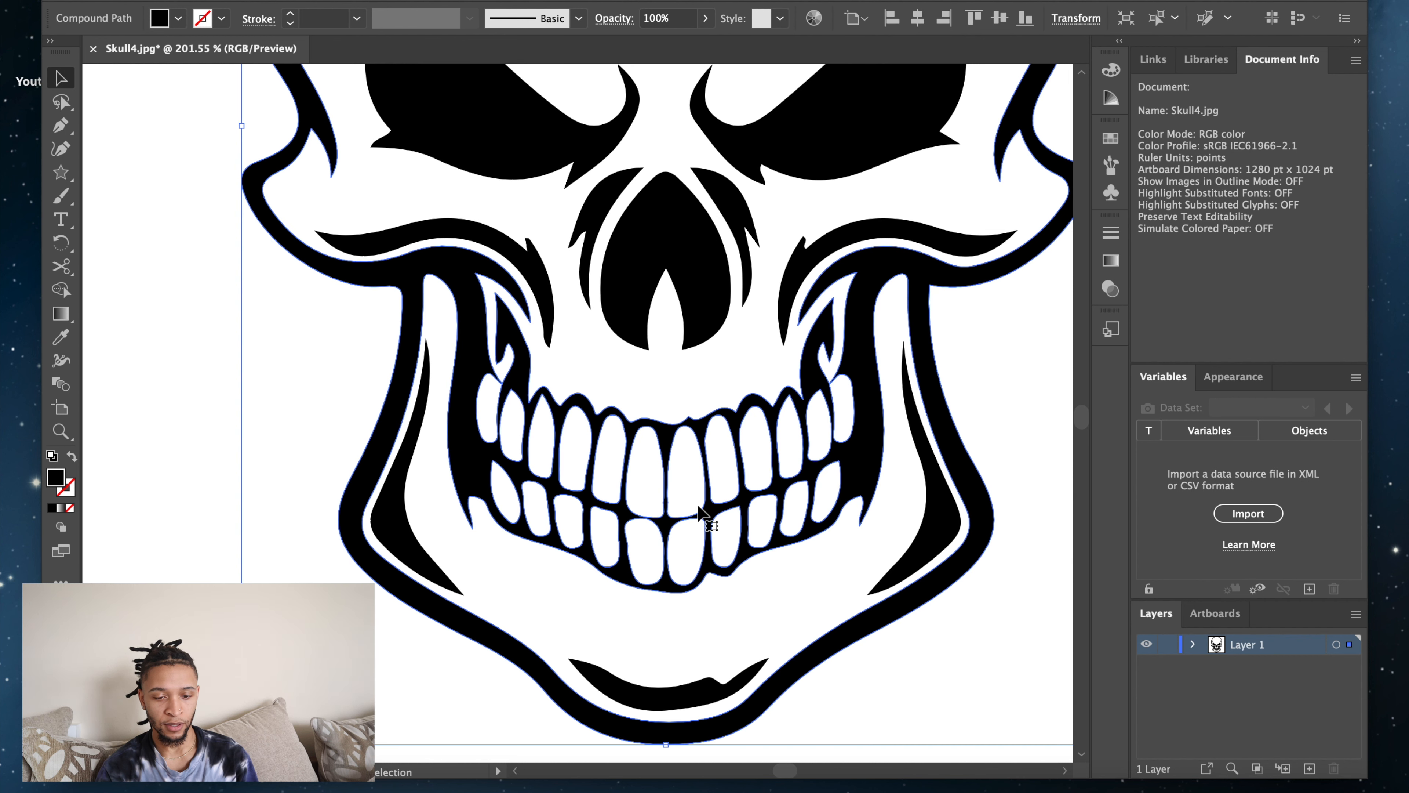
pyautogui.rightClick(703, 524)
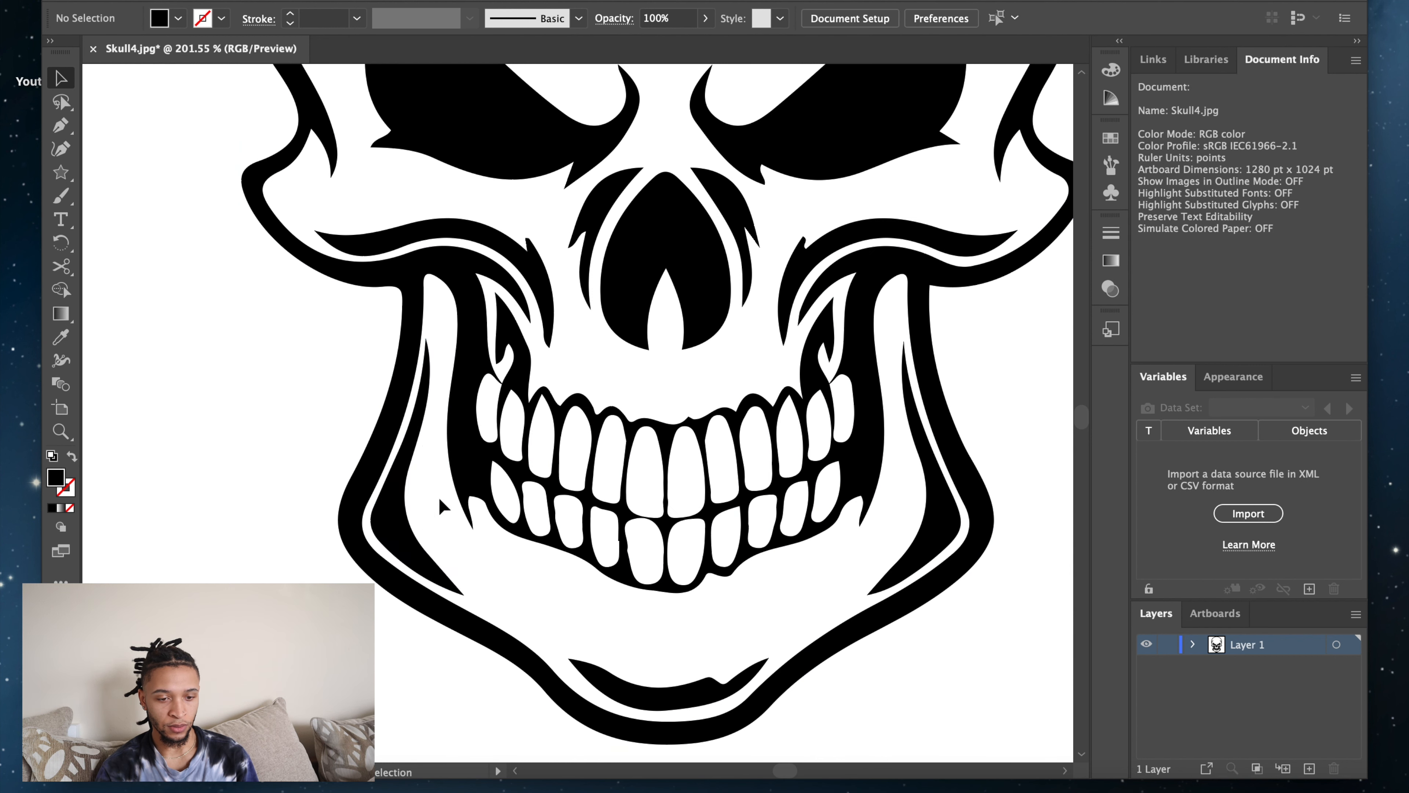
pyautogui.moveTo(520, 516)
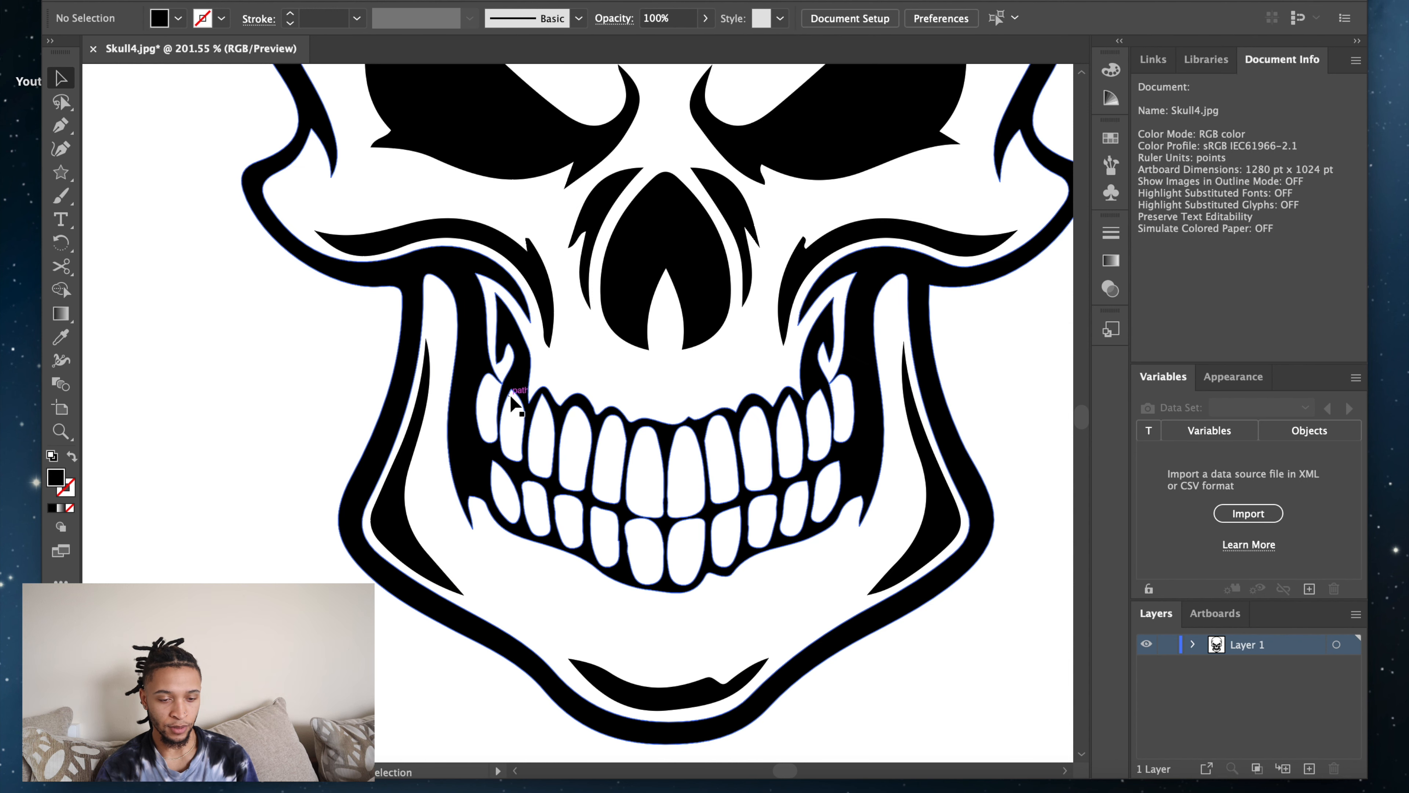
pyautogui.moveTo(440, 480)
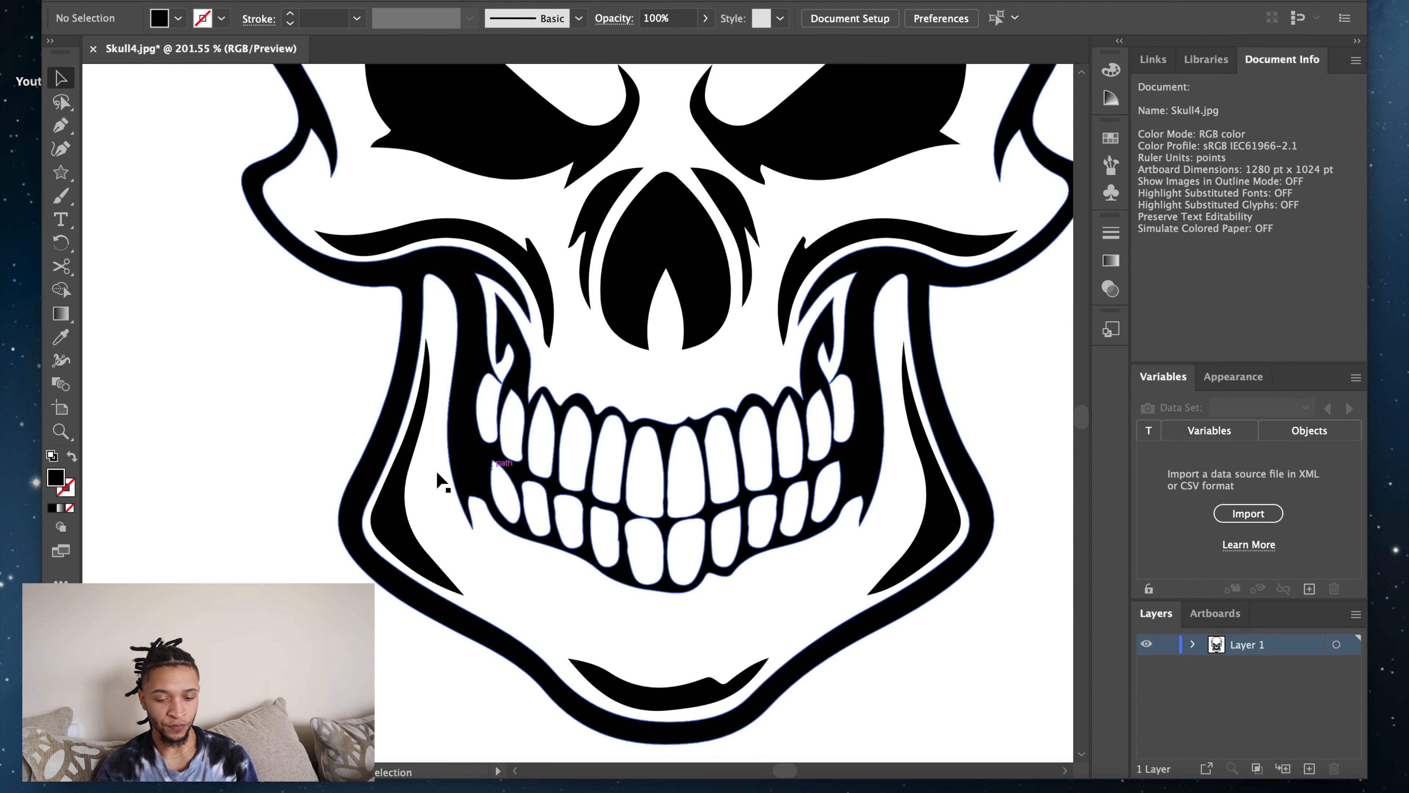
pyautogui.click(669, 686)
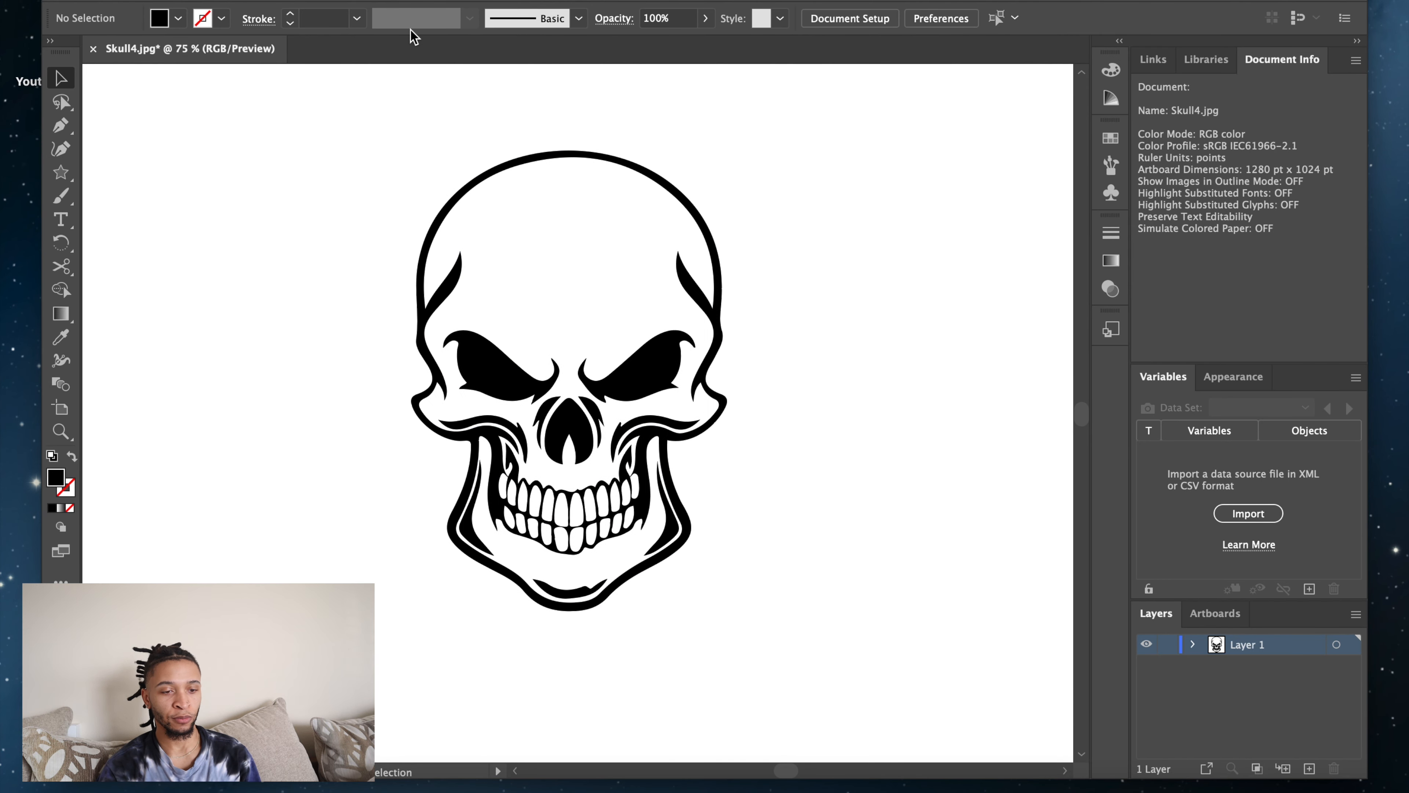
pyautogui.moveTo(276, 76)
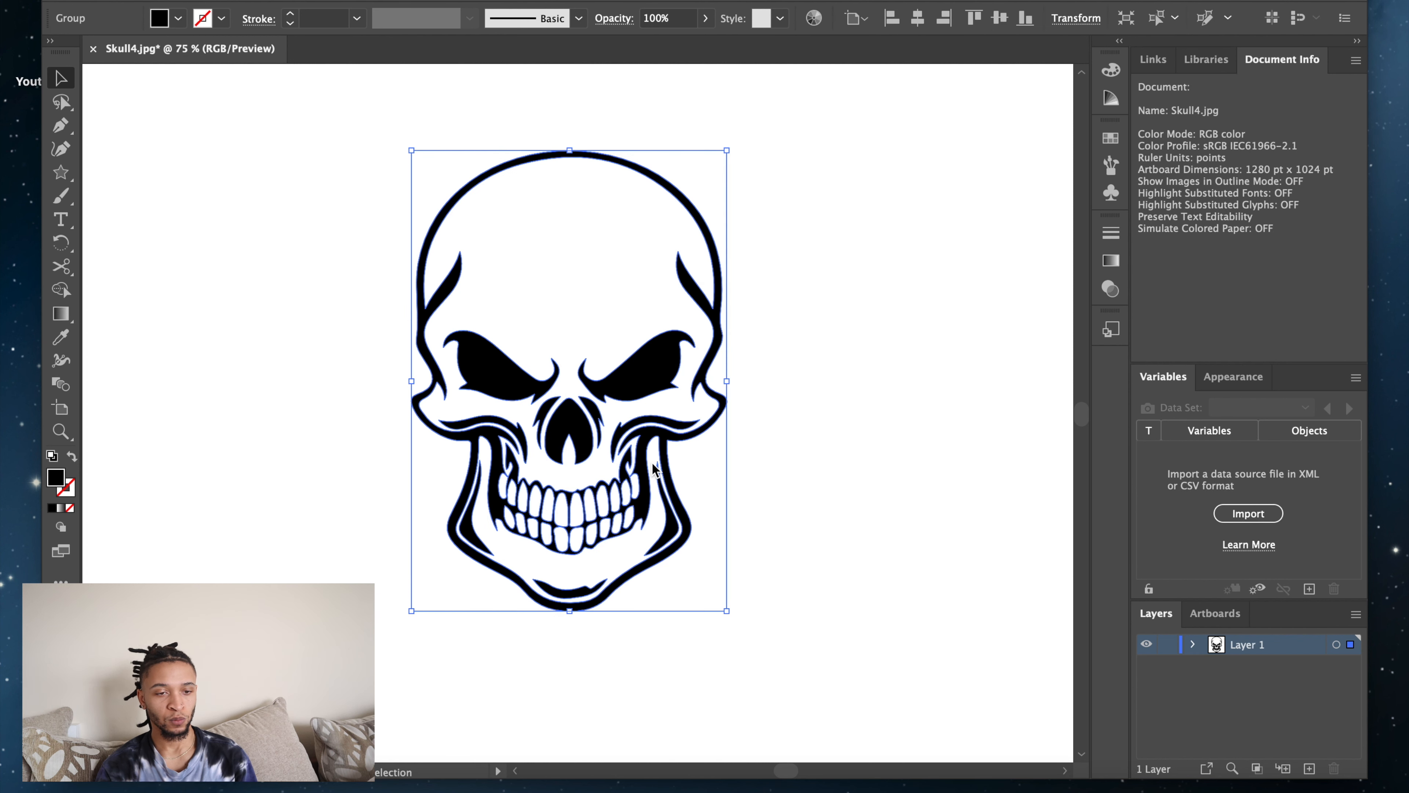
pyautogui.moveTo(220, 108)
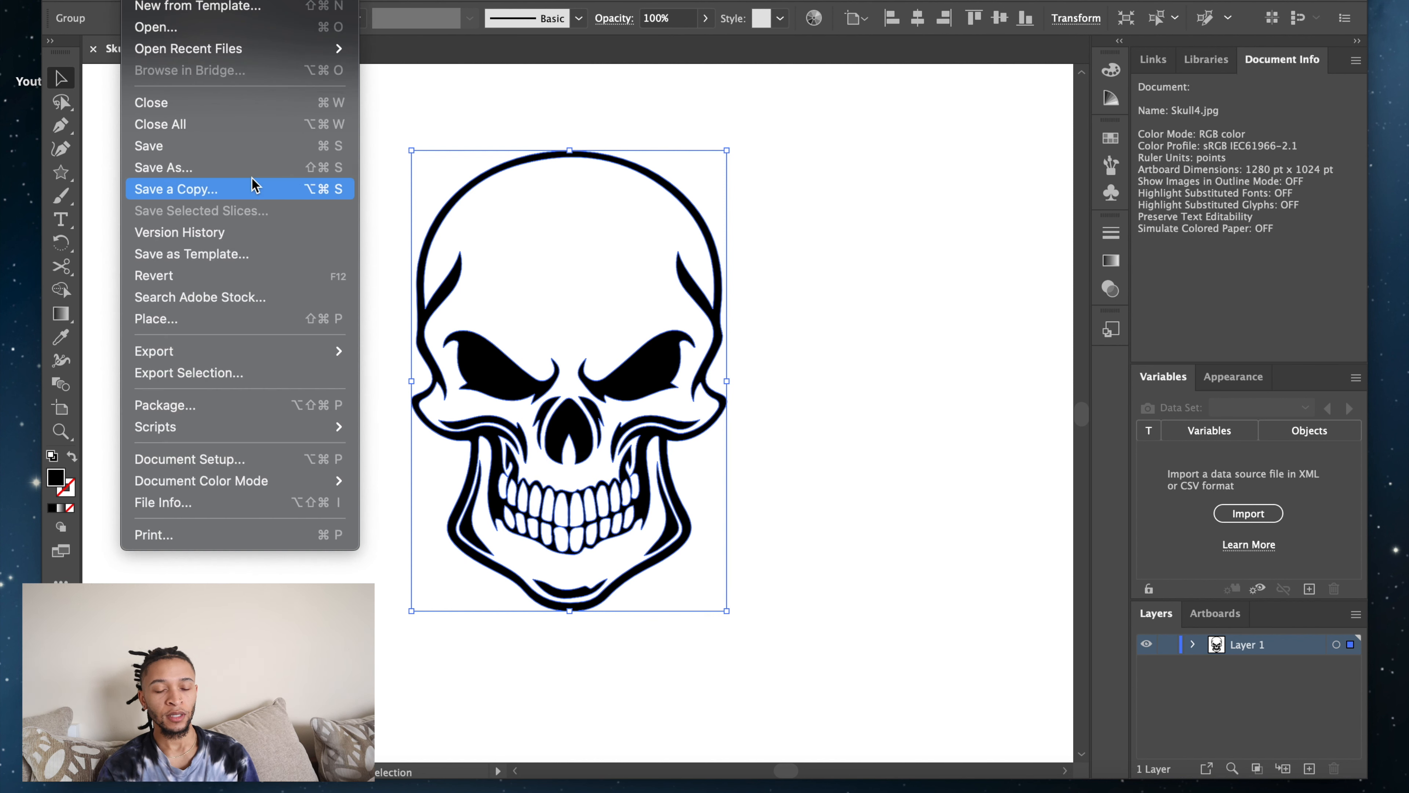
# Save the artwork as skull.svg in SVG format, accepting the default SVG options.
pyautogui.click(163, 167)
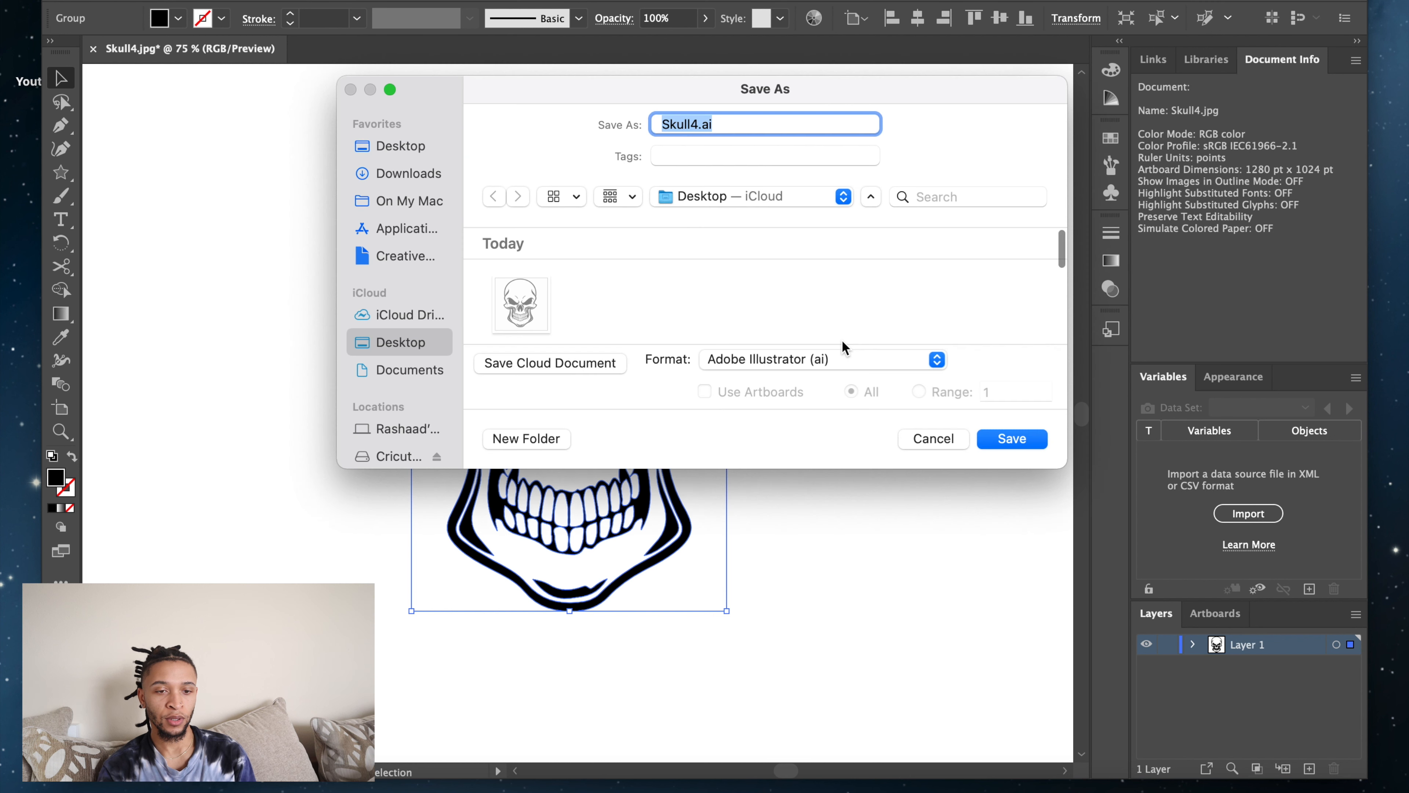
pyautogui.write('skul')
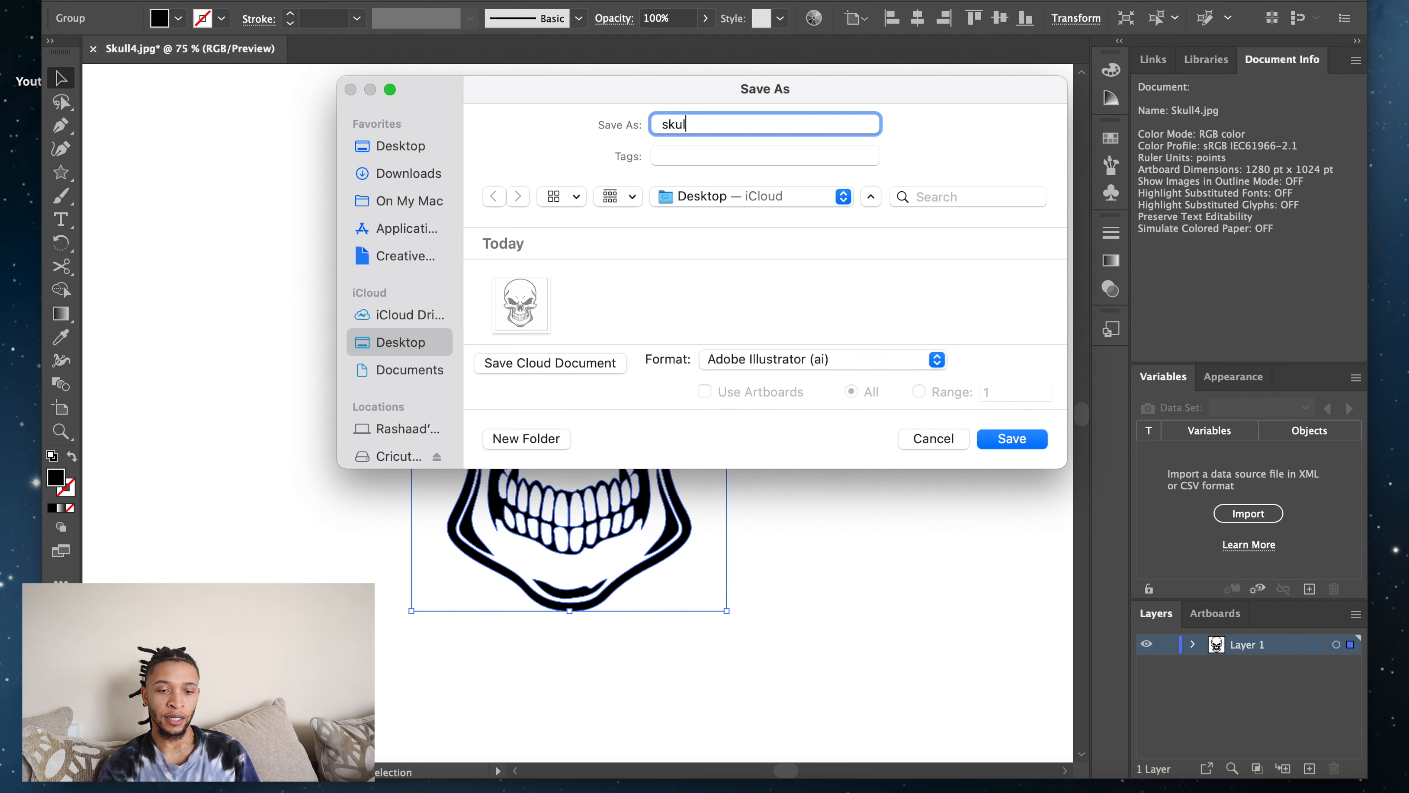
pyautogui.write('l')
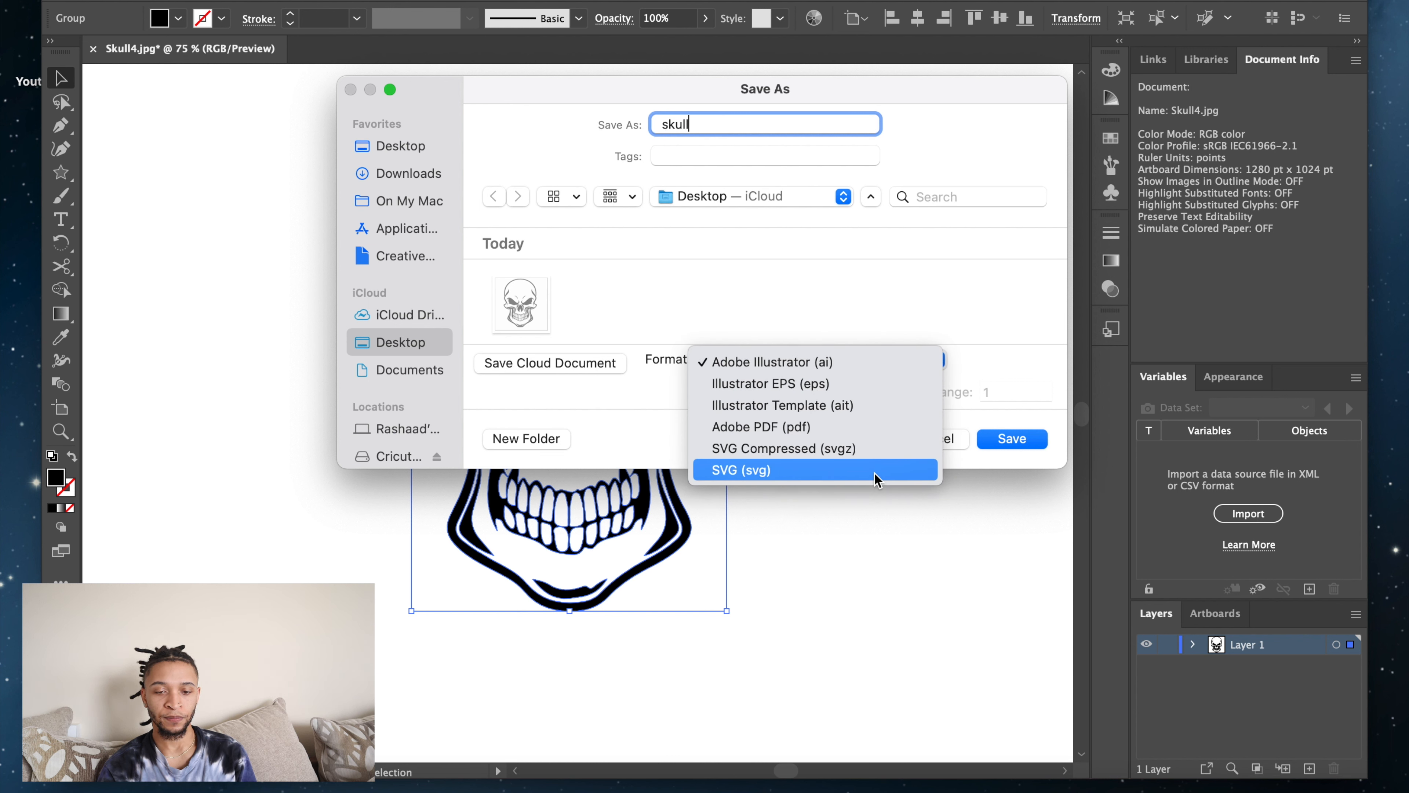
pyautogui.moveTo(852, 483)
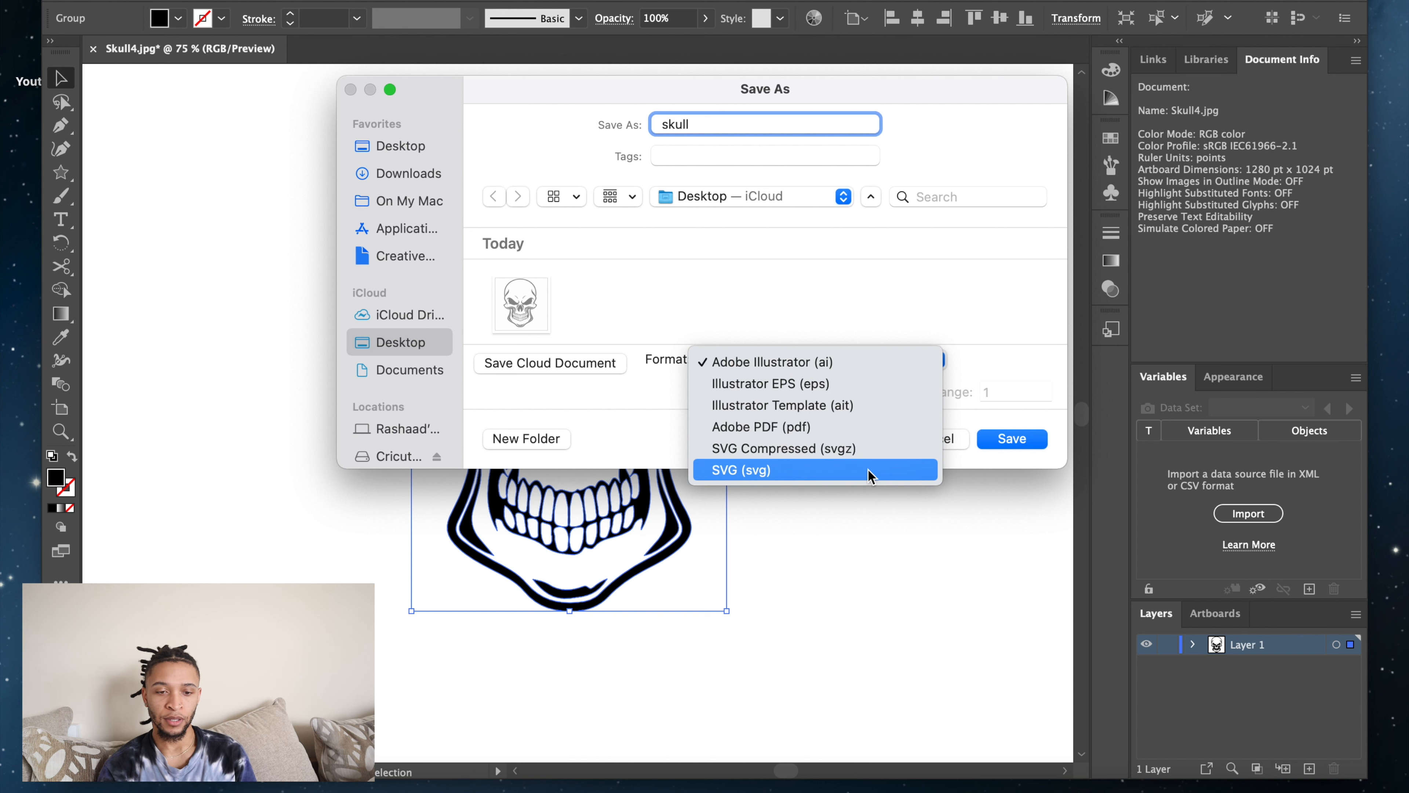
pyautogui.click(741, 469)
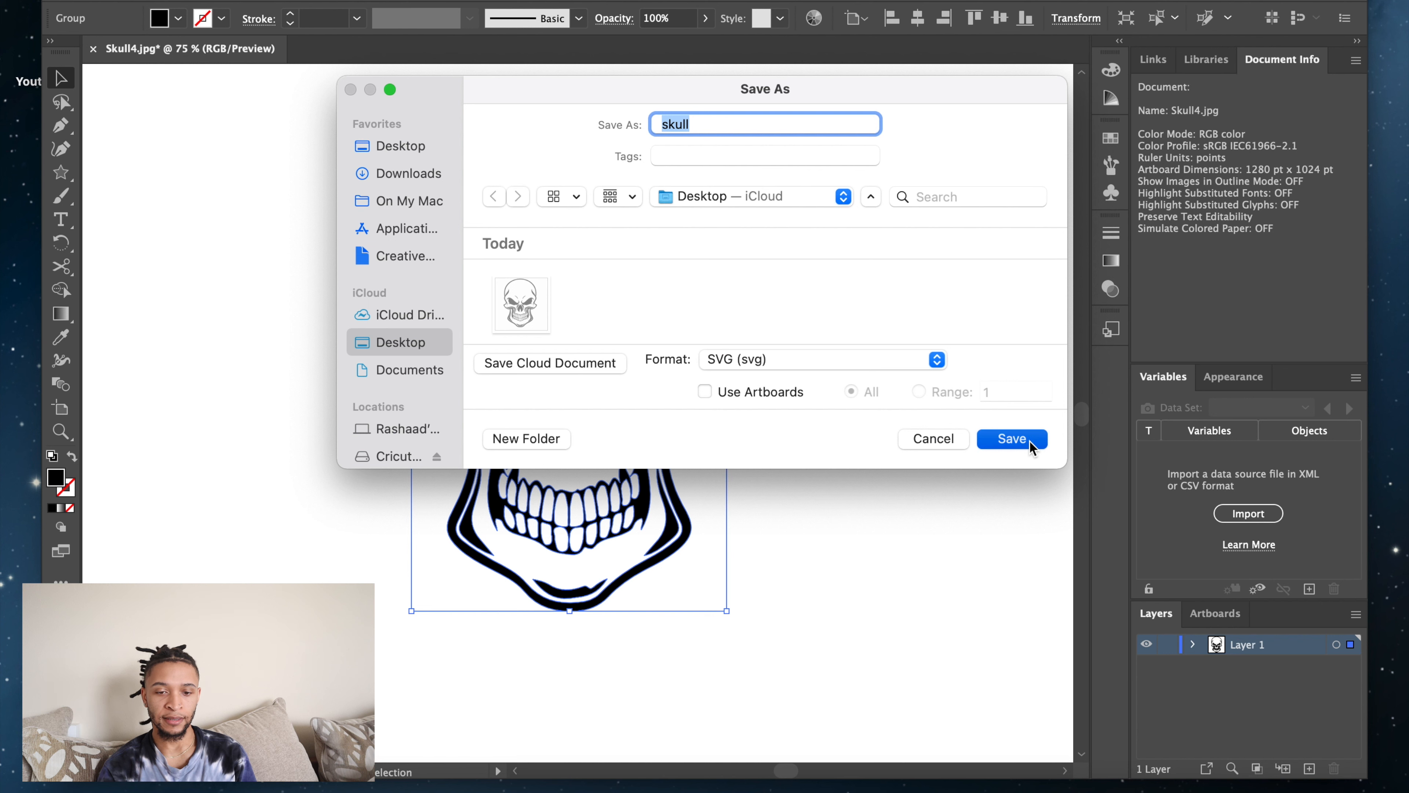
pyautogui.click(1012, 439)
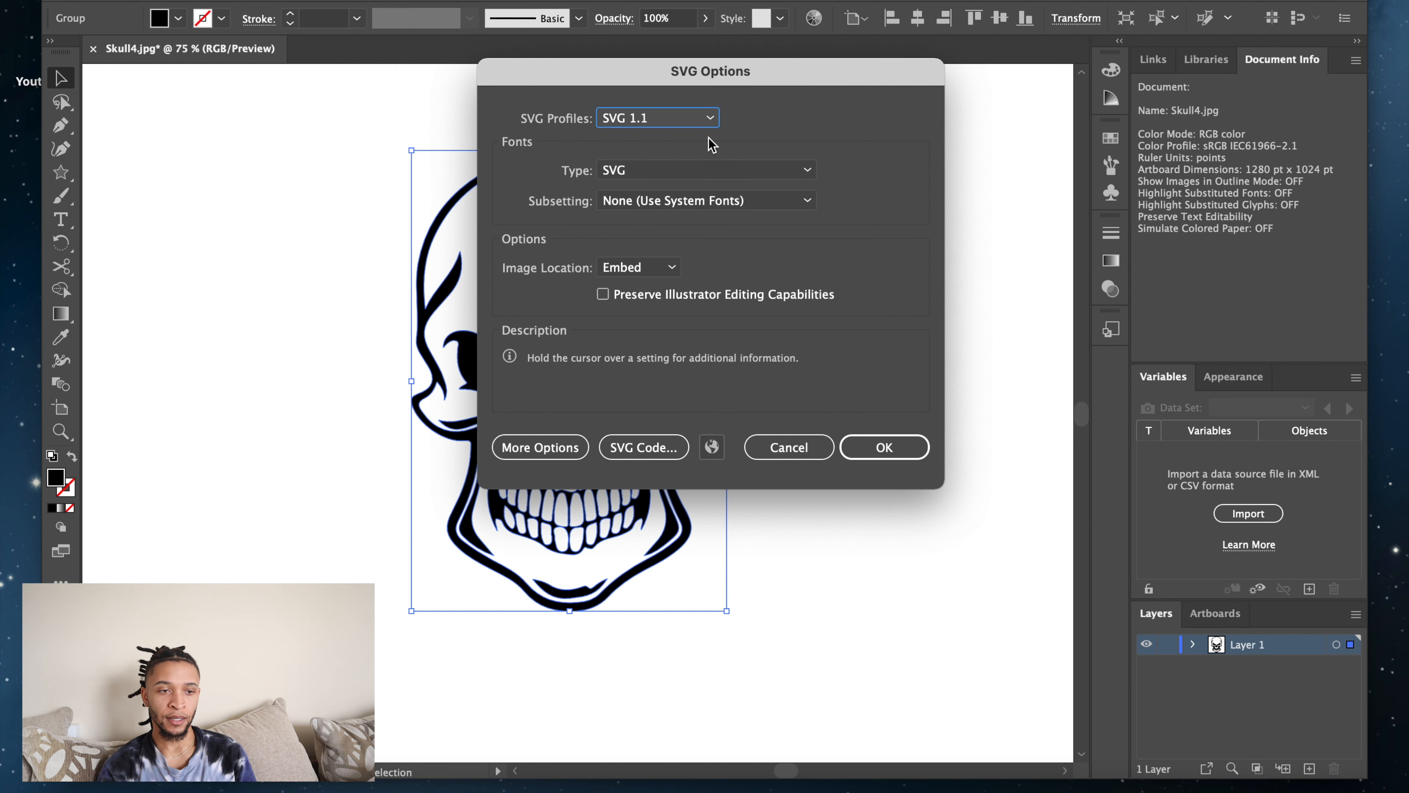
pyautogui.click(884, 447)
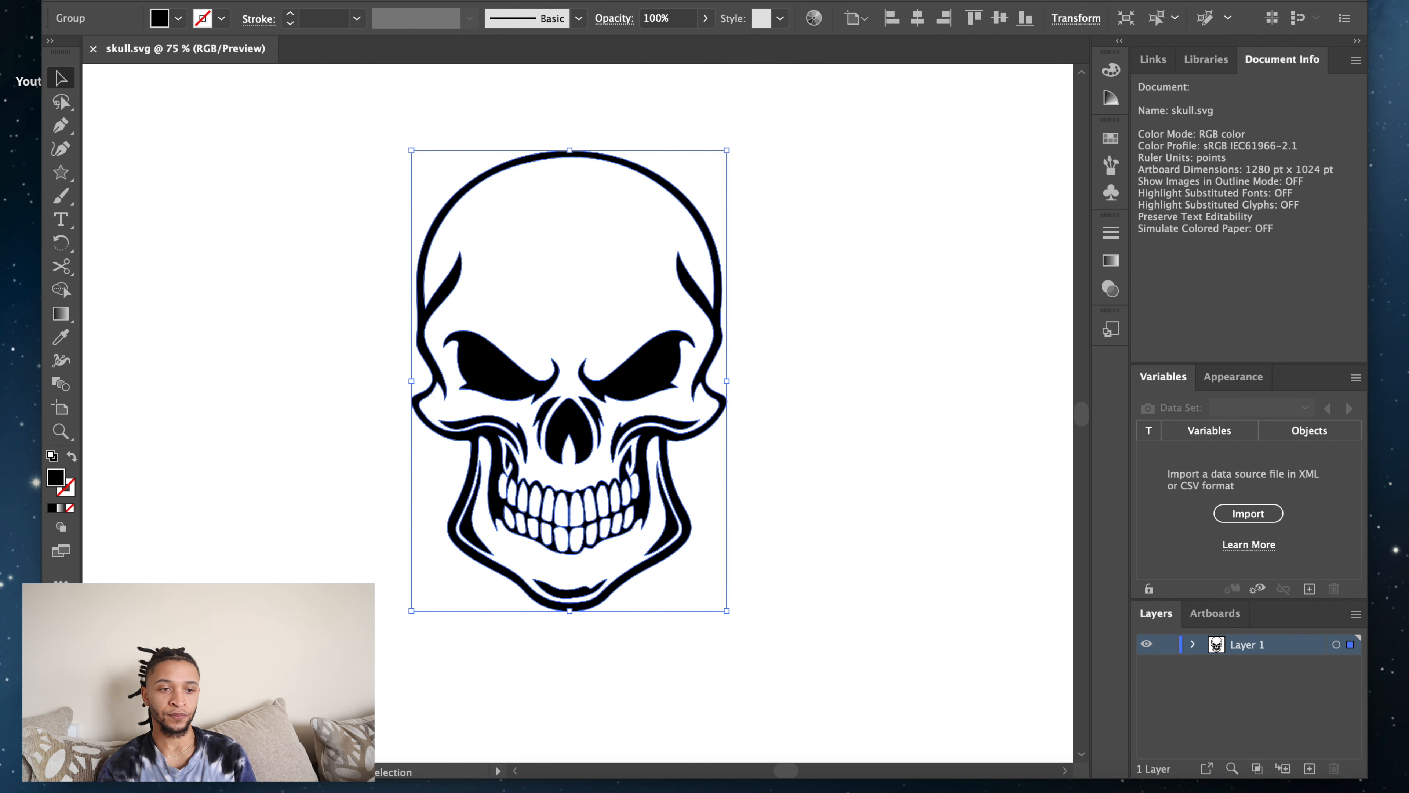